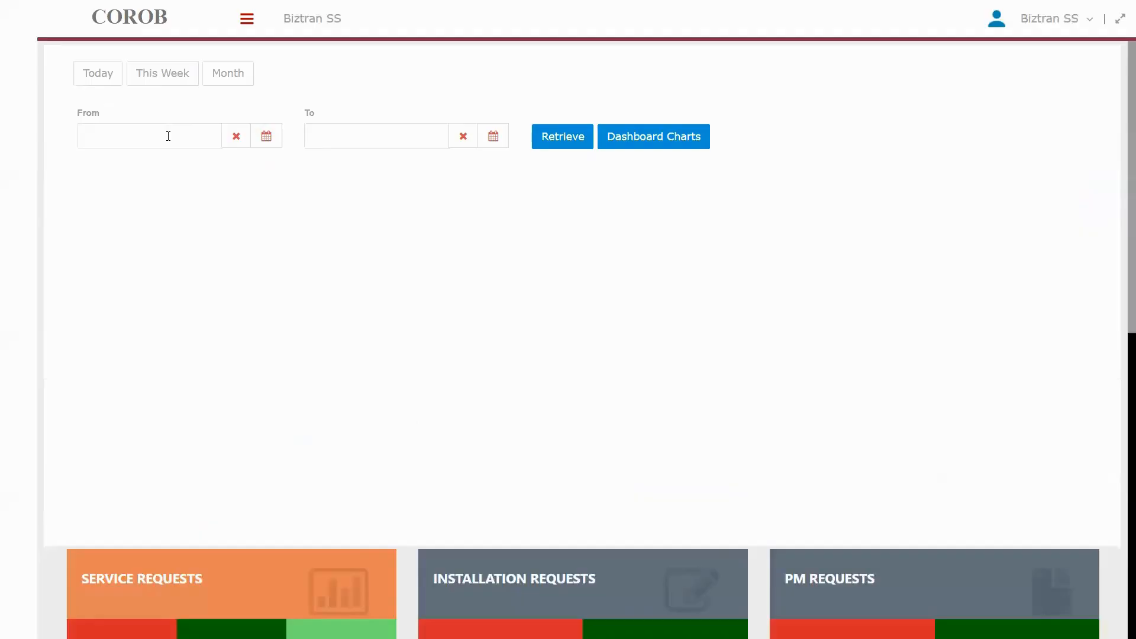
- Retrieve and refresh today's (08-02-2024) request counts, reviewing the per-user summary table
{"action": "left_click", "coordinate": [97, 74]}
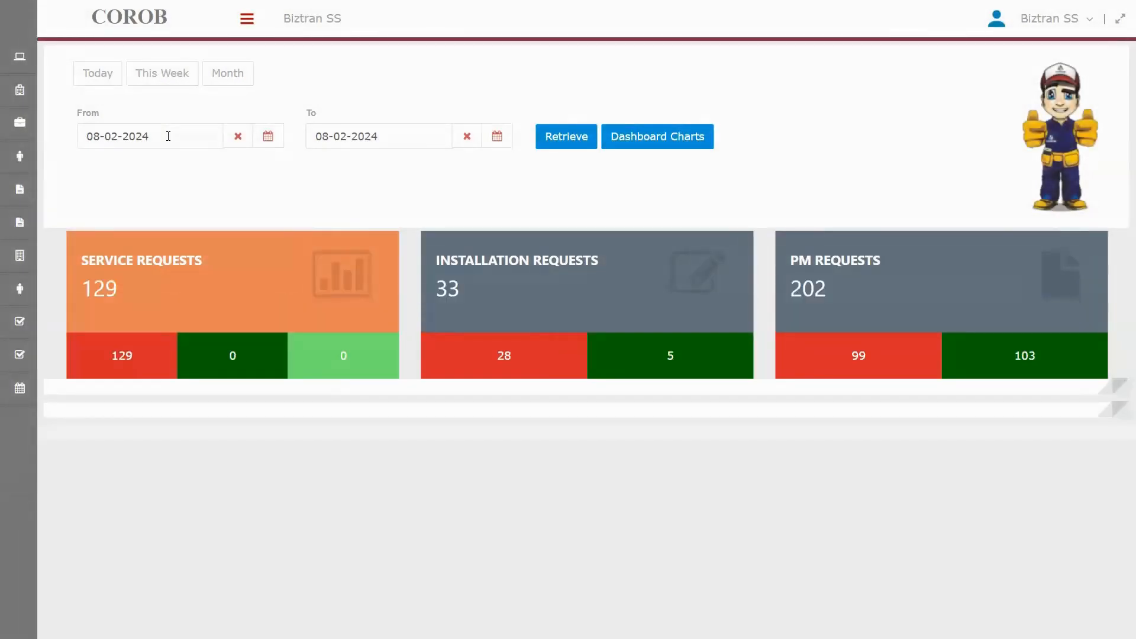
{"action": "left_click", "coordinate": [565, 136]}
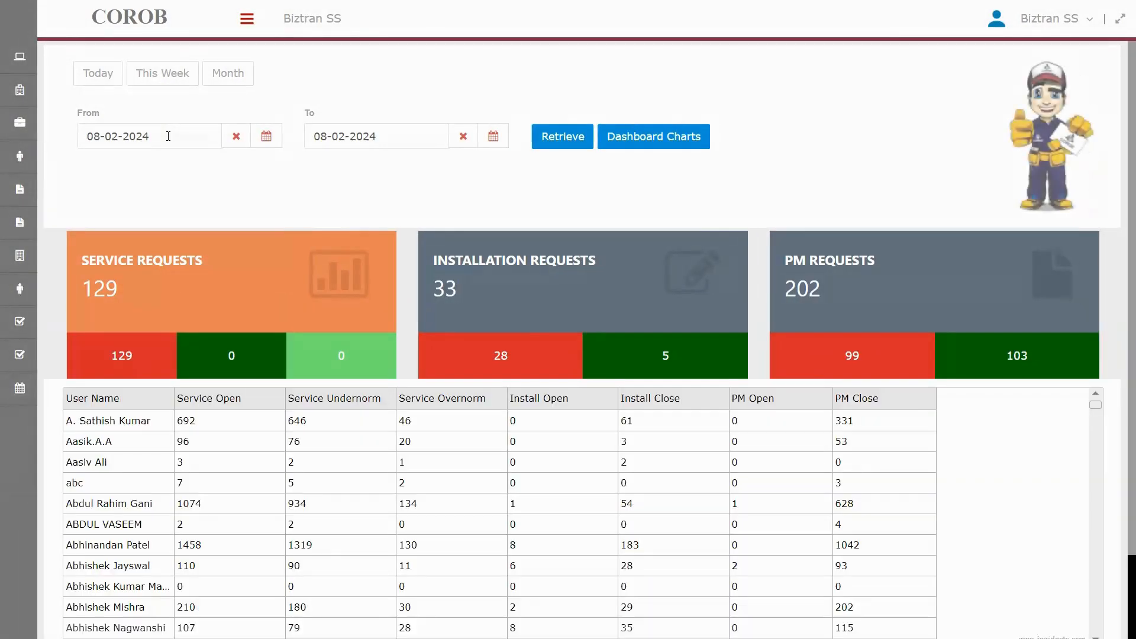
{"action": "mouse_move", "coordinate": [488, 218]}
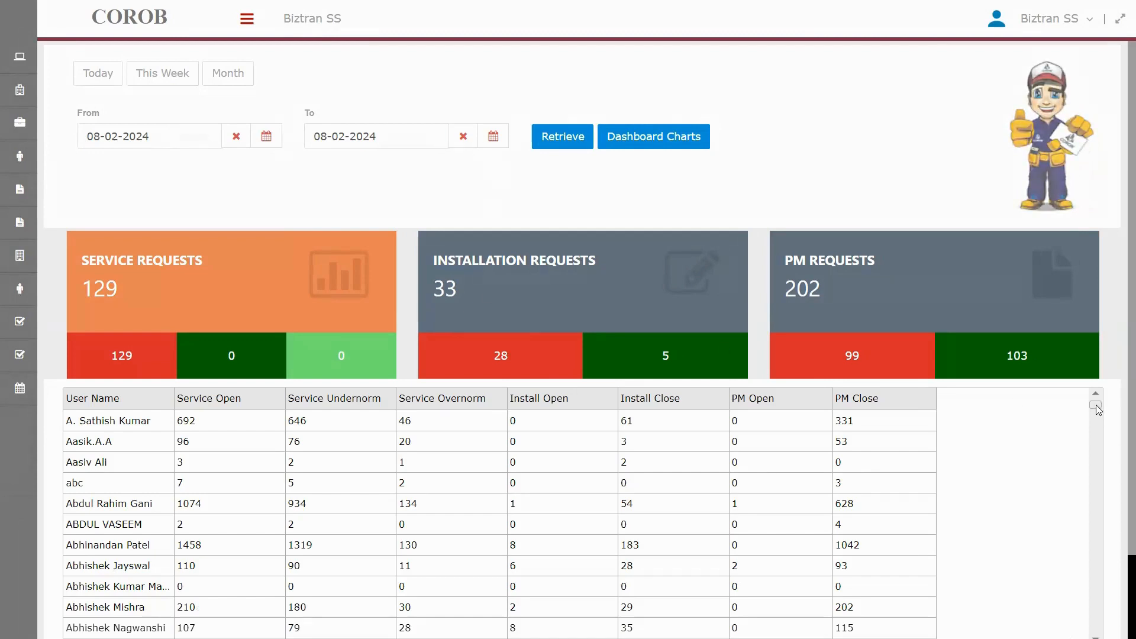
{"action": "scroll", "scroll_direction": "down", "scroll_amount": 3}
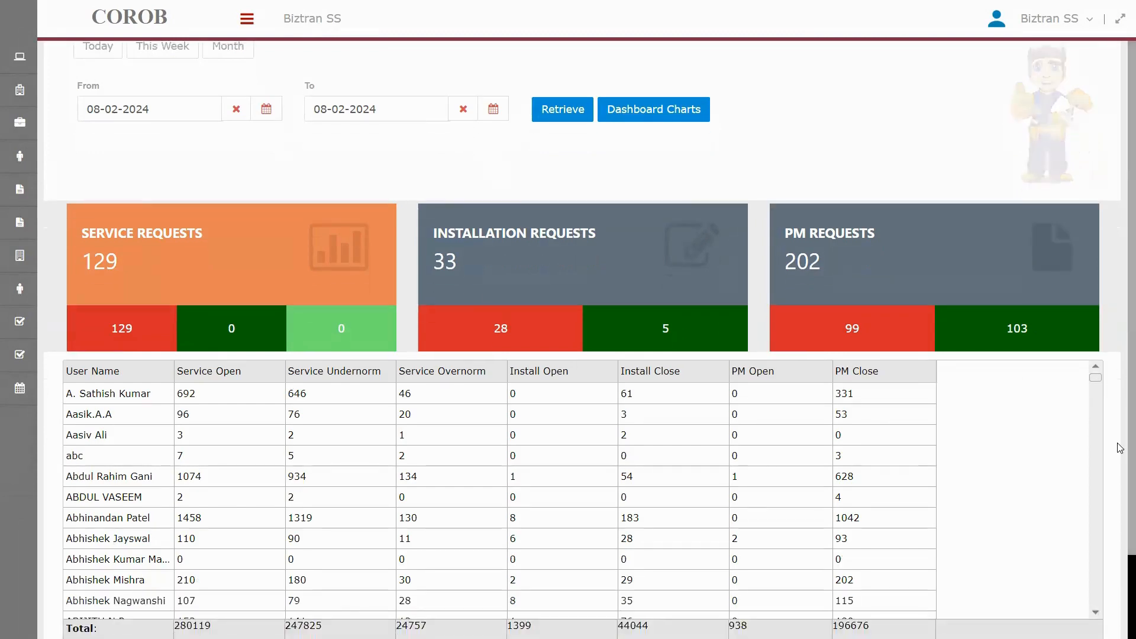
{"action": "scroll", "scroll_direction": "up", "scroll_amount": 3}
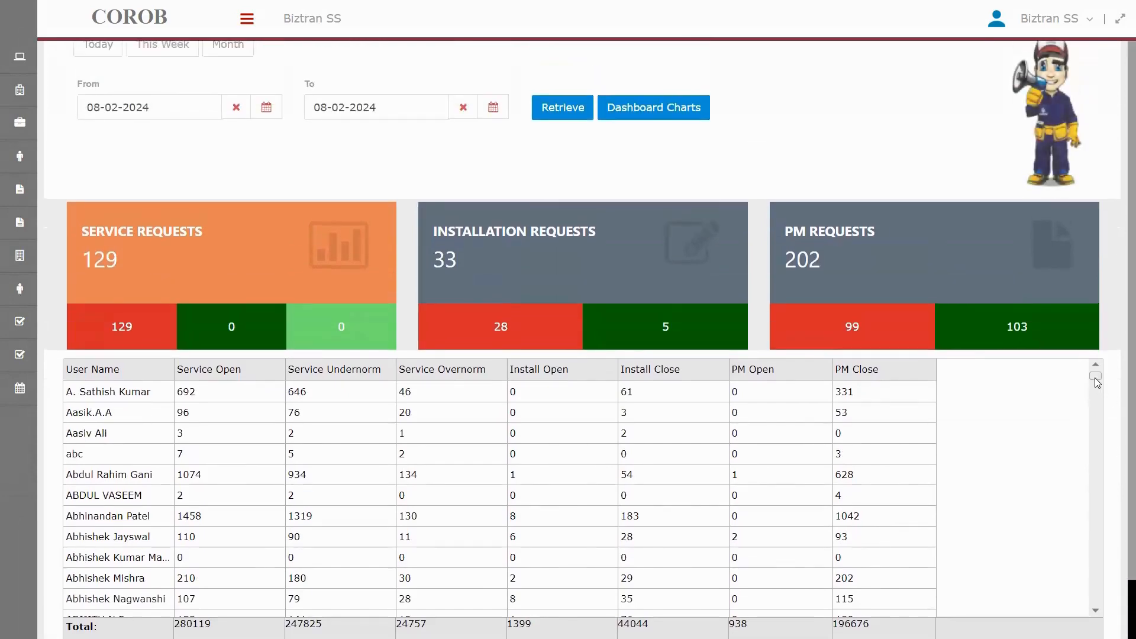
{"action": "scroll", "scroll_direction": "down", "scroll_amount": 3}
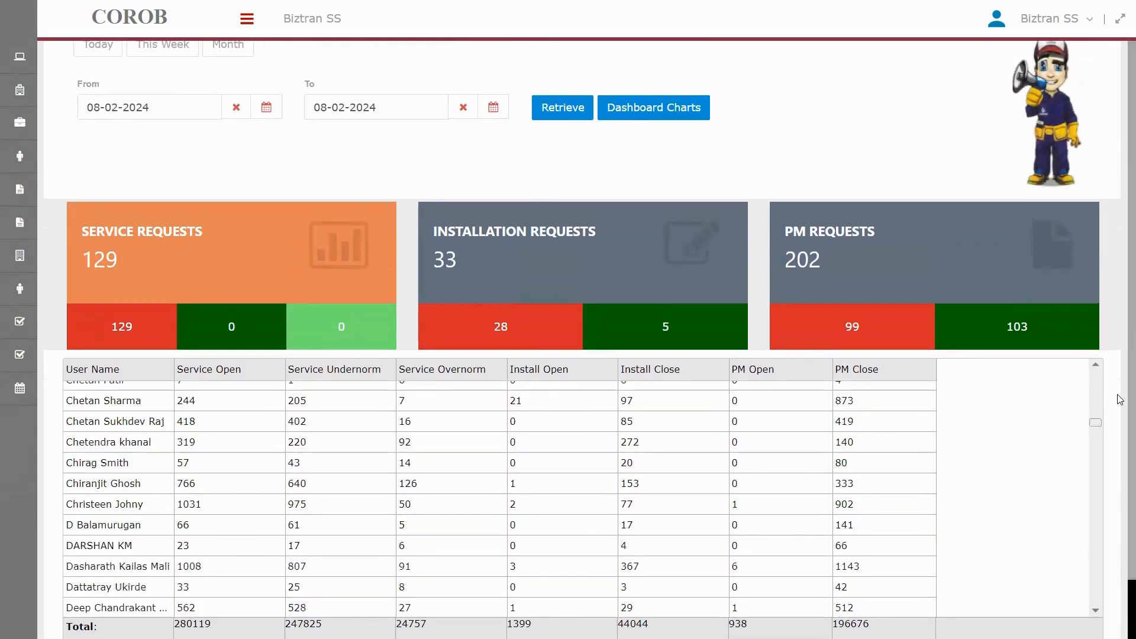
{"action": "scroll", "scroll_direction": "down", "scroll_amount": 3}
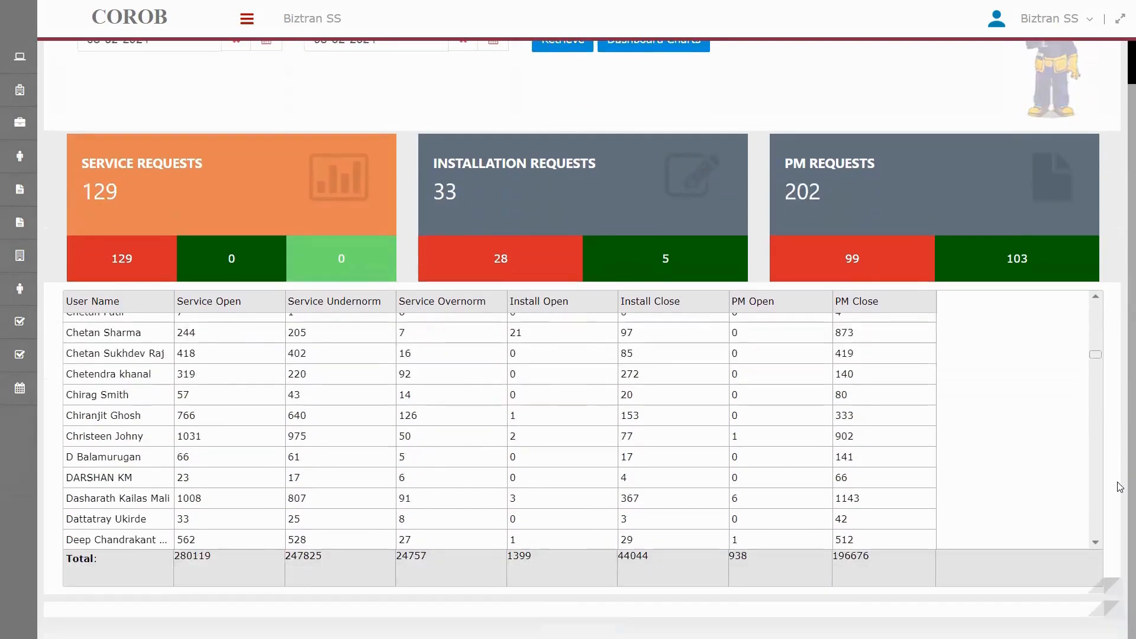
{"action": "scroll", "scroll_direction": "up", "scroll_amount": 3}
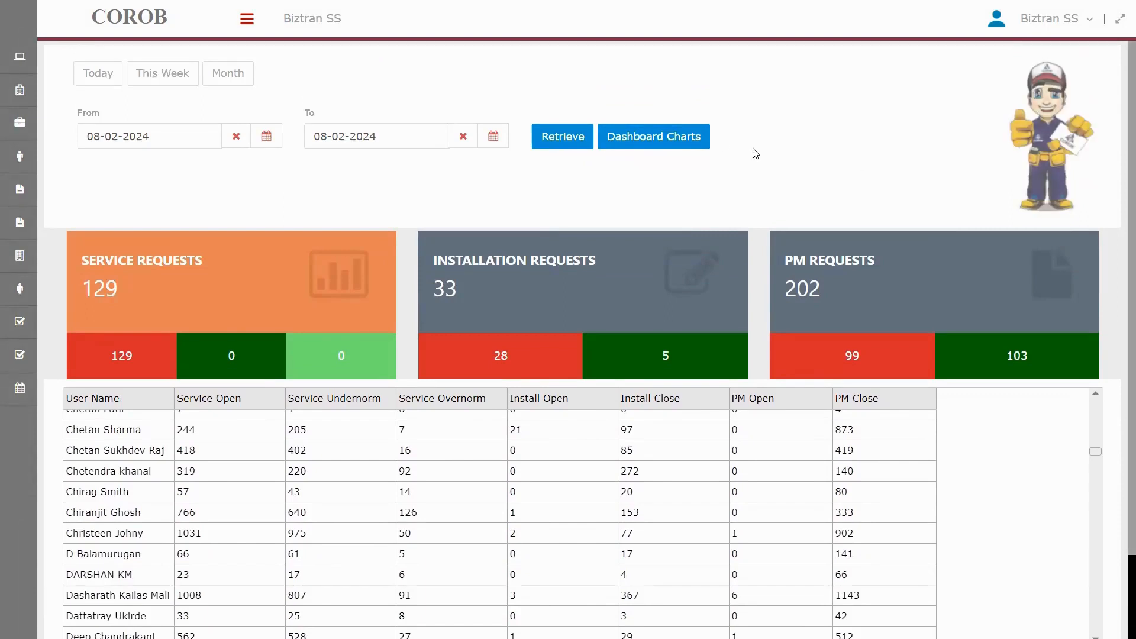
{"action": "left_click", "coordinate": [561, 136]}
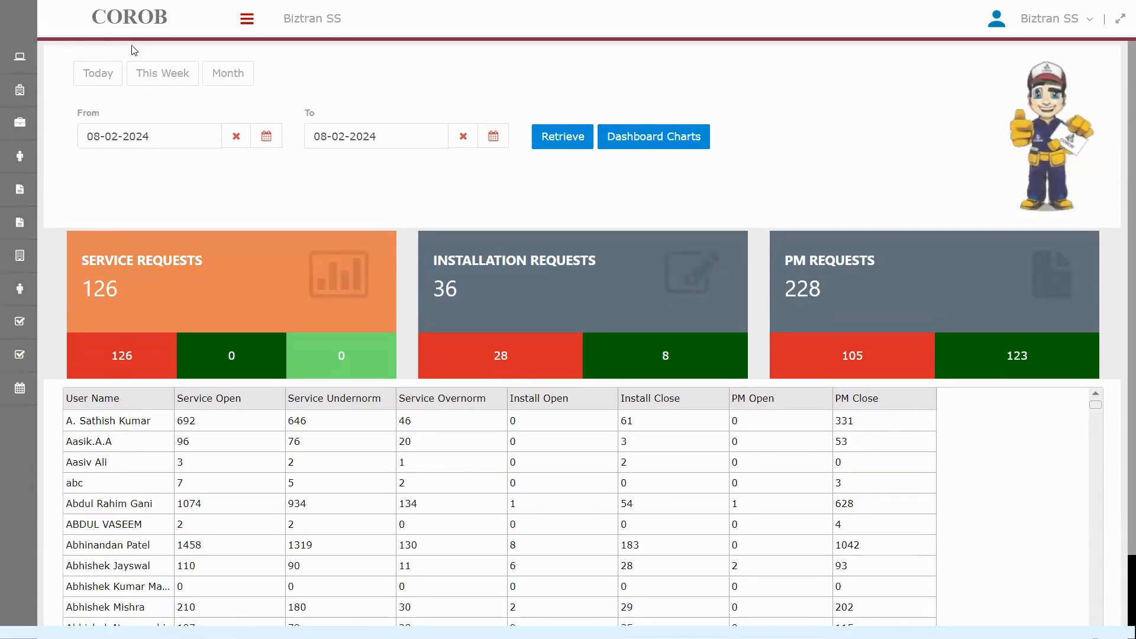
- Expand the sidebar and the Service Requests Management submenu
{"action": "left_click", "coordinate": [246, 18]}
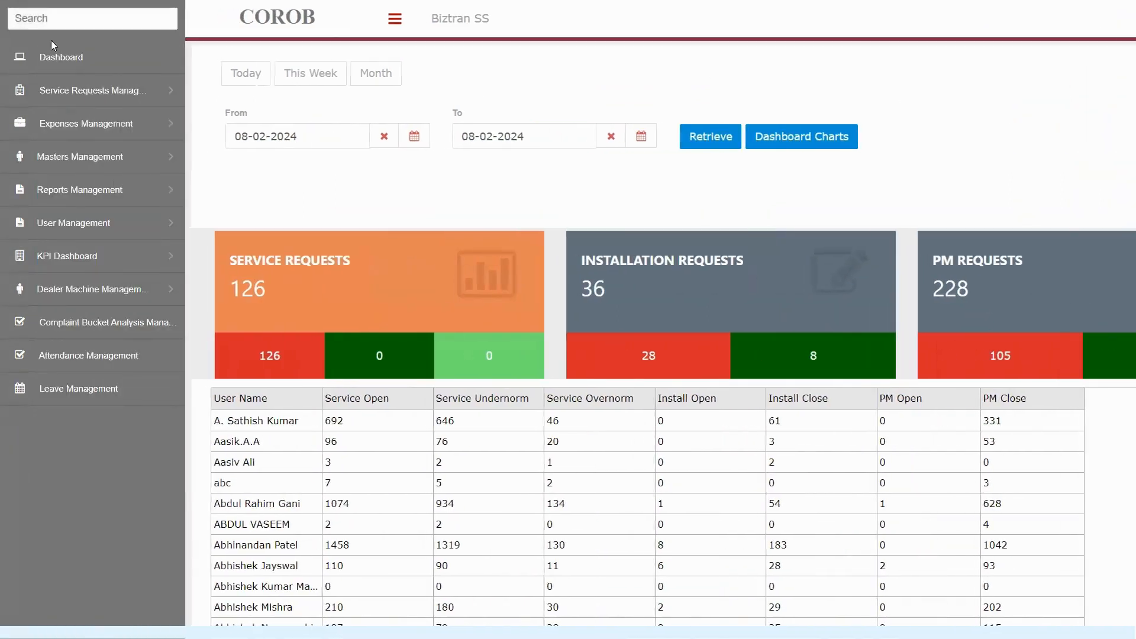
{"action": "mouse_move", "coordinate": [84, 123]}
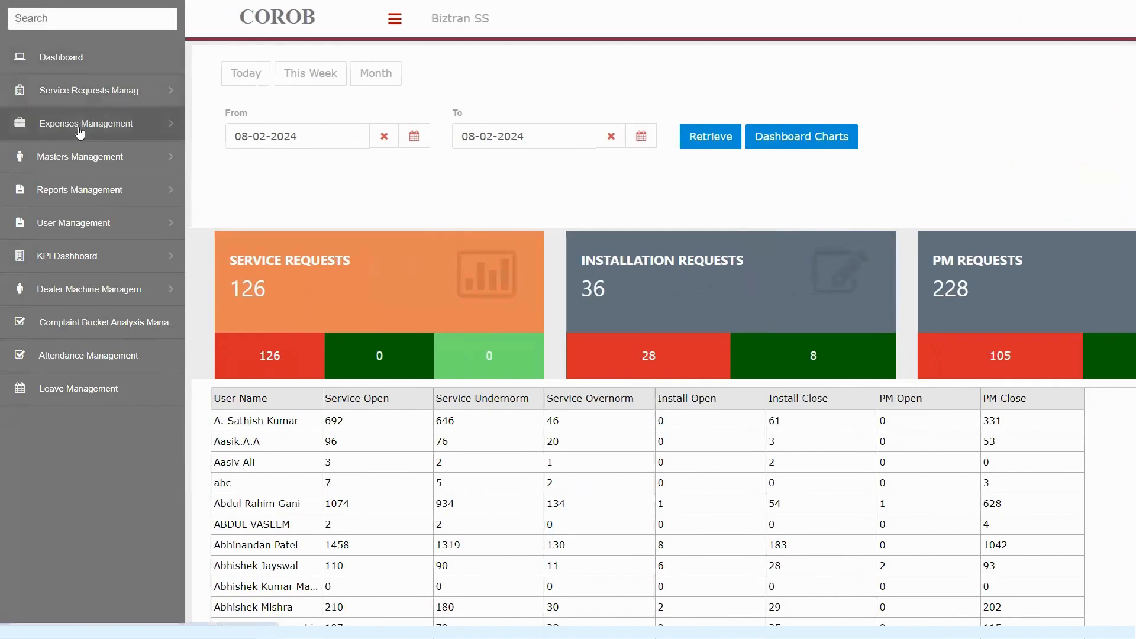
{"action": "mouse_move", "coordinate": [78, 213]}
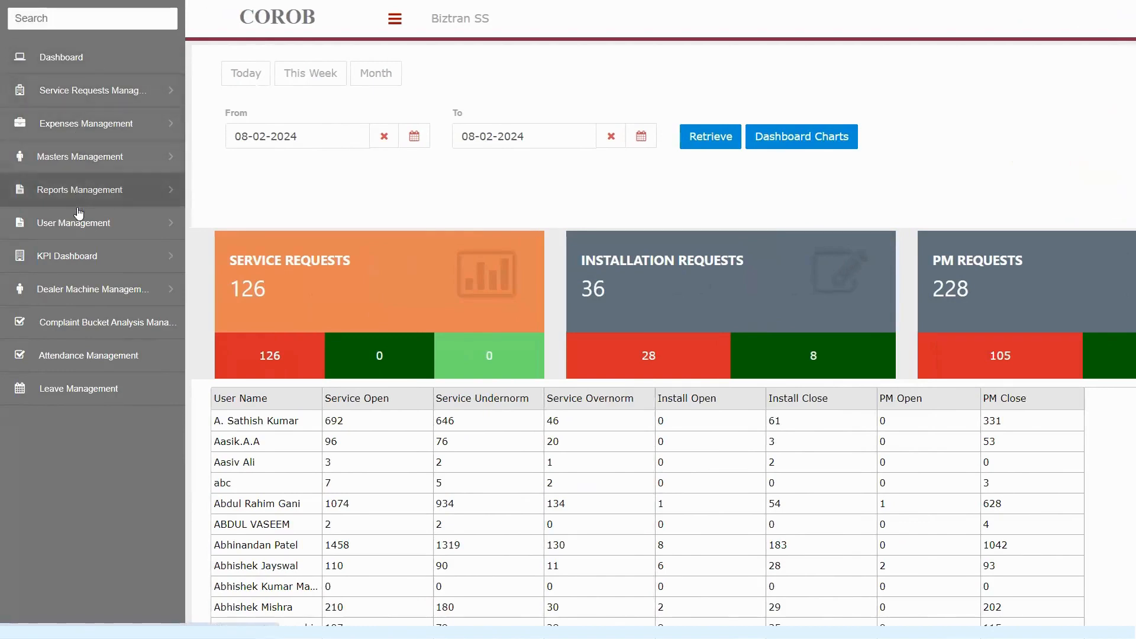
{"action": "mouse_move", "coordinate": [77, 260]}
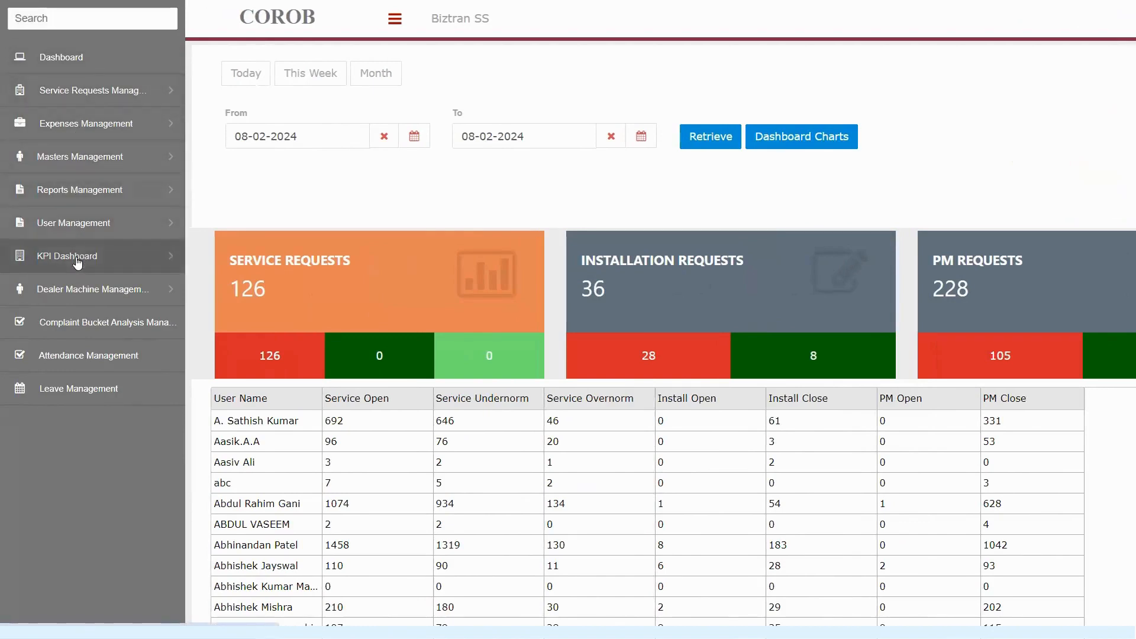
{"action": "mouse_move", "coordinate": [78, 312]}
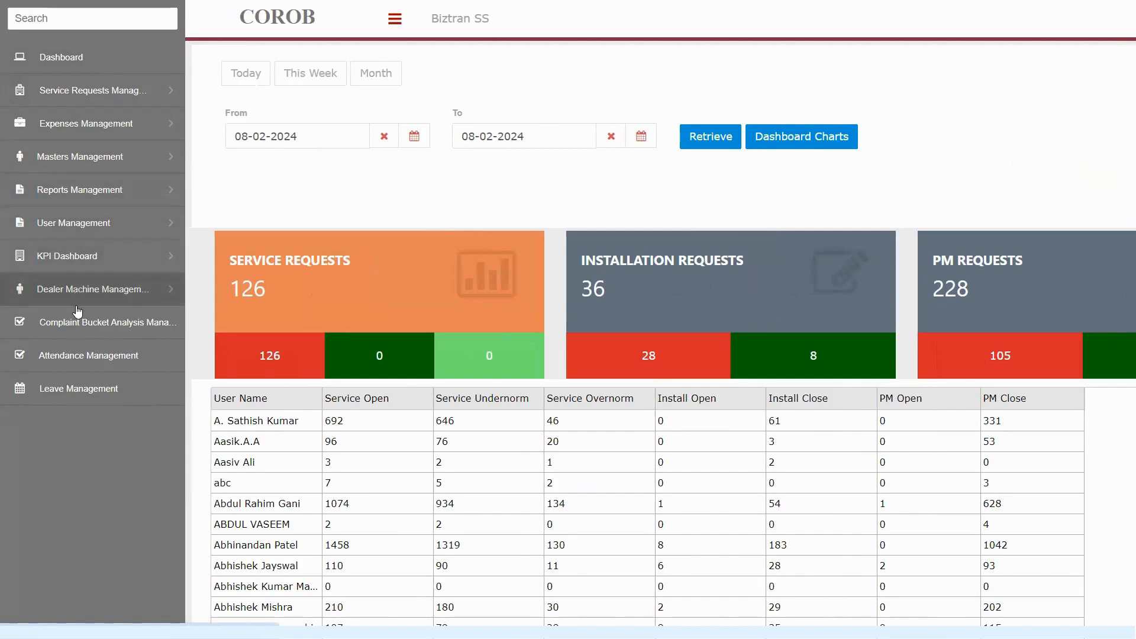
{"action": "mouse_move", "coordinate": [78, 163]}
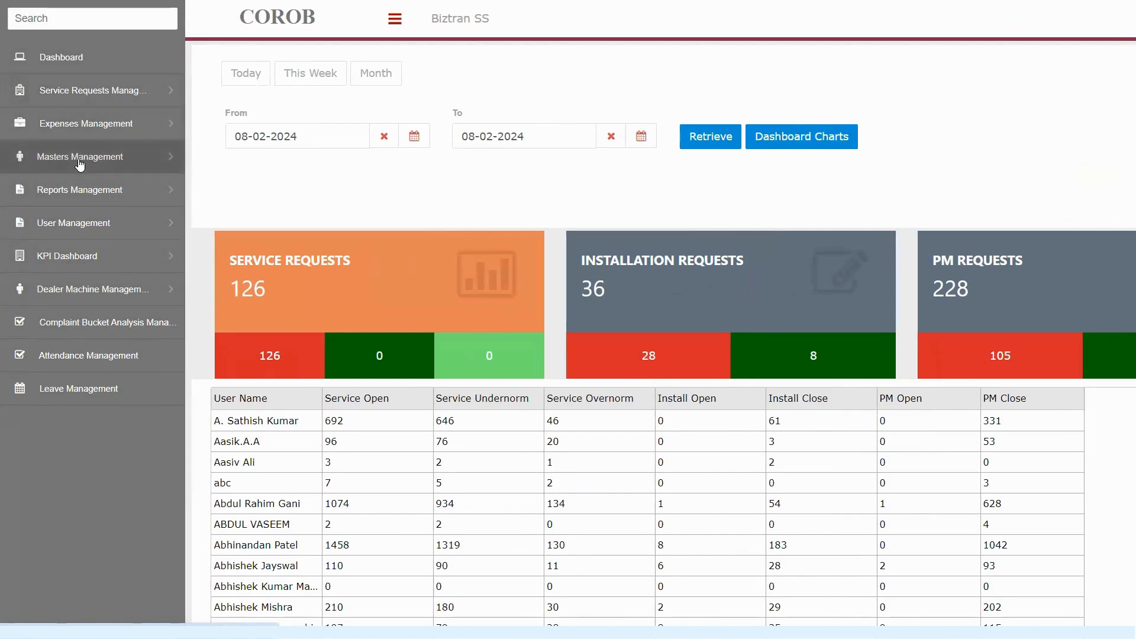
{"action": "mouse_move", "coordinate": [78, 244]}
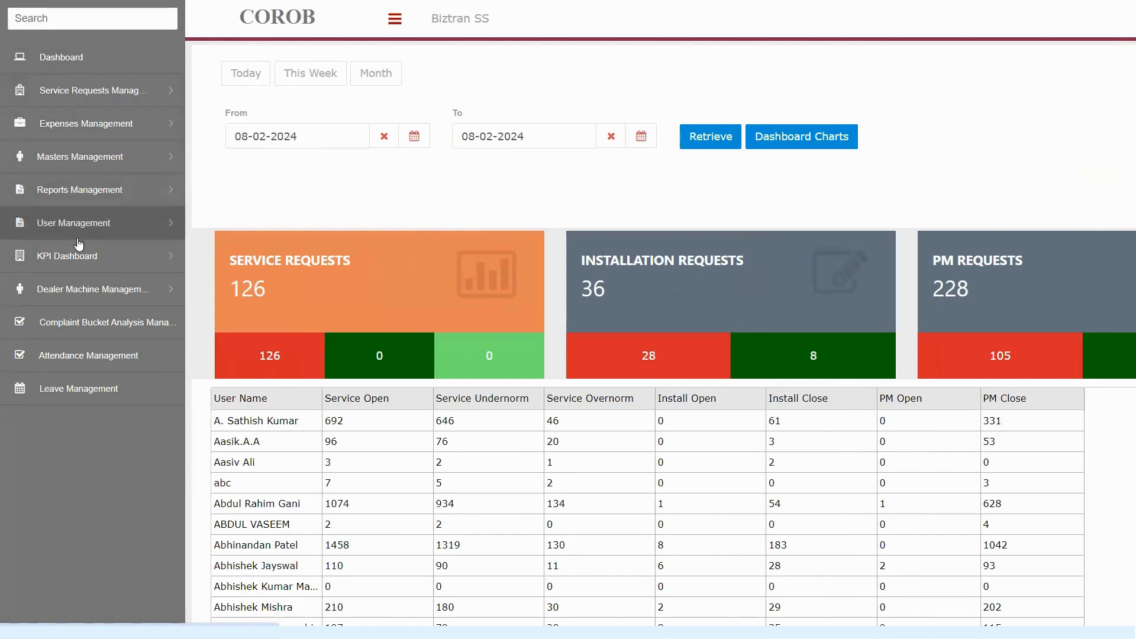
{"action": "mouse_move", "coordinate": [78, 289]}
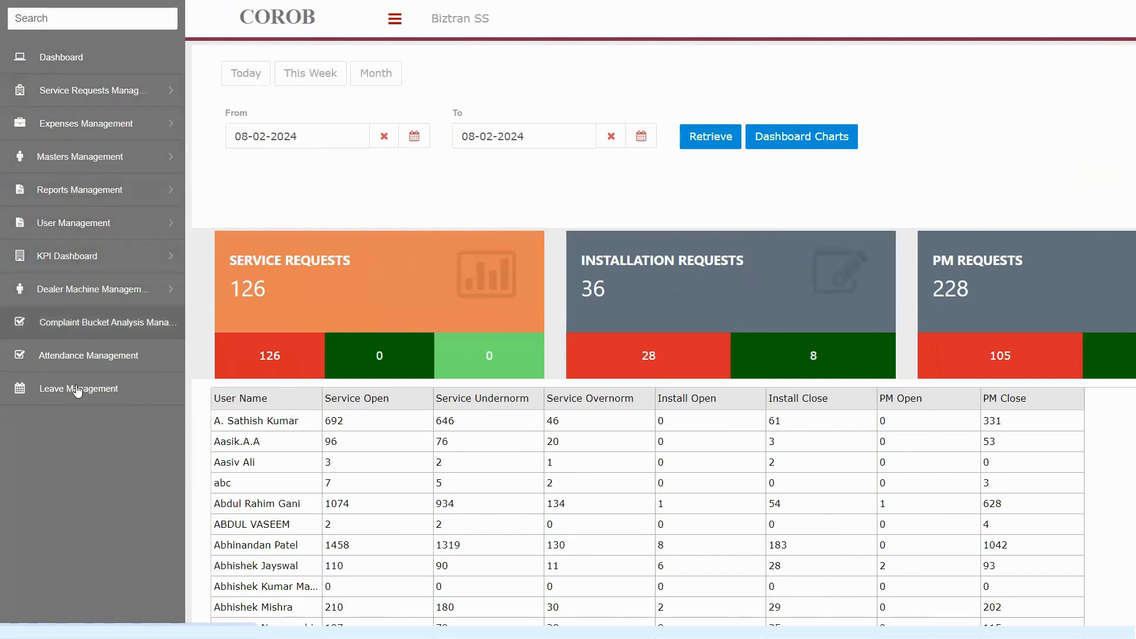
{"action": "mouse_move", "coordinate": [64, 443]}
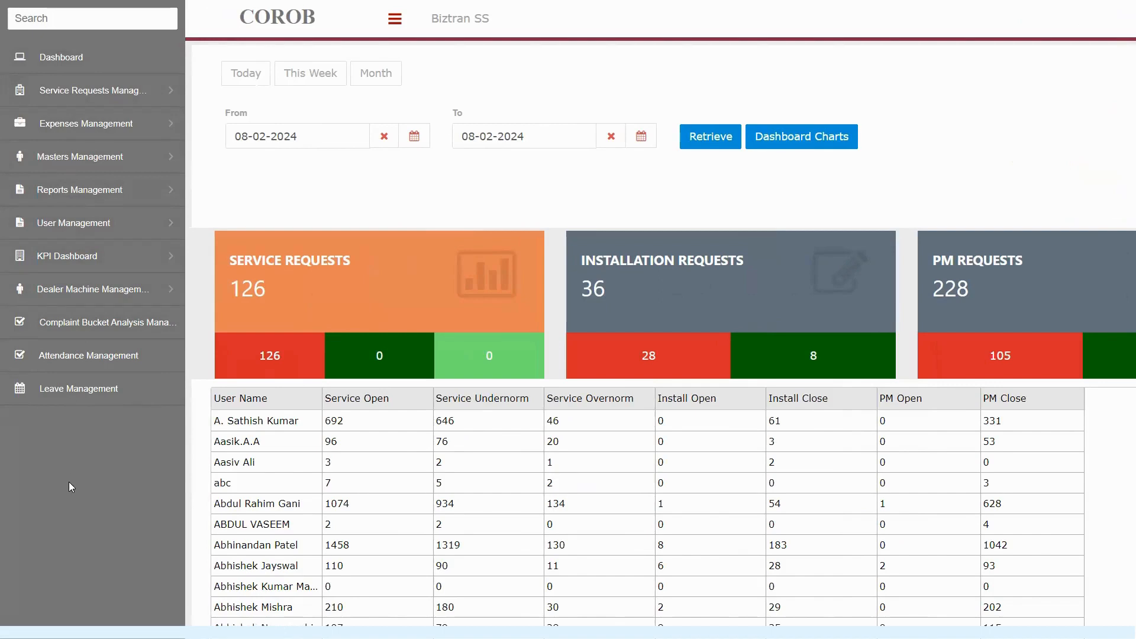
{"action": "mouse_move", "coordinate": [656, 284]}
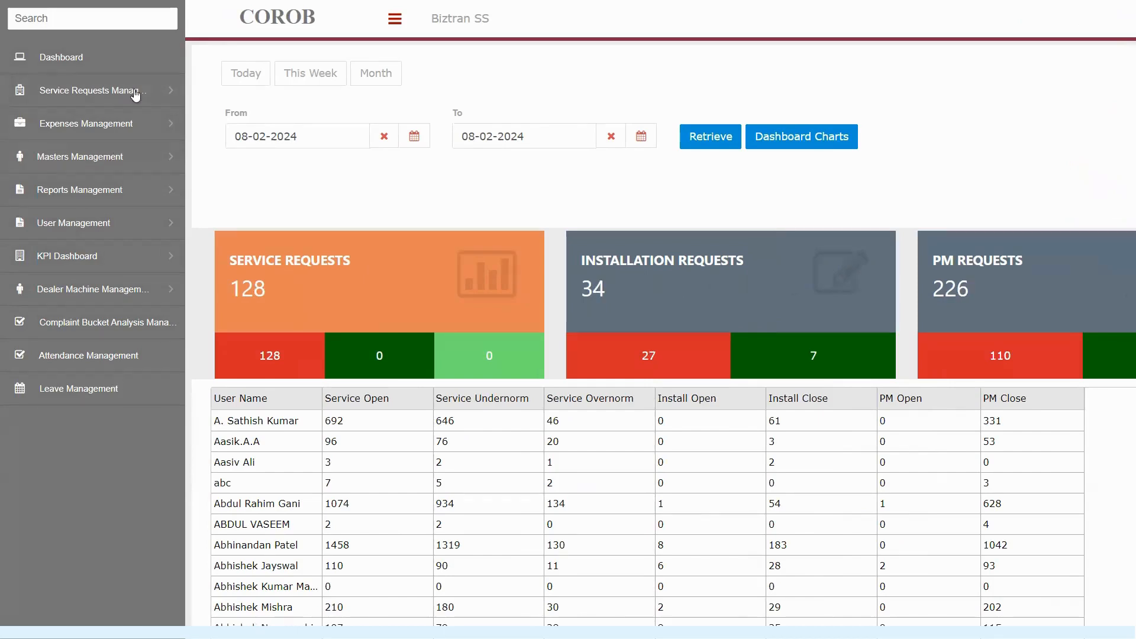
{"action": "left_click", "coordinate": [93, 90]}
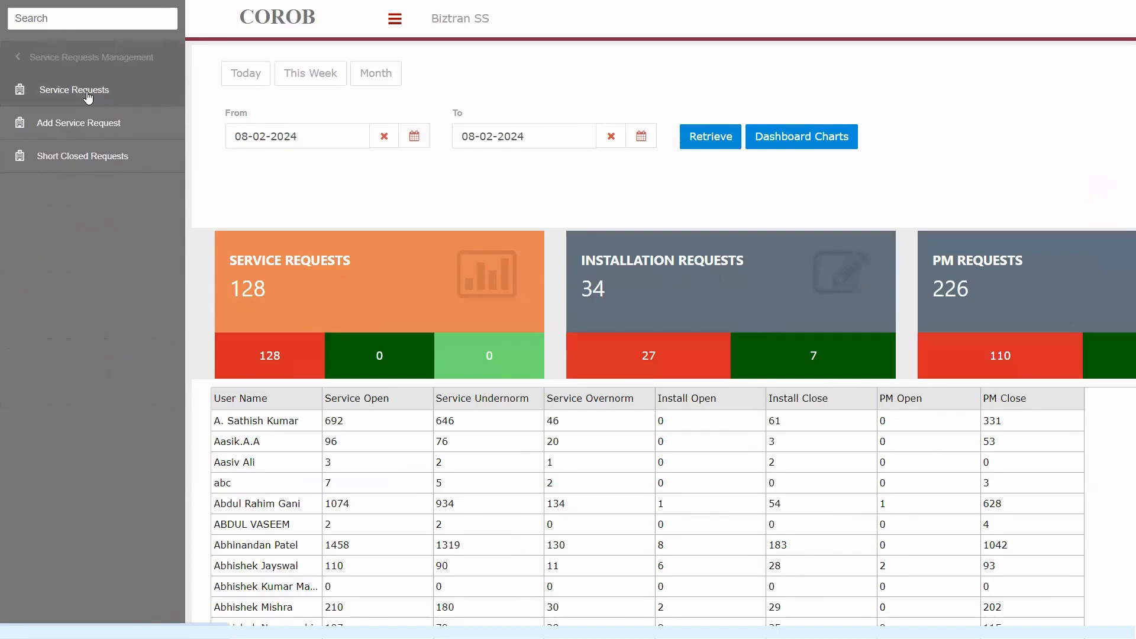
- Open the Service Requests page listing the six tickets for 08-02-2024
{"action": "left_click", "coordinate": [73, 89]}
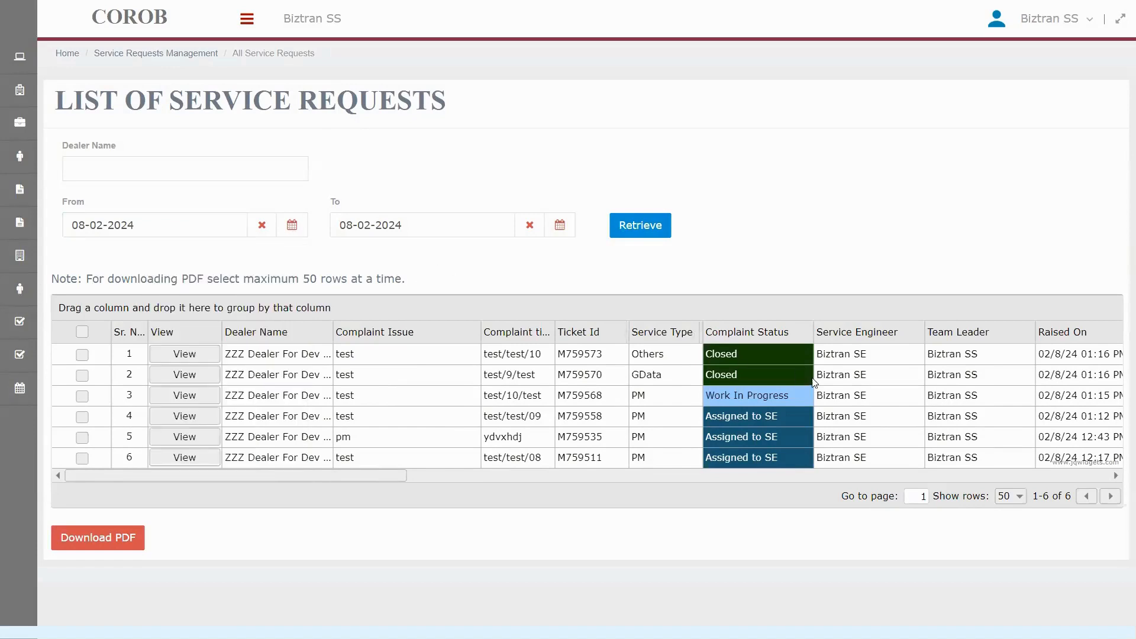
{"action": "mouse_move", "coordinate": [786, 438]}
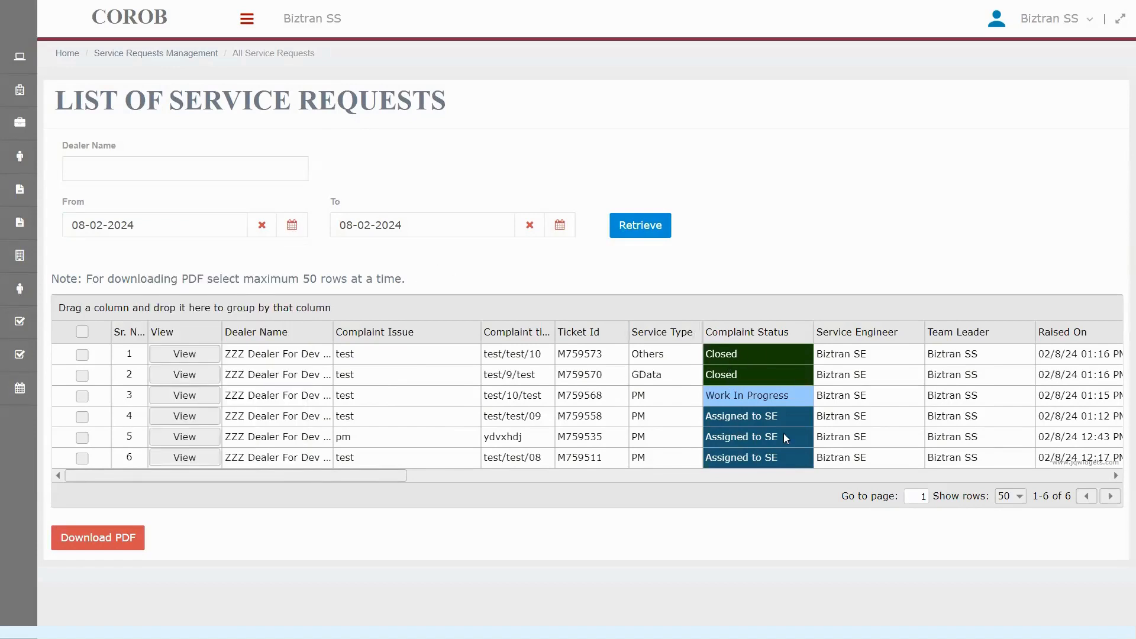
{"action": "mouse_move", "coordinate": [571, 532]}
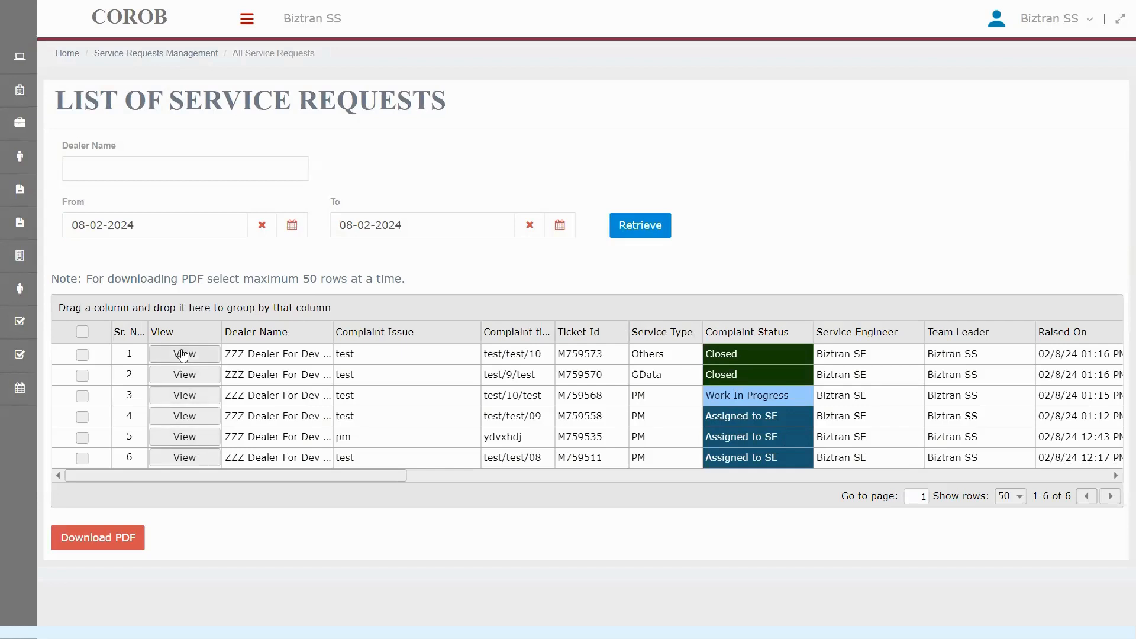
{"action": "mouse_move", "coordinate": [184, 354]}
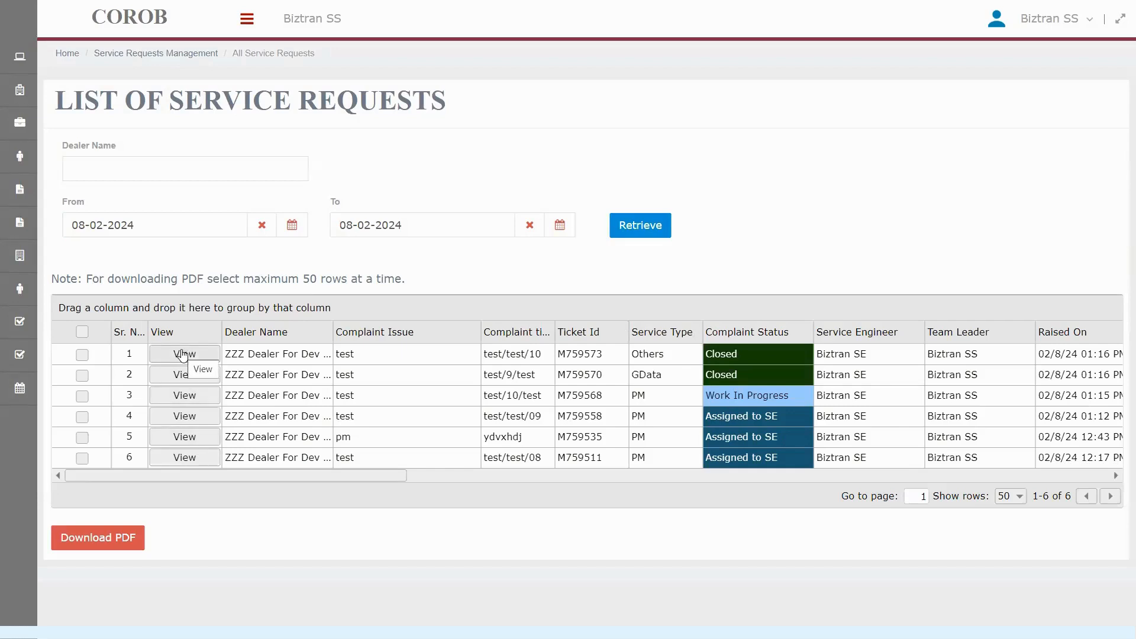
{"action": "mouse_move", "coordinate": [184, 354]}
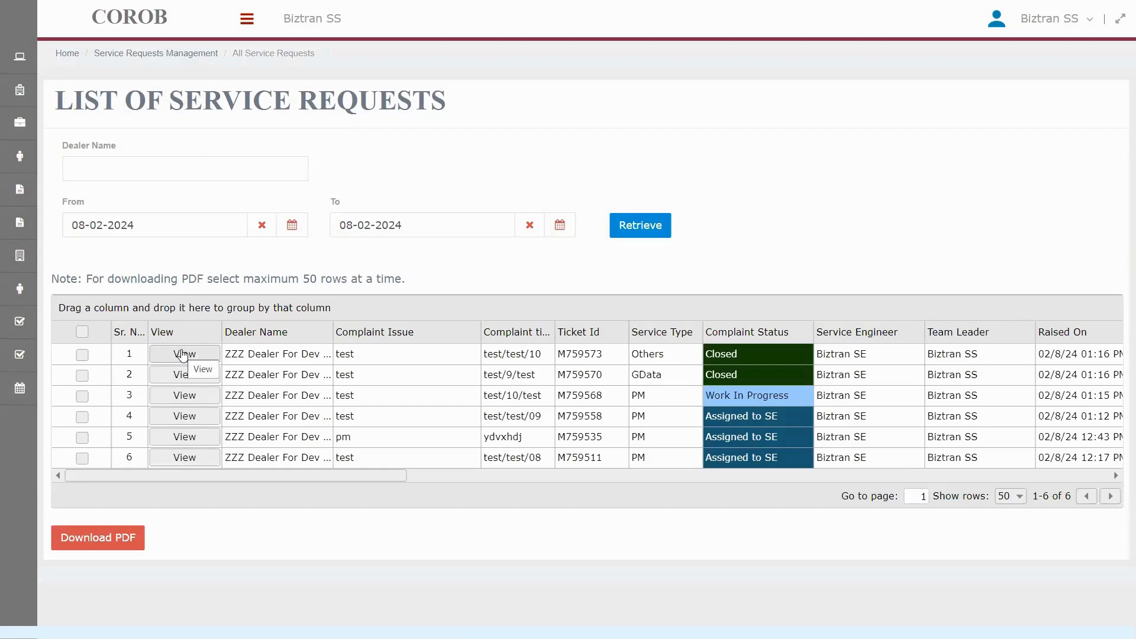
- Open closed ticket test/test/10 and view its complaint details and Status Track history
{"action": "left_click", "coordinate": [183, 354]}
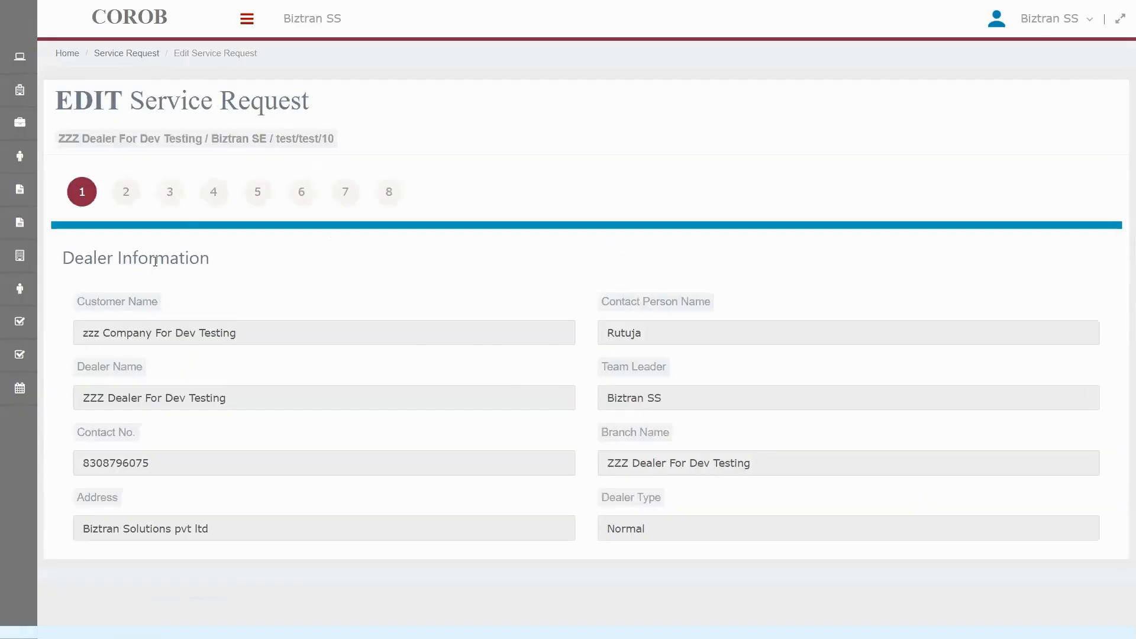
{"action": "left_click", "coordinate": [125, 192]}
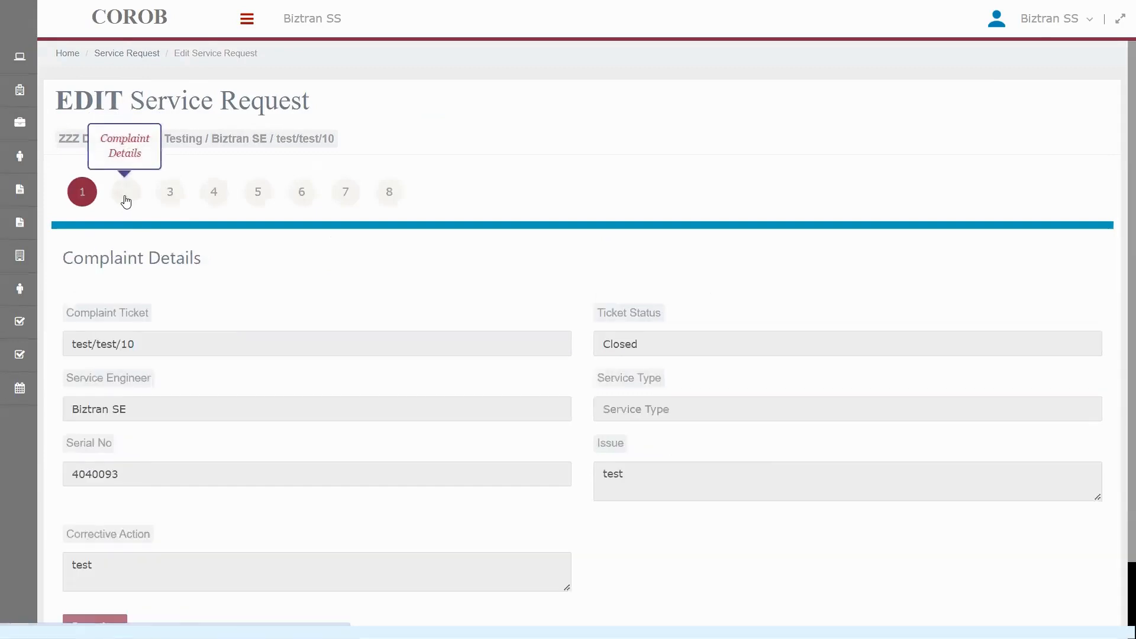
{"action": "left_click", "coordinate": [126, 191]}
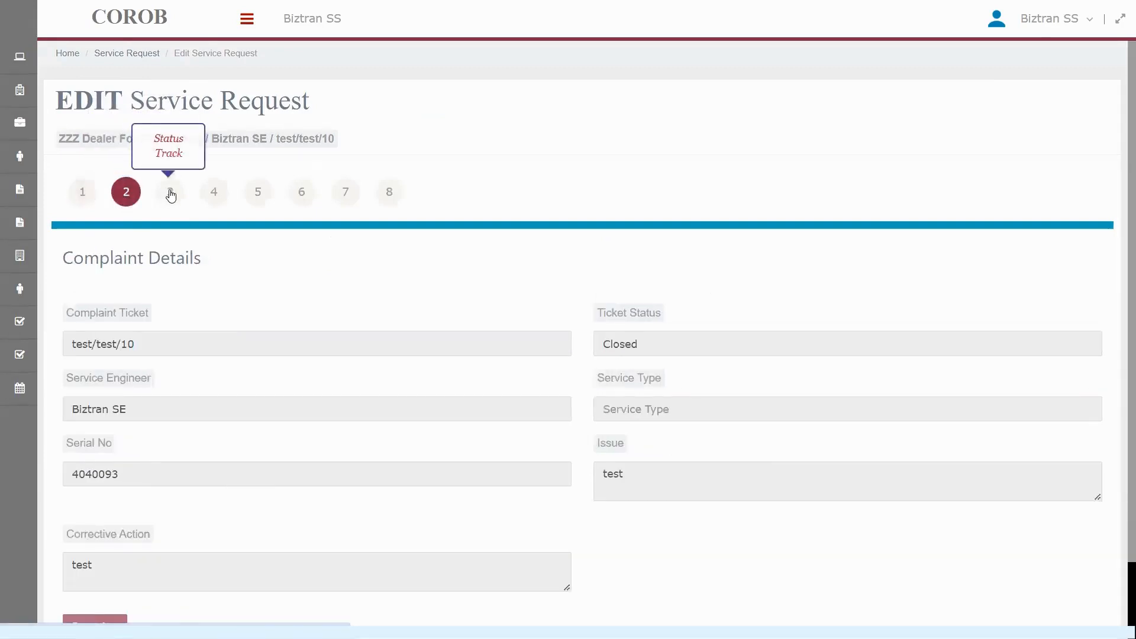
{"action": "left_click", "coordinate": [170, 192]}
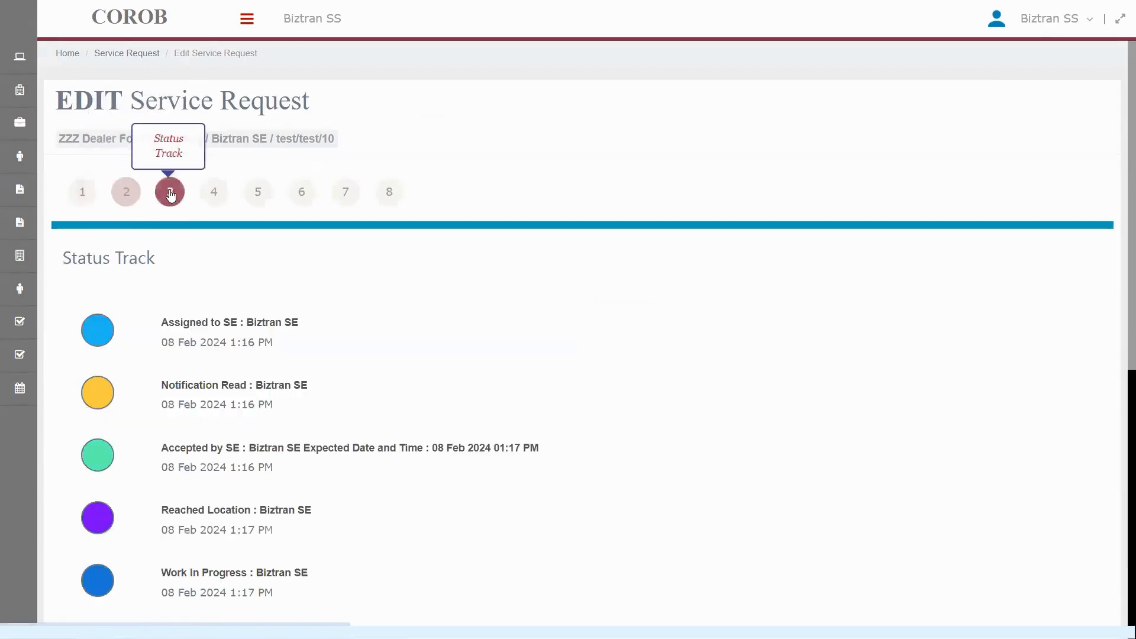
{"action": "scroll", "scroll_direction": "down", "scroll_amount": 3}
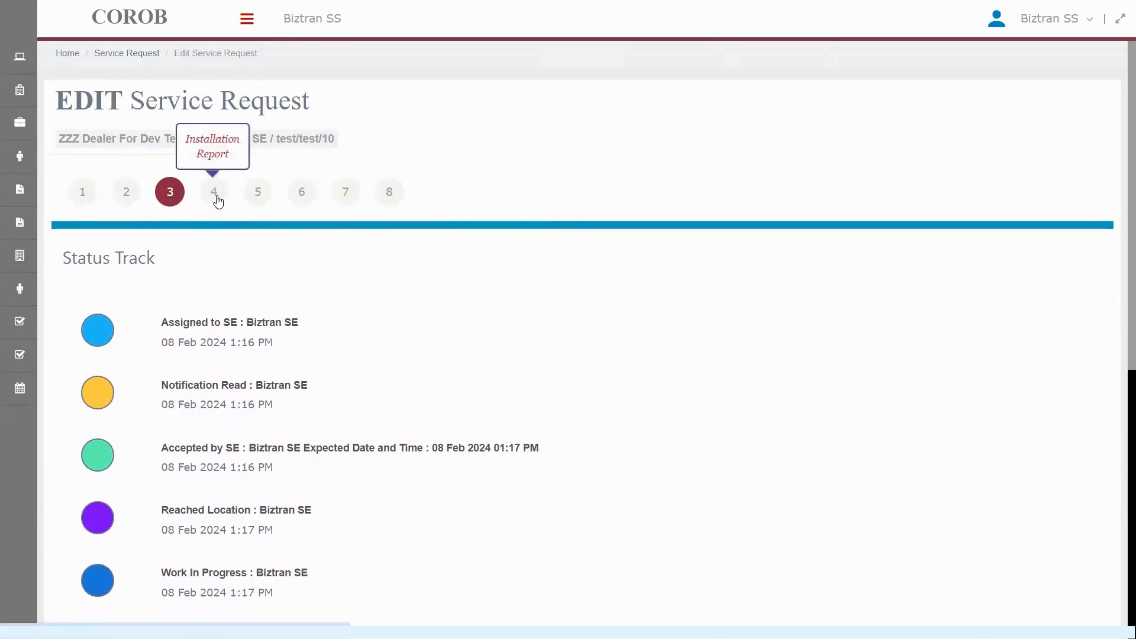
- Step through ticket test/test/10's Installation Report, Service Report and empty Spare Replaced list
{"action": "left_click", "coordinate": [214, 192]}
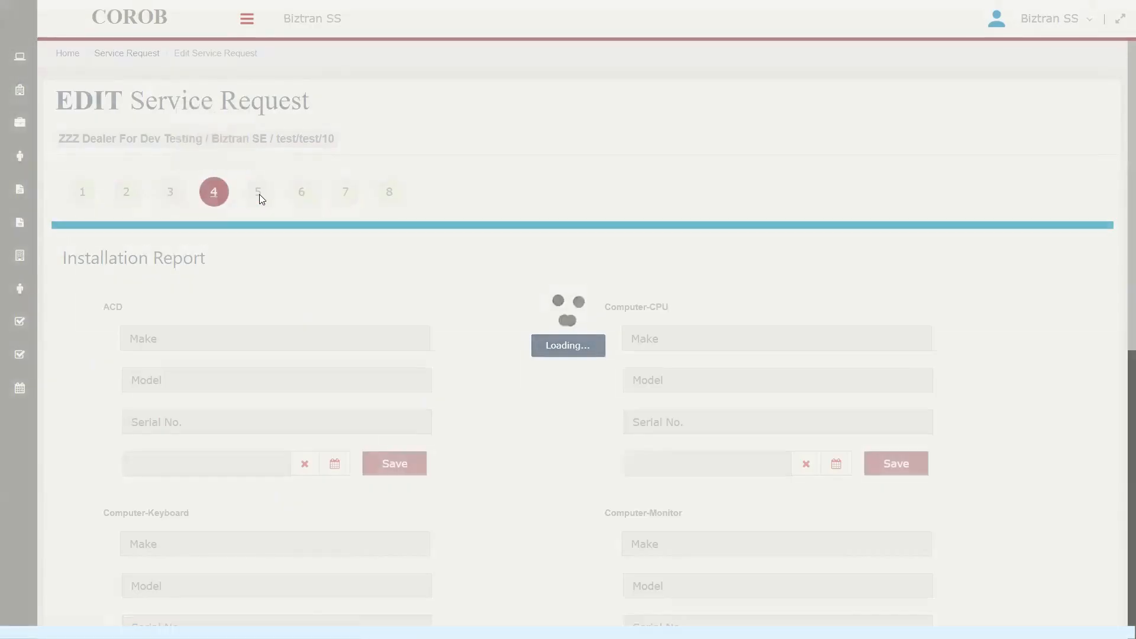
{"action": "left_click", "coordinate": [257, 191]}
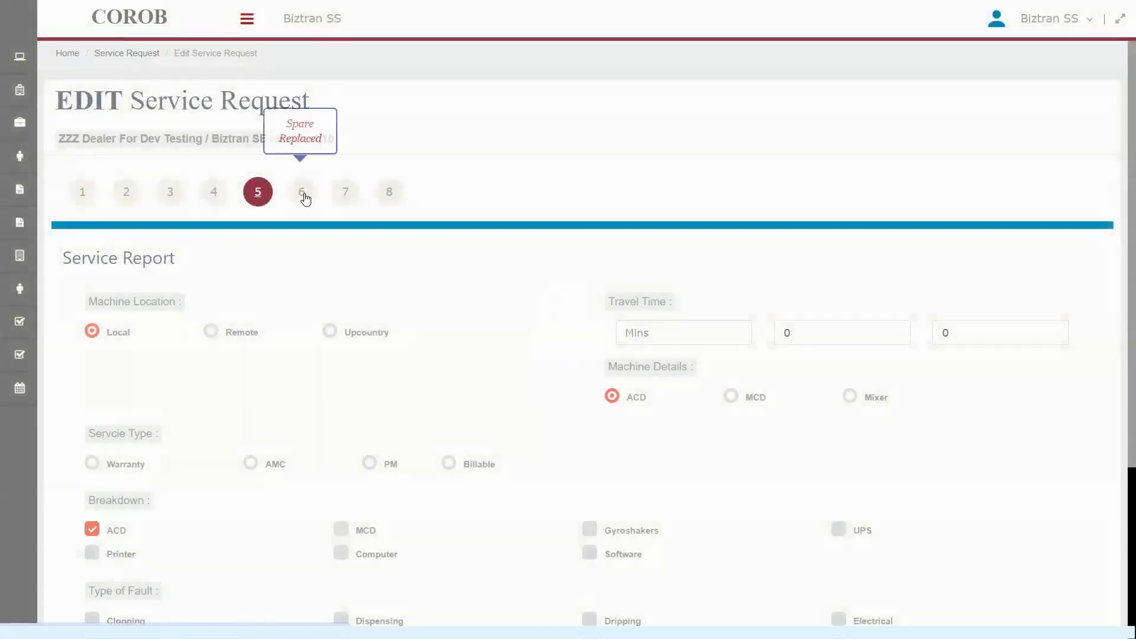
{"action": "left_click", "coordinate": [301, 191]}
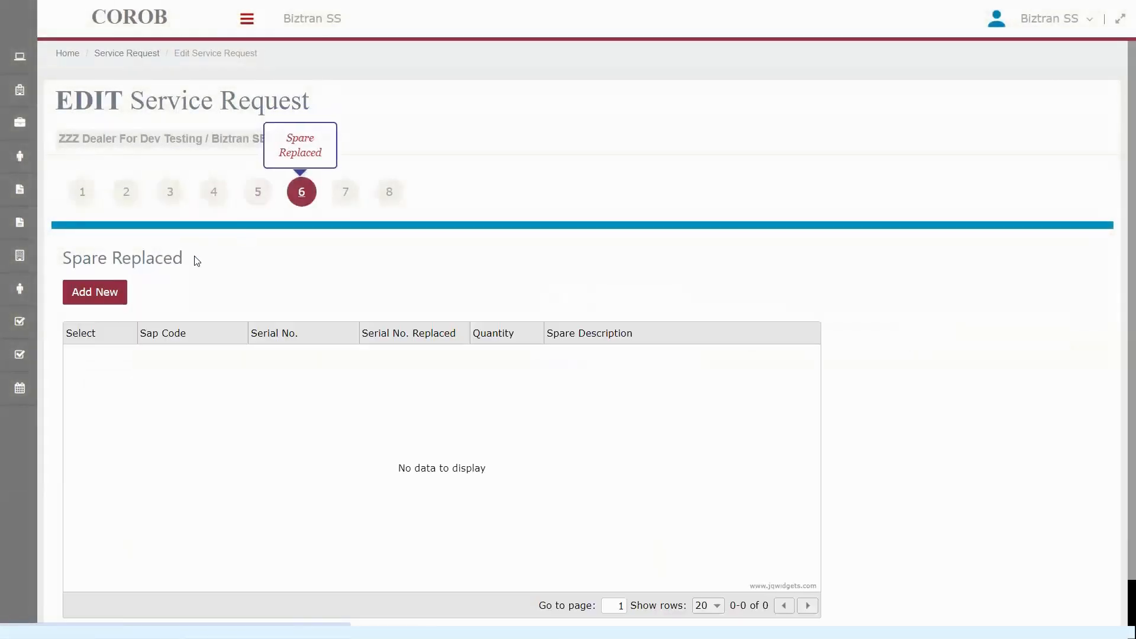
- Cancel adding a spare part, then generate ticket test/test/10's report from the Report step
{"action": "left_click", "coordinate": [94, 291]}
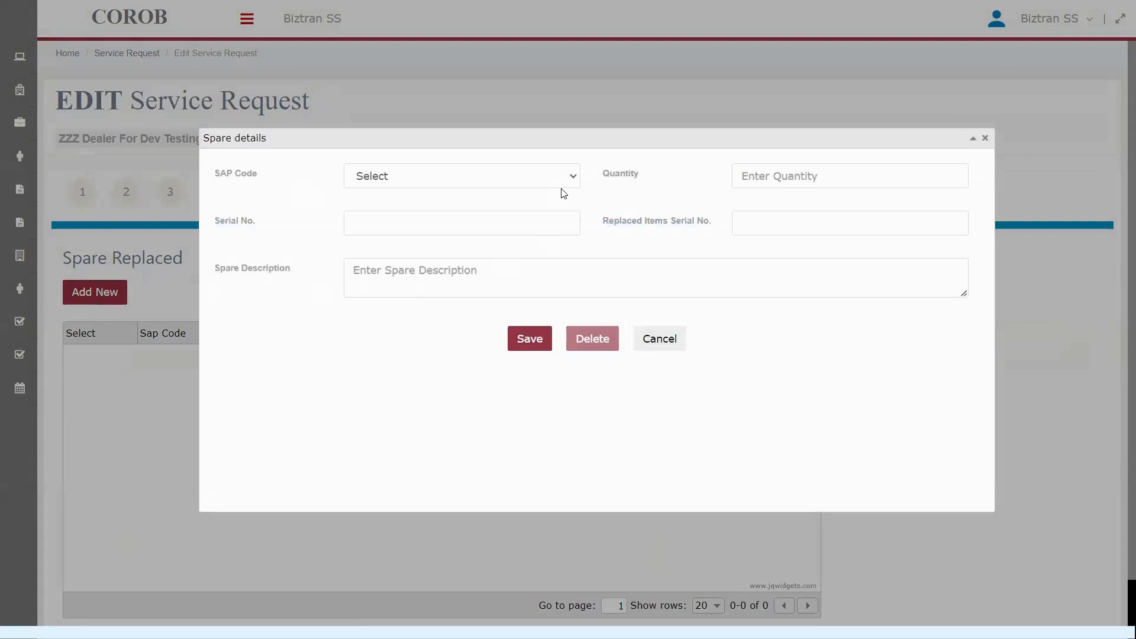
{"action": "mouse_move", "coordinate": [659, 338]}
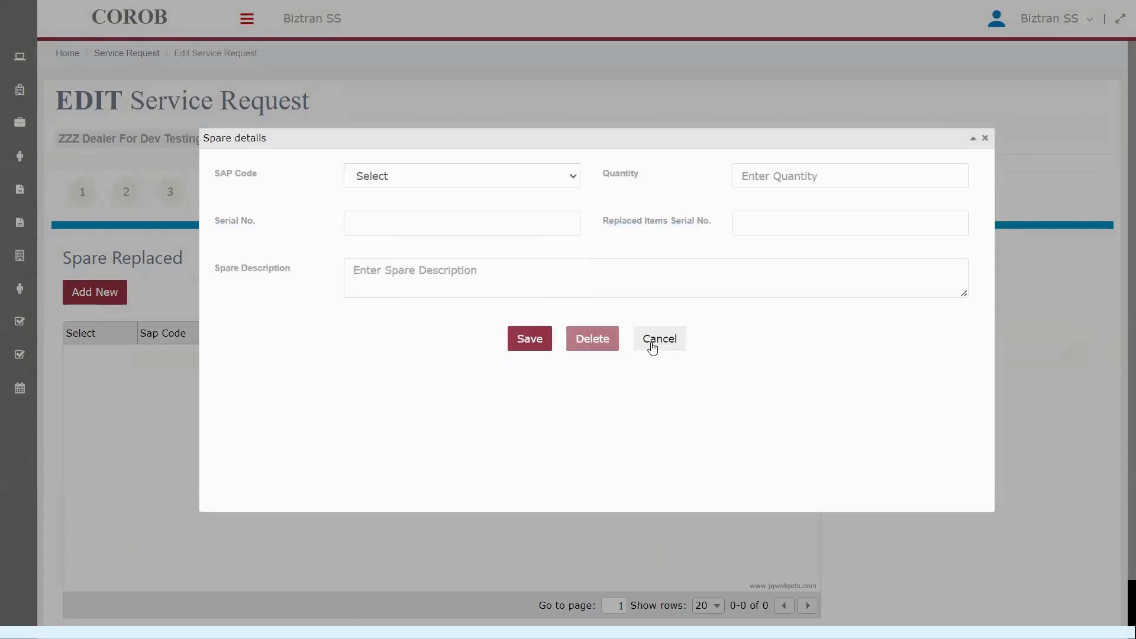
{"action": "left_click", "coordinate": [659, 338]}
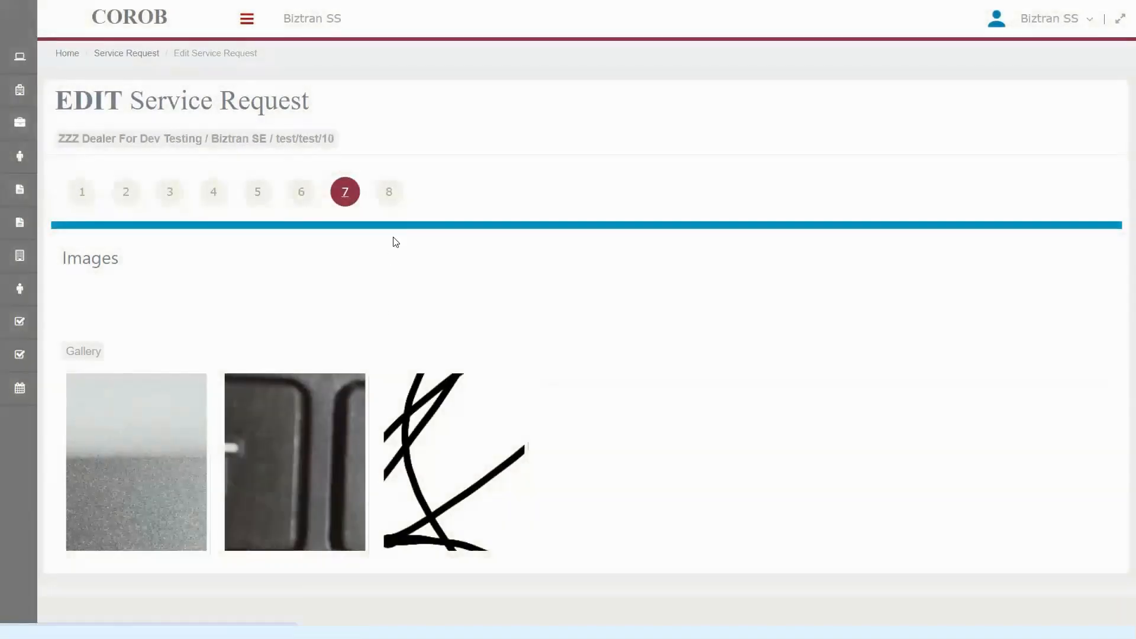
{"action": "left_click", "coordinate": [389, 192]}
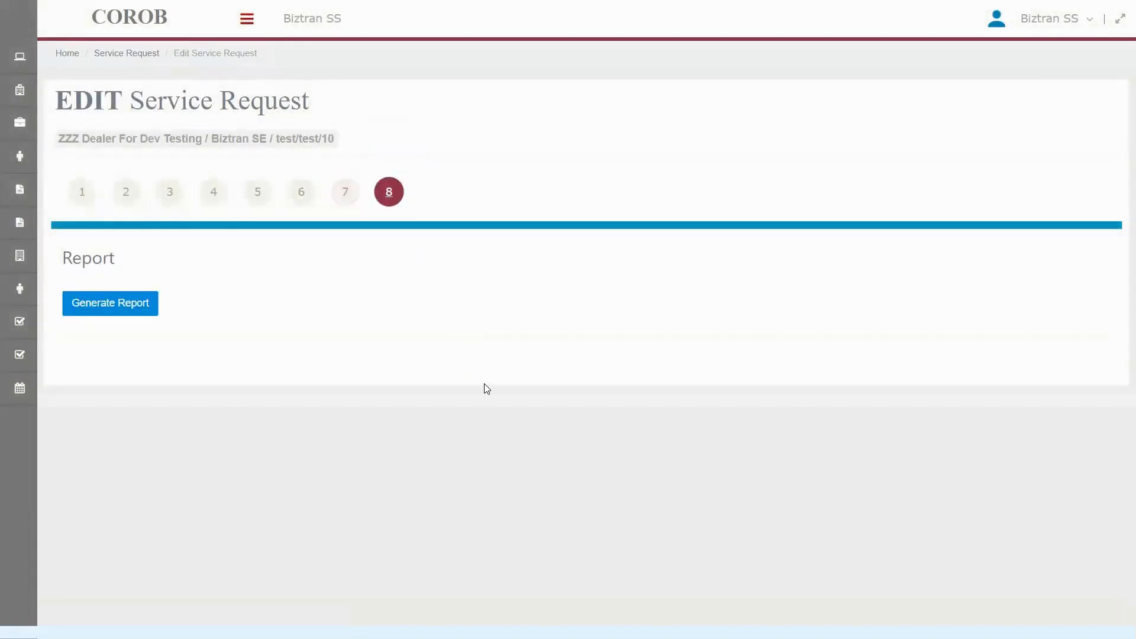
{"action": "left_click", "coordinate": [110, 303]}
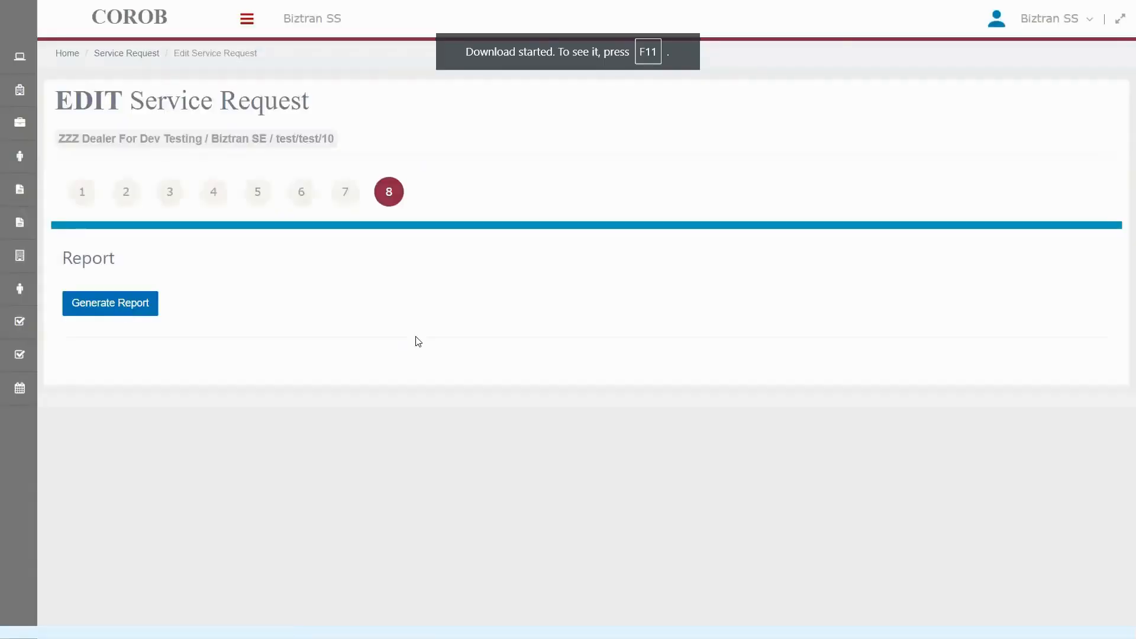
- Open test_test_10.pdf and scroll through its dealer, complaint, status, service details and photos
{"action": "left_click", "coordinate": [109, 303]}
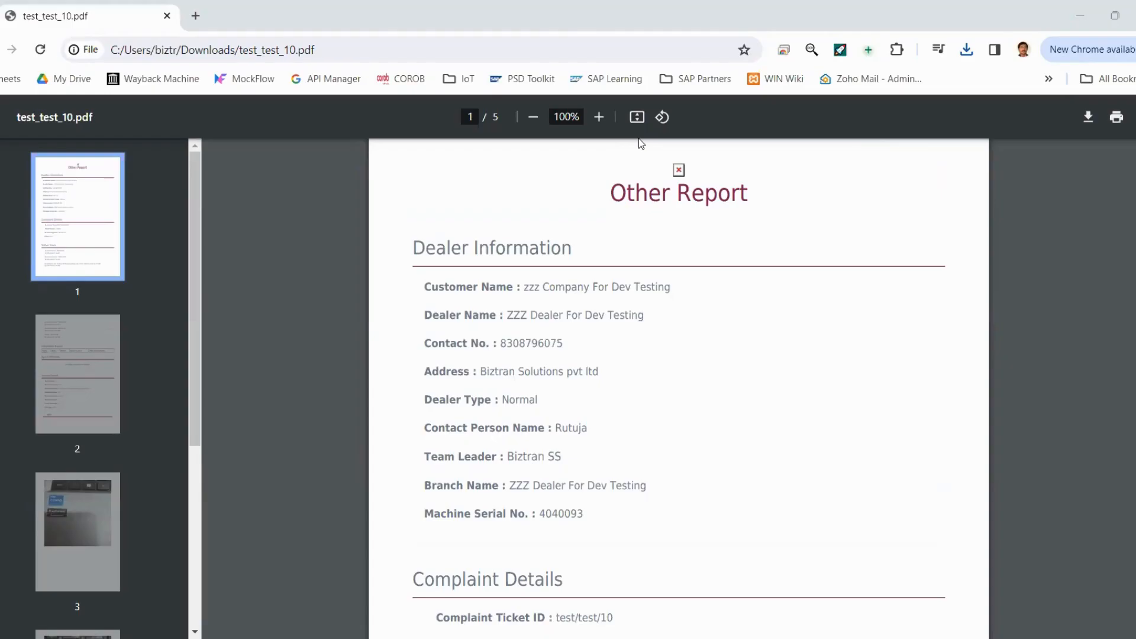
{"action": "mouse_move", "coordinate": [991, 320]}
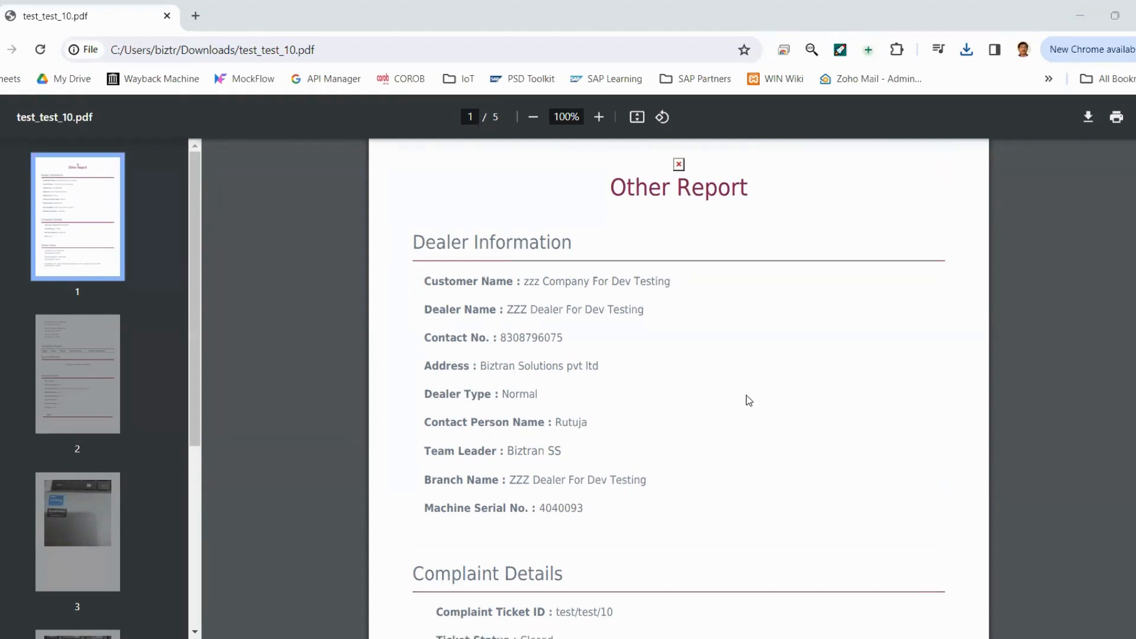
{"action": "scroll", "scroll_direction": "down", "scroll_amount": 3}
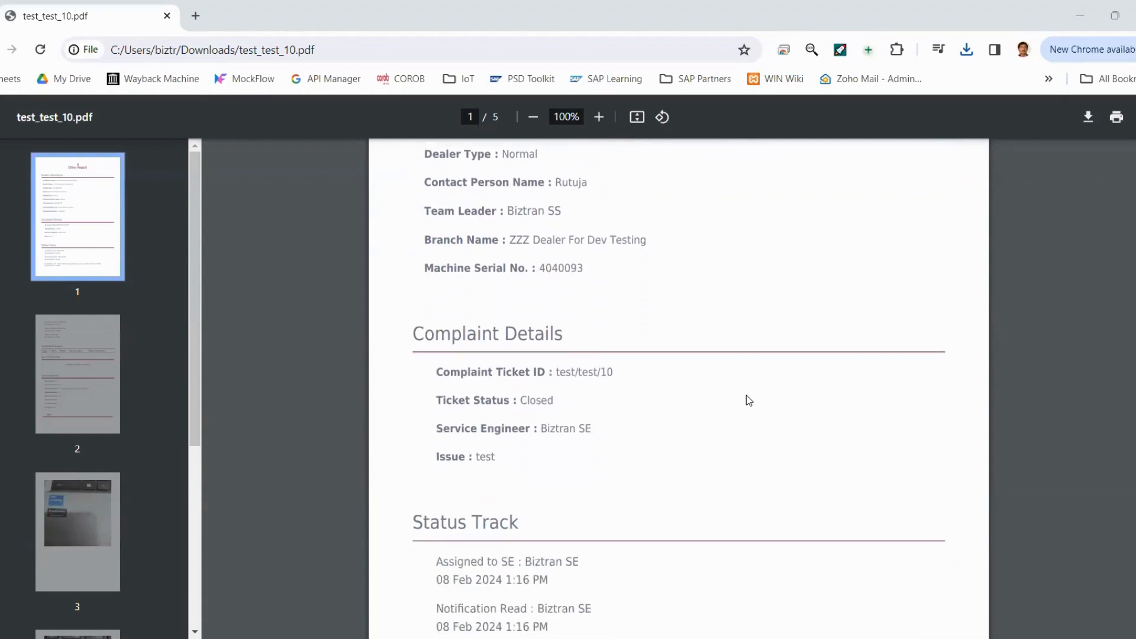
{"action": "scroll", "scroll_direction": "down", "scroll_amount": 3}
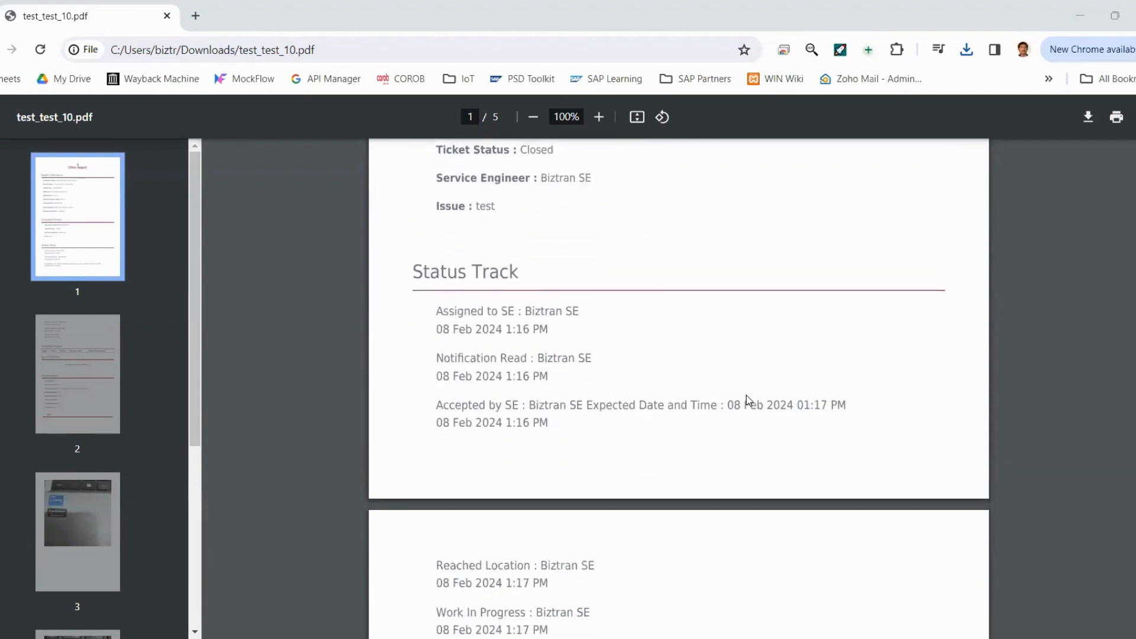
{"action": "scroll", "scroll_direction": "down", "scroll_amount": 3}
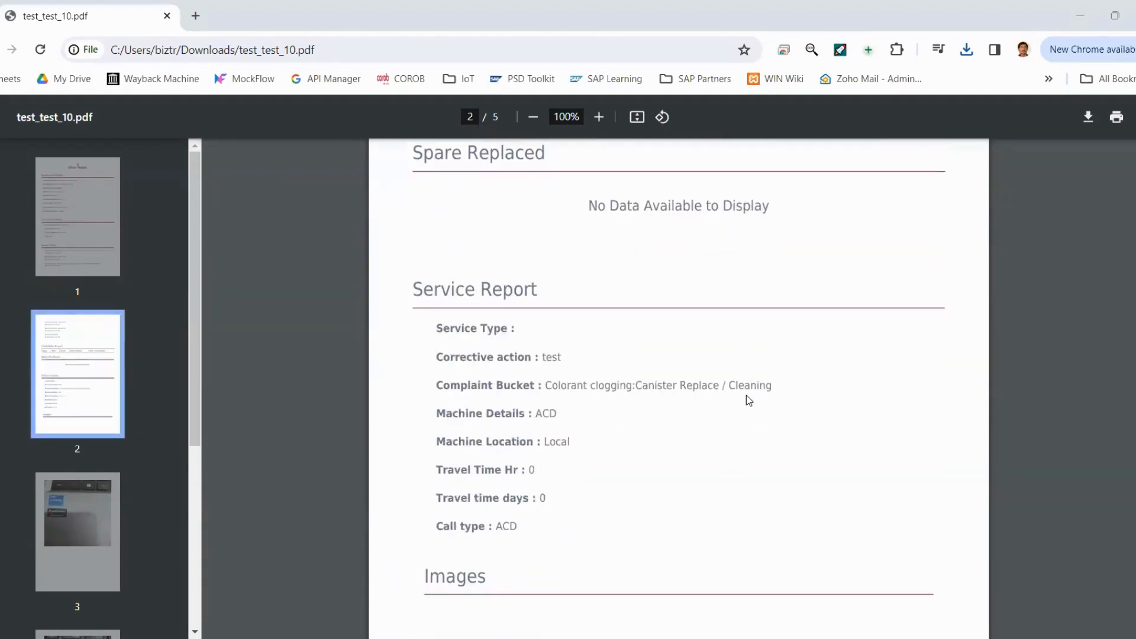
{"action": "scroll", "scroll_direction": "down", "scroll_amount": 3}
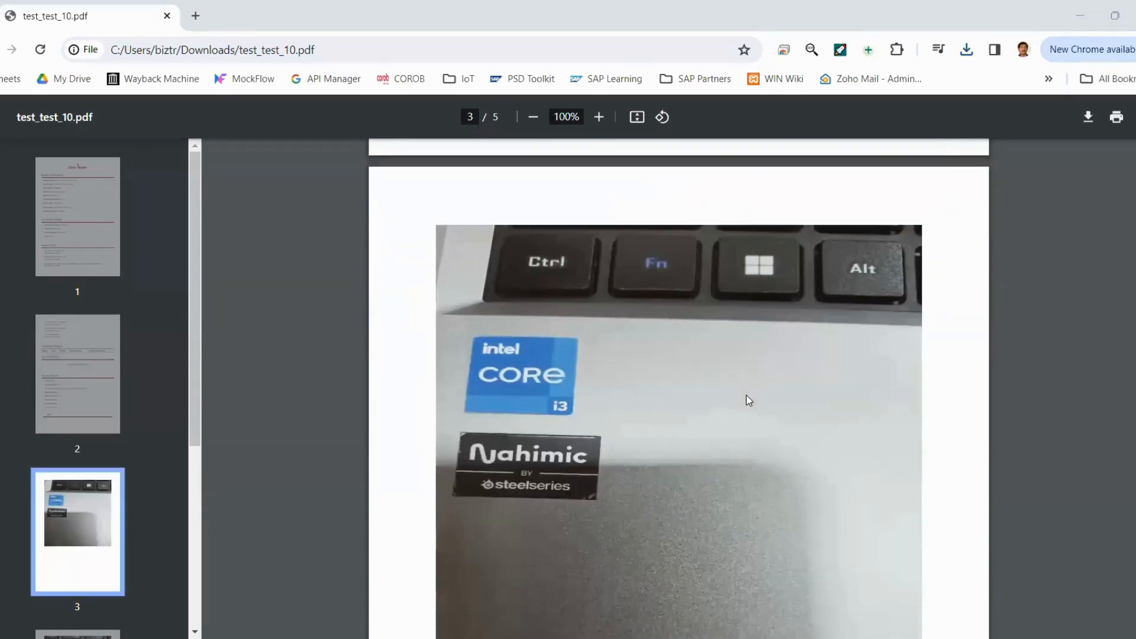
{"action": "scroll", "scroll_direction": "down", "scroll_amount": 3}
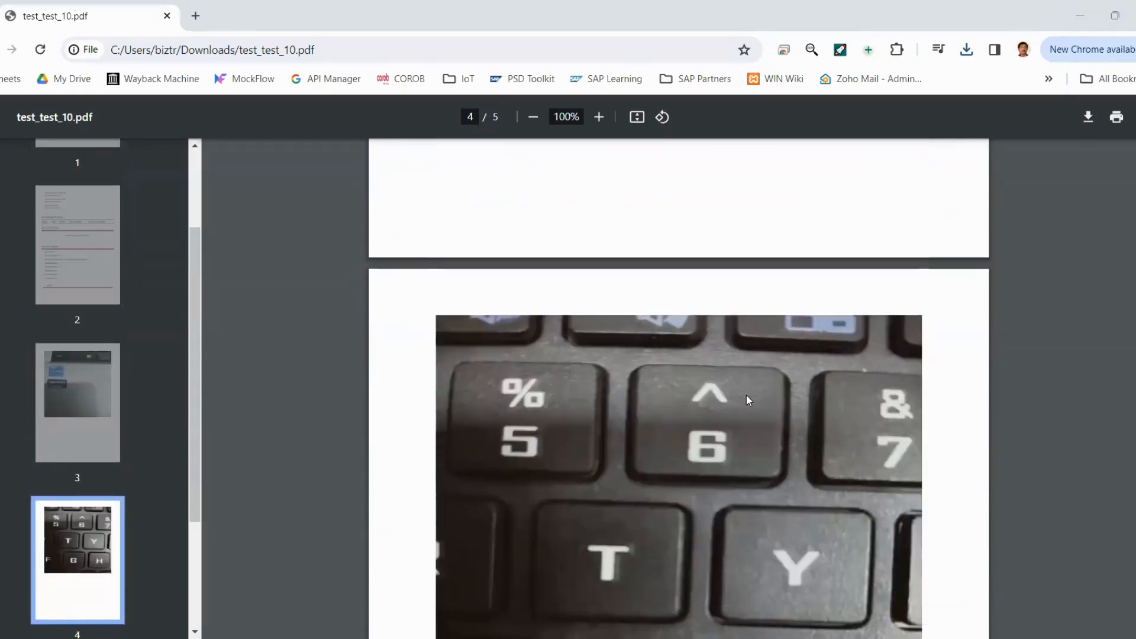
{"action": "scroll", "scroll_direction": "down", "scroll_amount": 3}
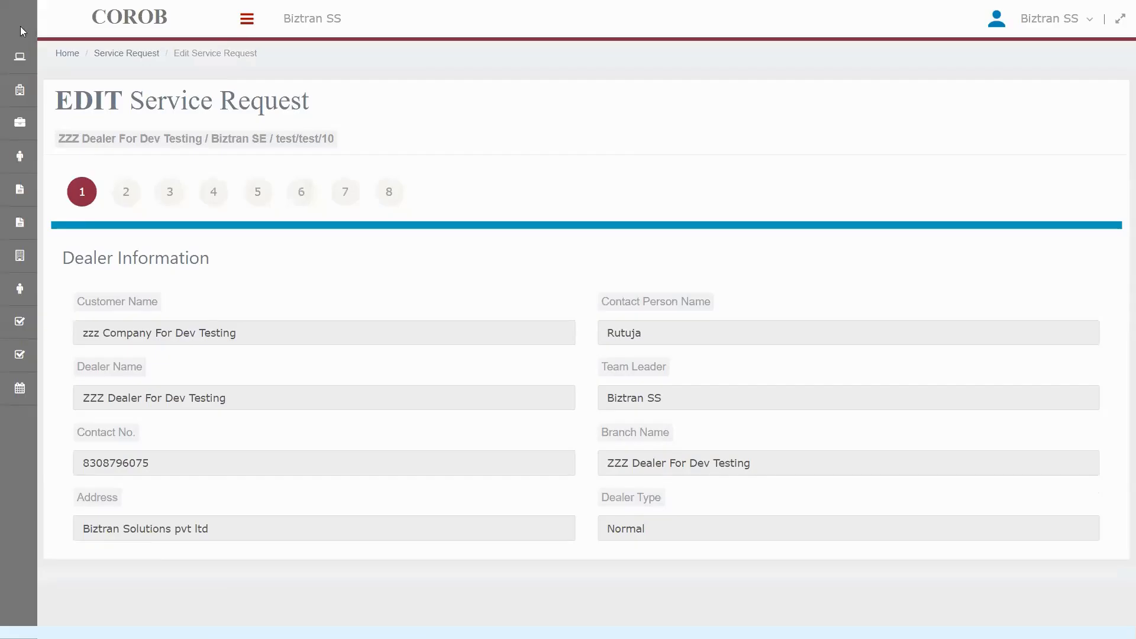
- Open Add Service Request from the Service Requests Management menu
{"action": "left_click", "coordinate": [247, 19]}
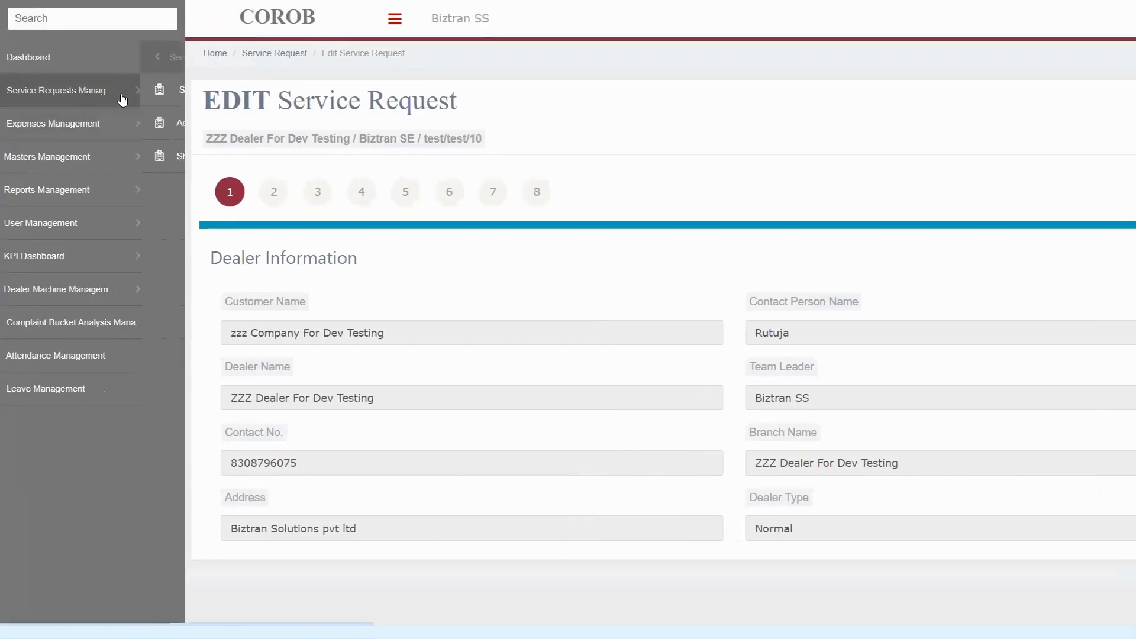
{"action": "left_click", "coordinate": [60, 90]}
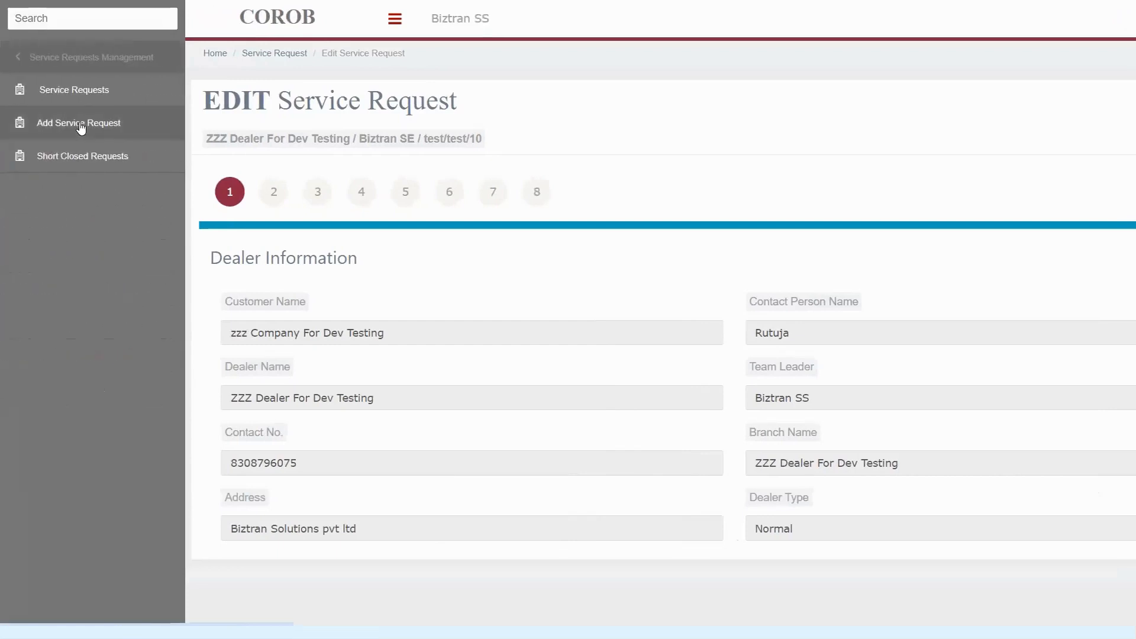
{"action": "left_click", "coordinate": [77, 123]}
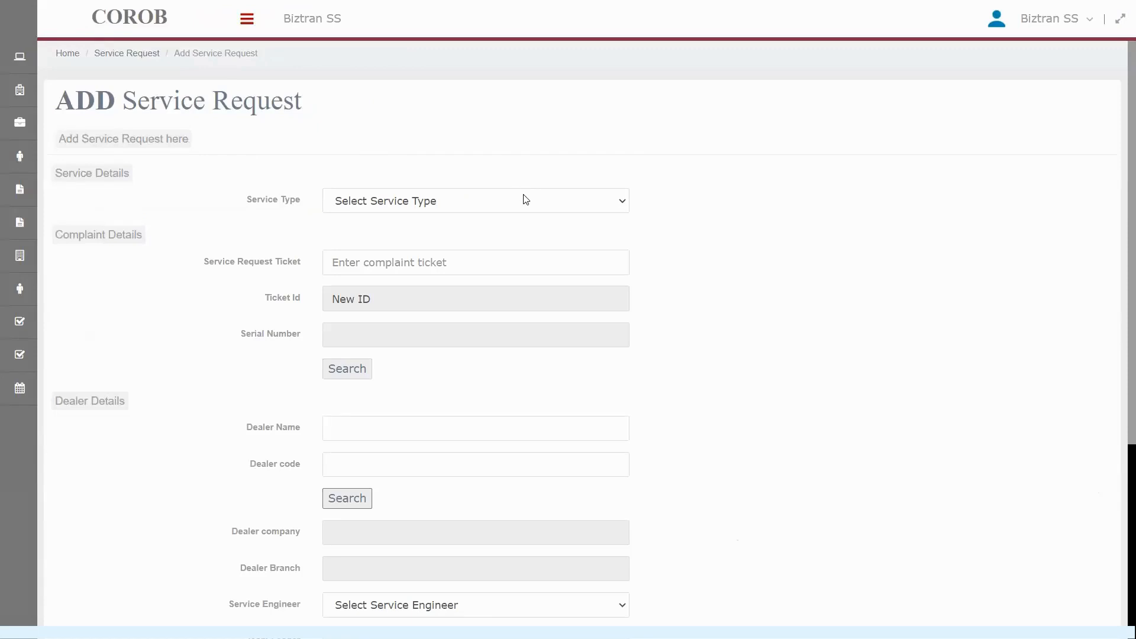
- Set service type to Service and ticket number to Test/Test/6548
{"action": "left_click", "coordinate": [474, 200]}
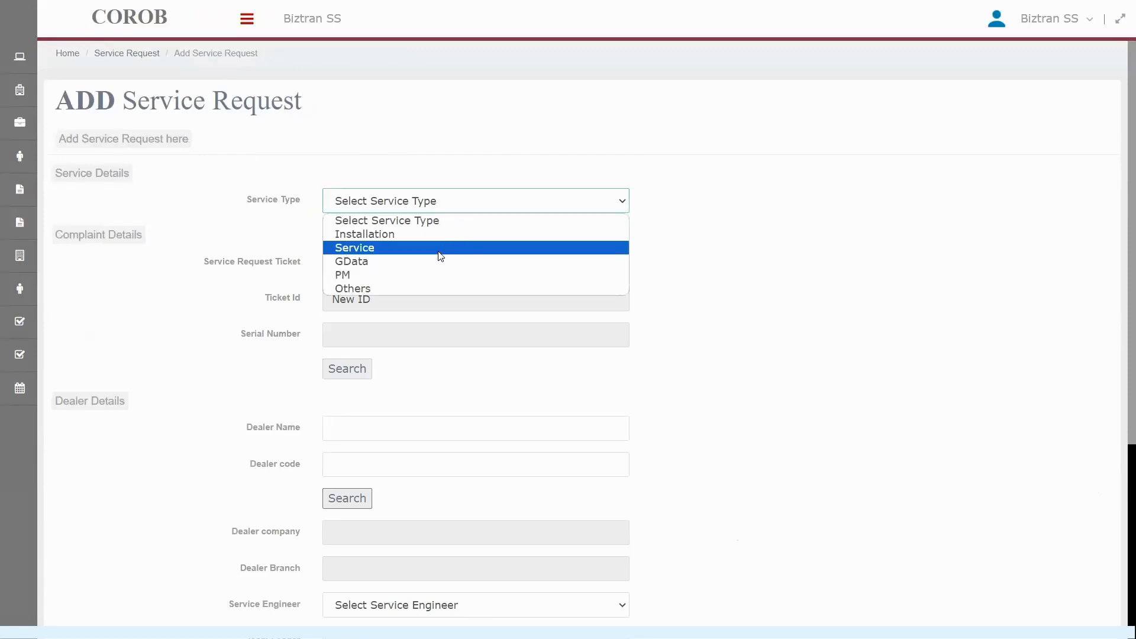
{"action": "mouse_move", "coordinate": [417, 288]}
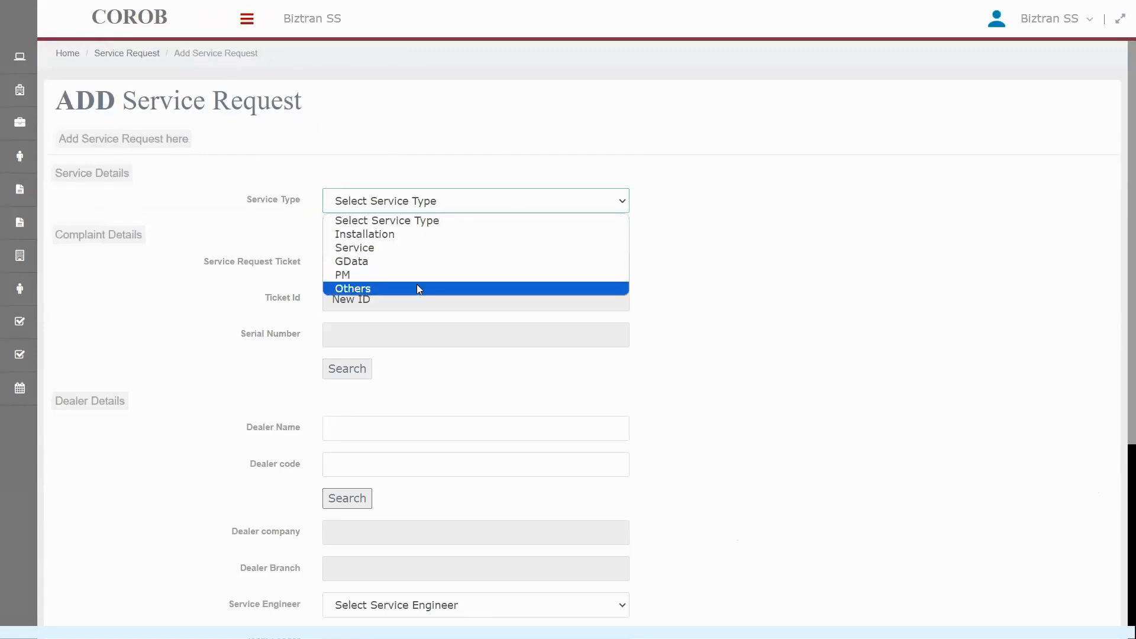
{"action": "left_click", "coordinate": [355, 248]}
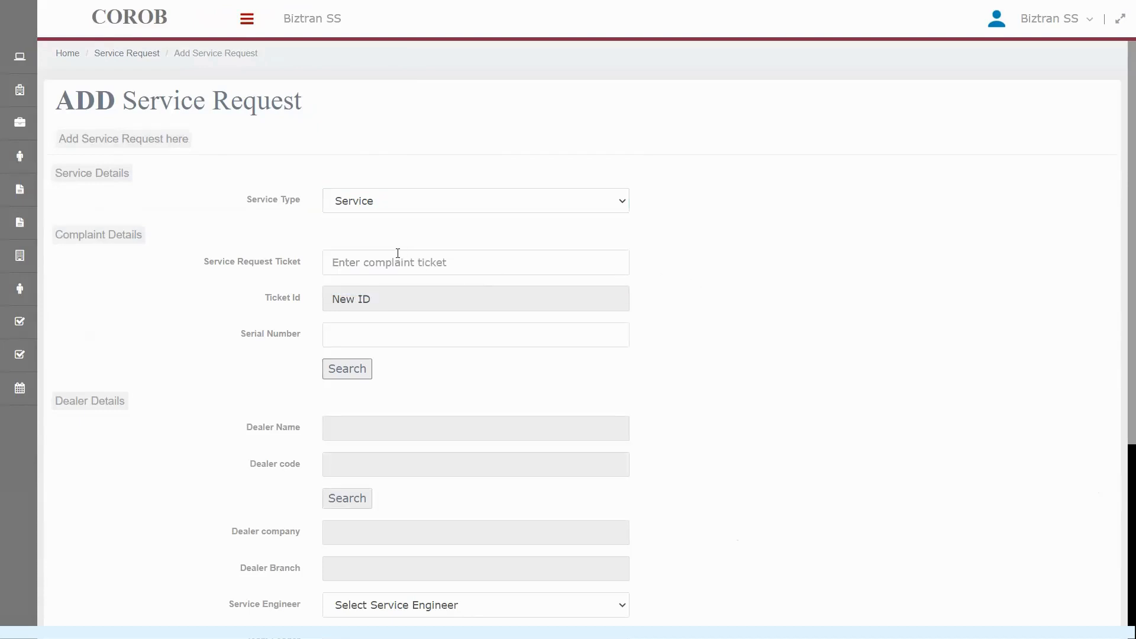
{"action": "type", "text": "Test/Test/6547"}
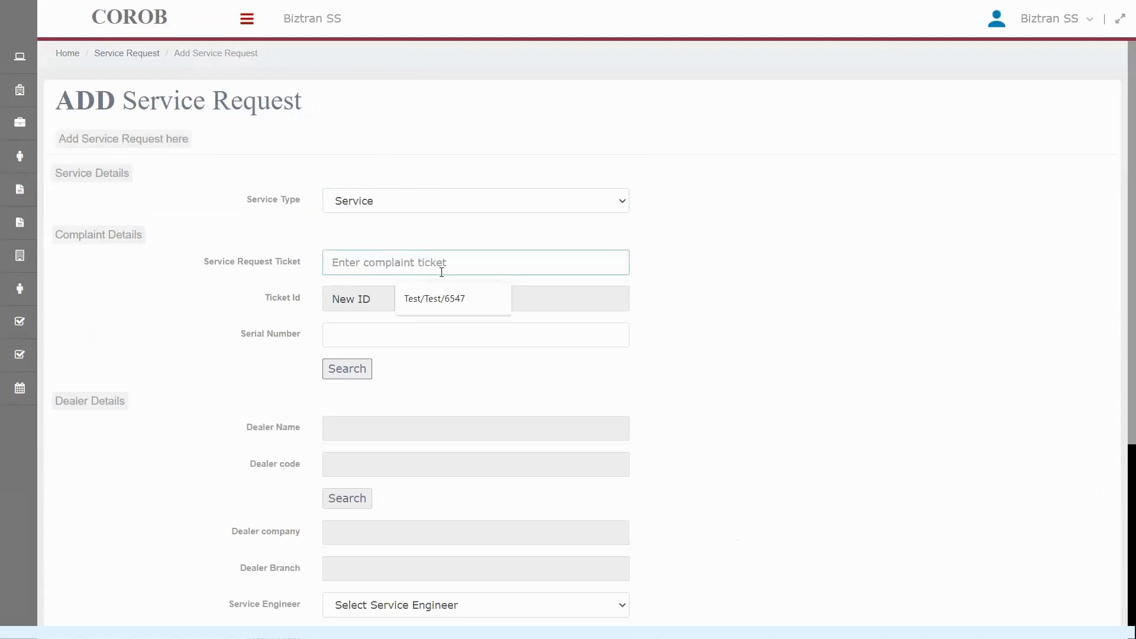
{"action": "type", "text": "Test/Test/6548"}
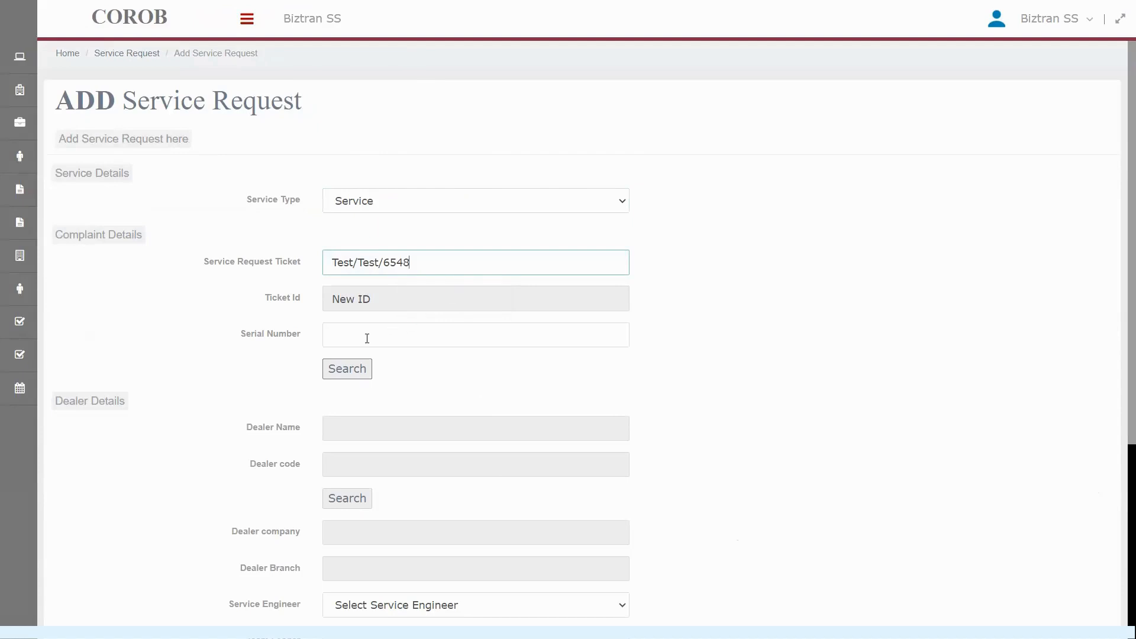
{"action": "left_click", "coordinate": [346, 369]}
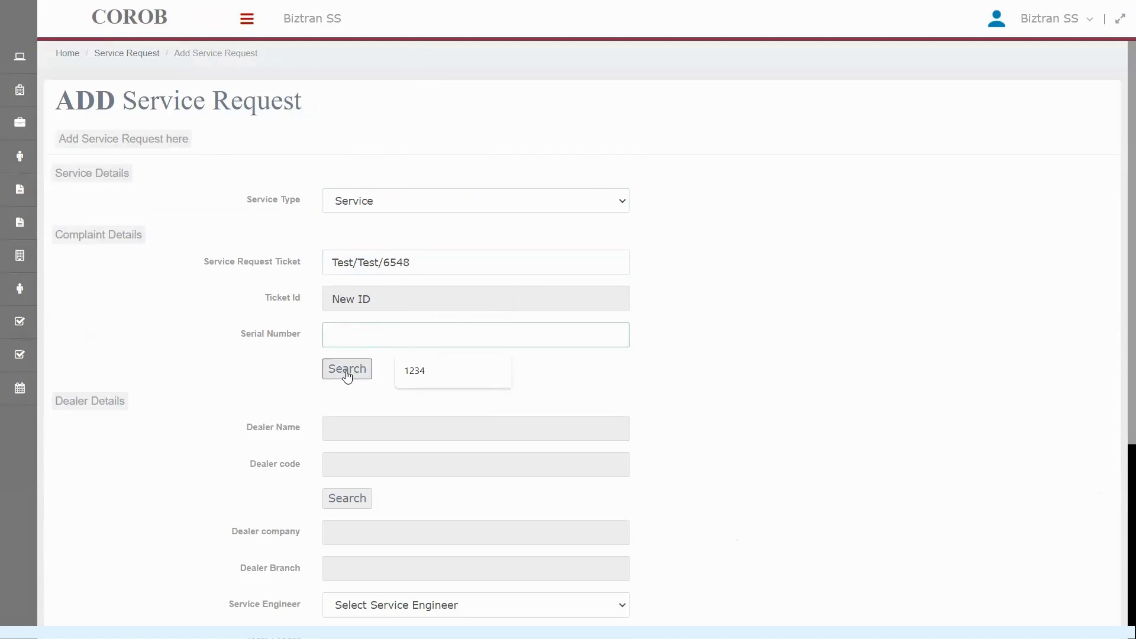
- Enter serial number 1234 and select the ZZZ Dealer For Dev Testing record
{"action": "left_click", "coordinate": [347, 369]}
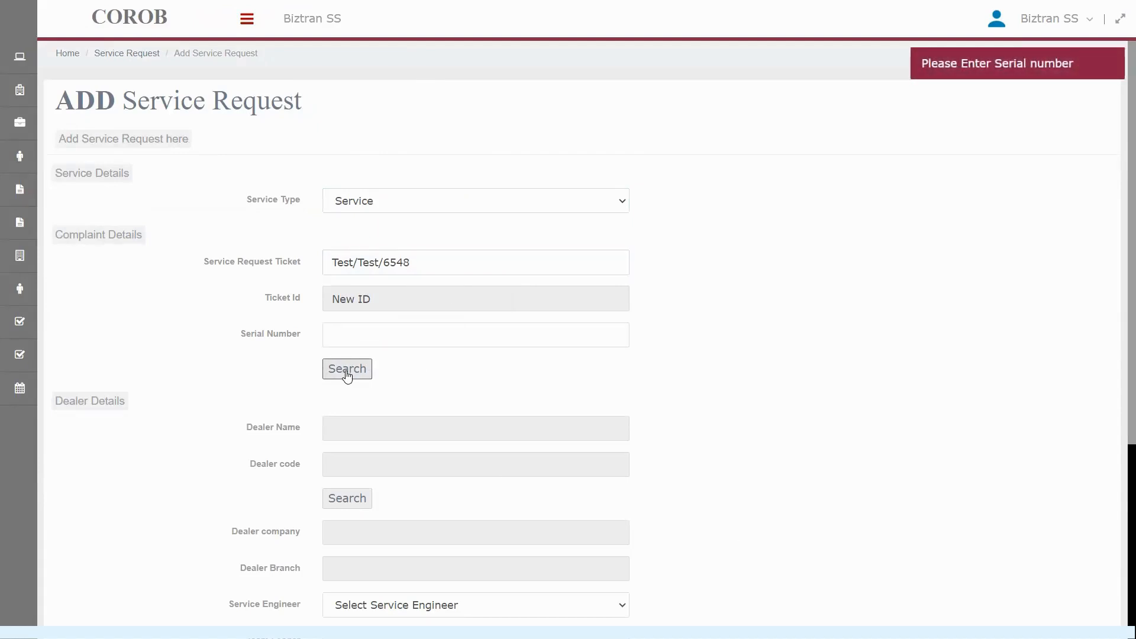
{"action": "left_click", "coordinate": [346, 369]}
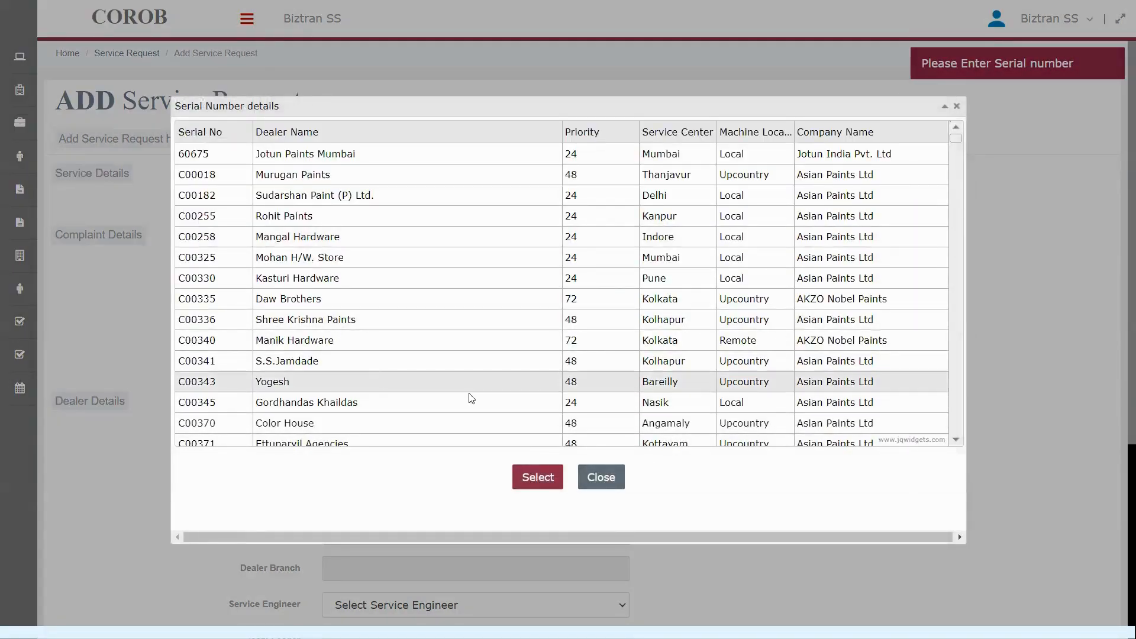
{"action": "left_click", "coordinate": [600, 477]}
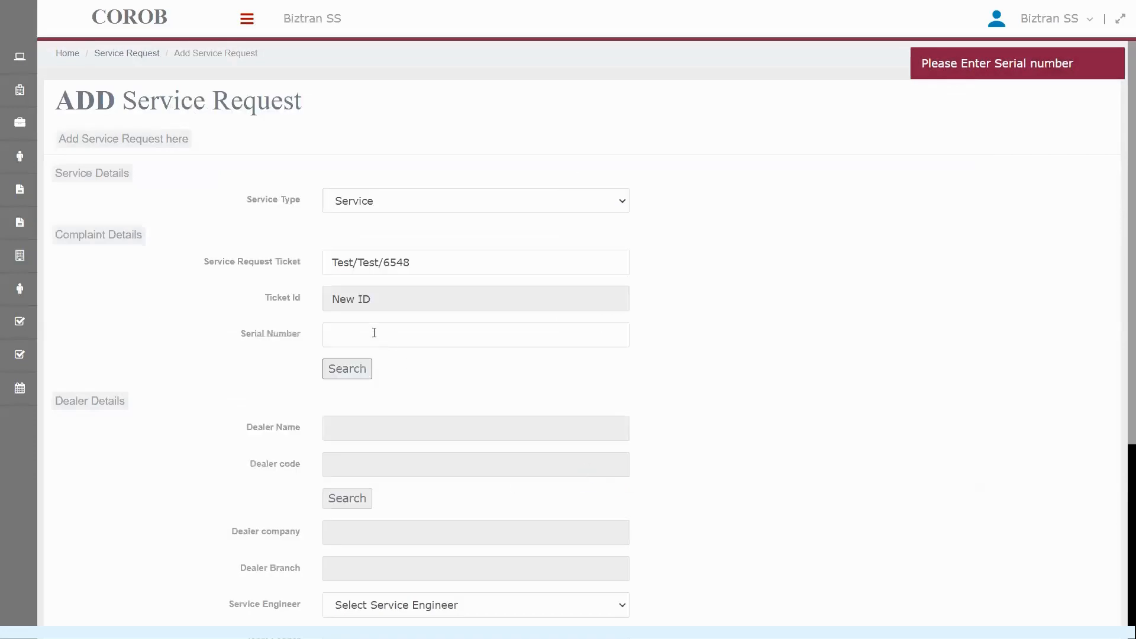
{"action": "type", "text": "1234"}
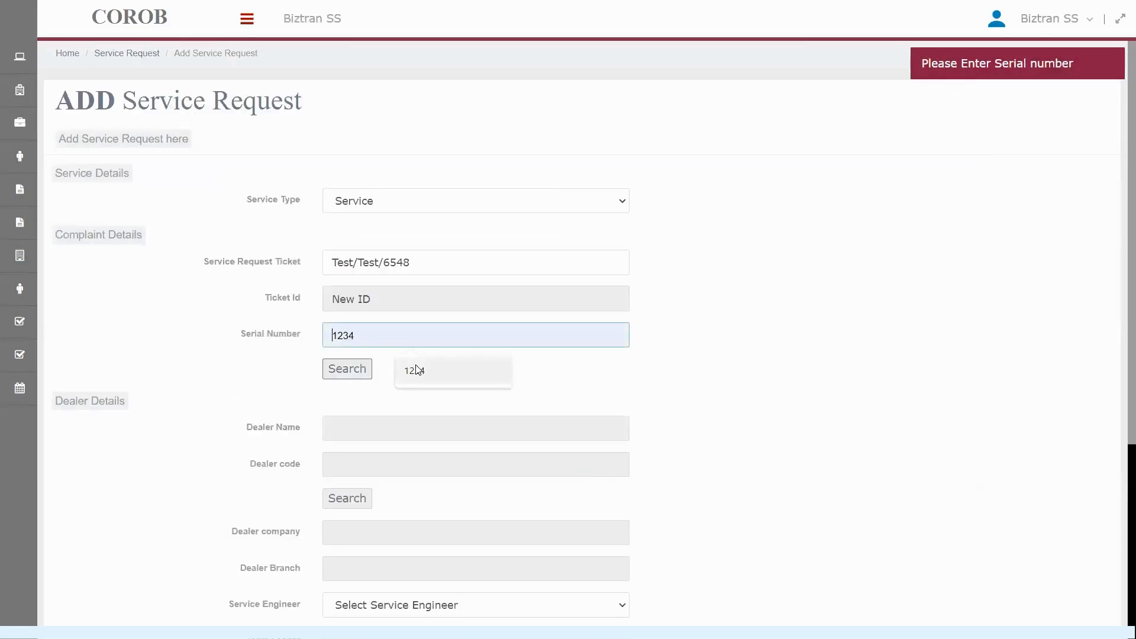
{"action": "left_click", "coordinate": [346, 369]}
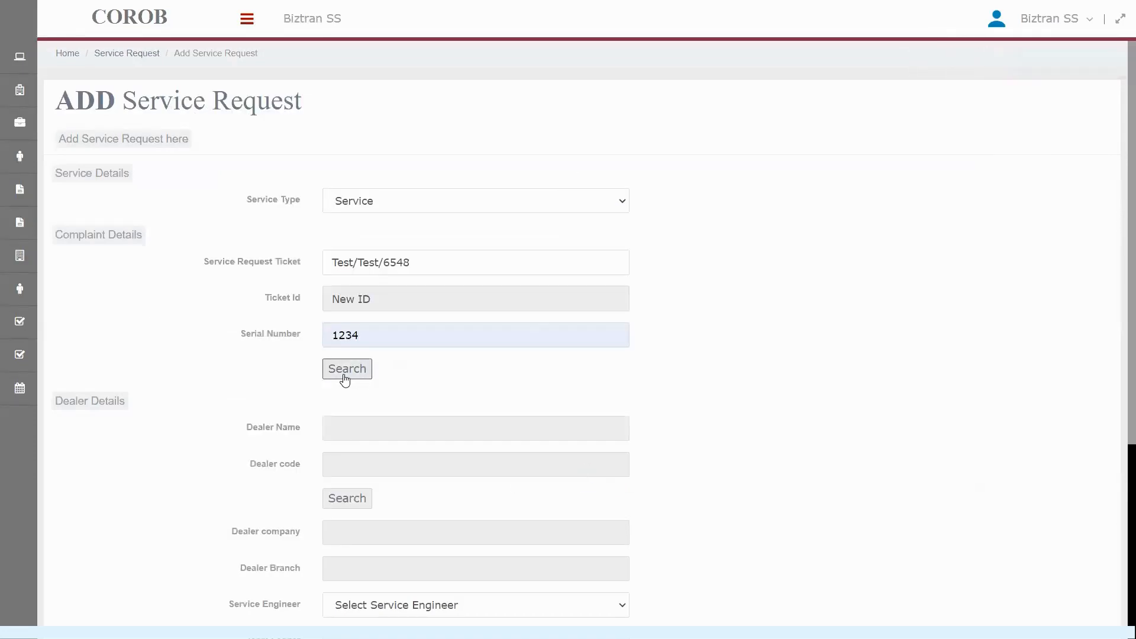
{"action": "left_click", "coordinate": [346, 374]}
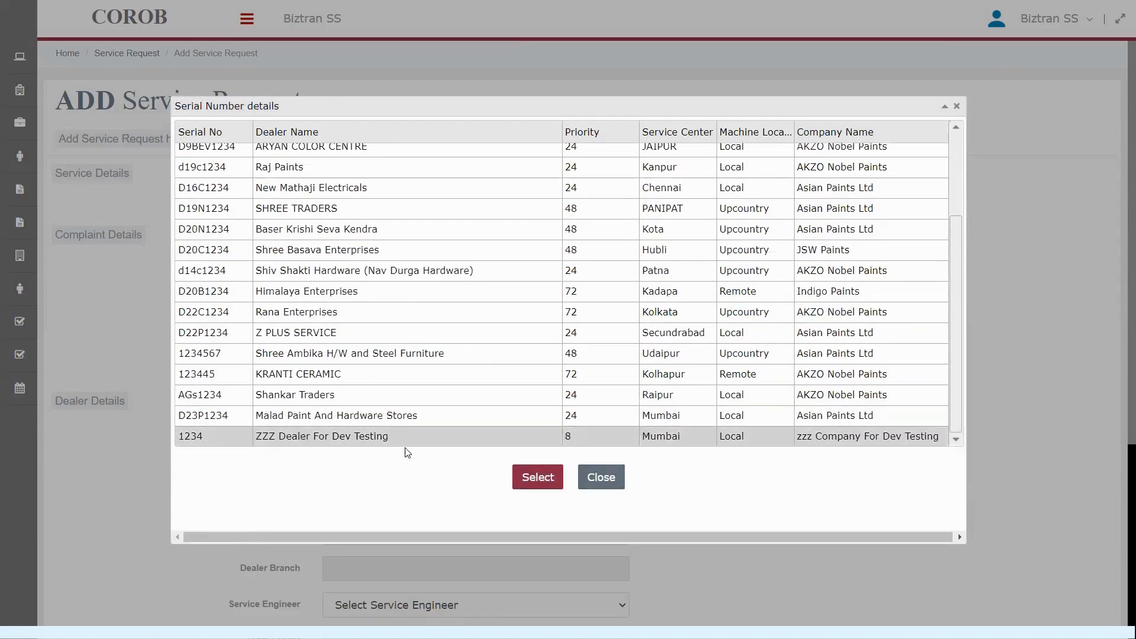
{"action": "left_click", "coordinate": [537, 477]}
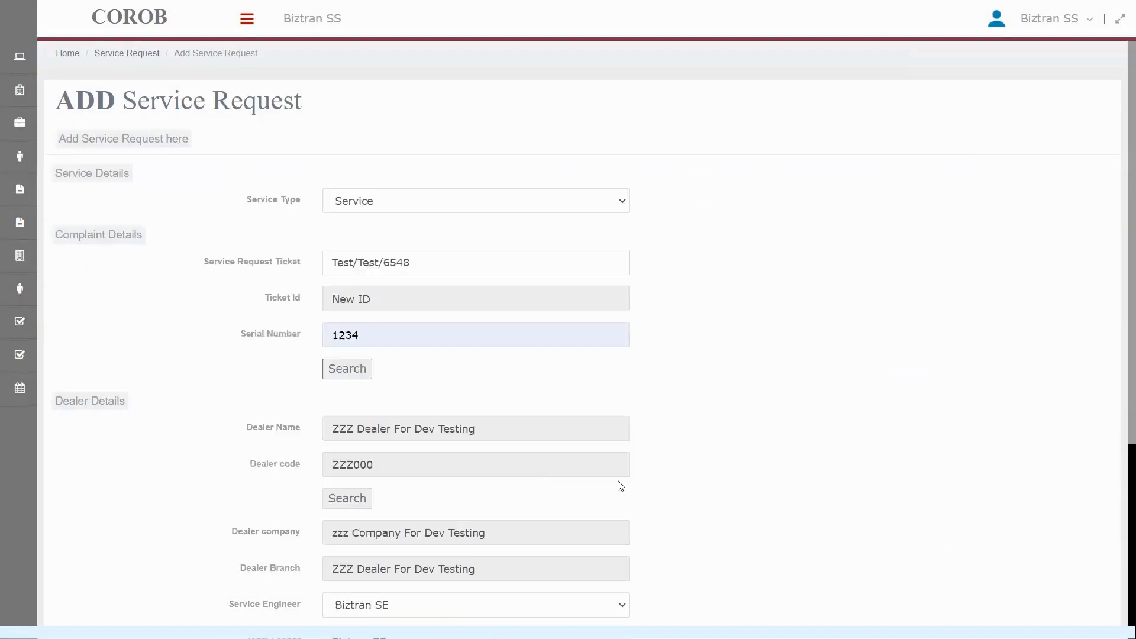
- Enter 'Testing testing' as the service request issue
{"action": "scroll", "scroll_direction": "down", "scroll_amount": 3}
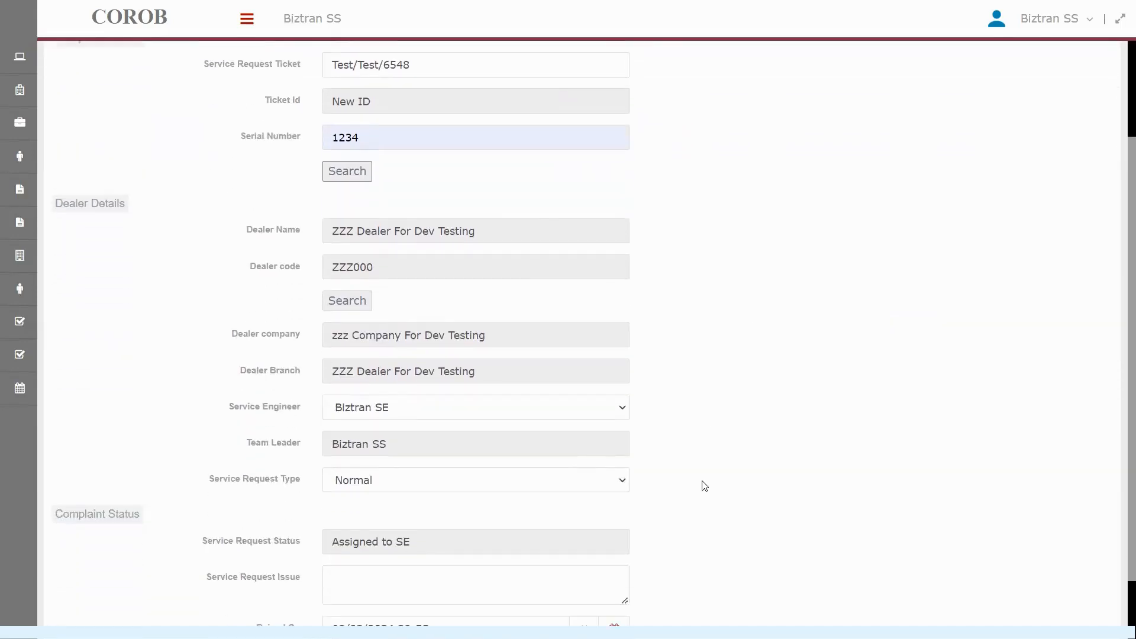
{"action": "scroll", "scroll_direction": "down", "scroll_amount": 3}
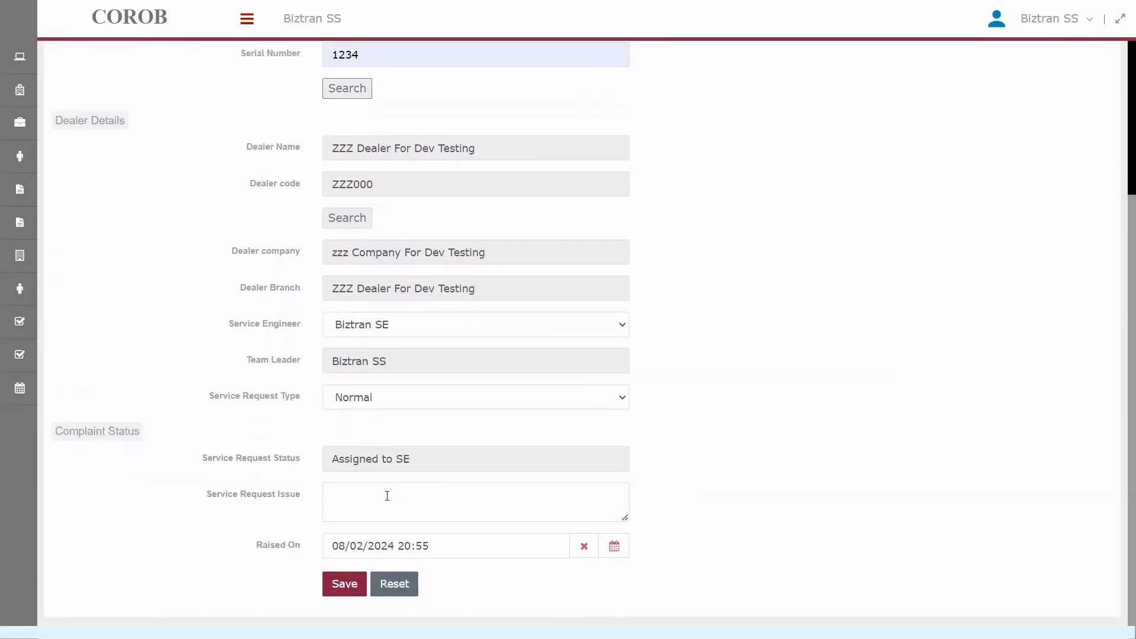
{"action": "type", "text": "Test"}
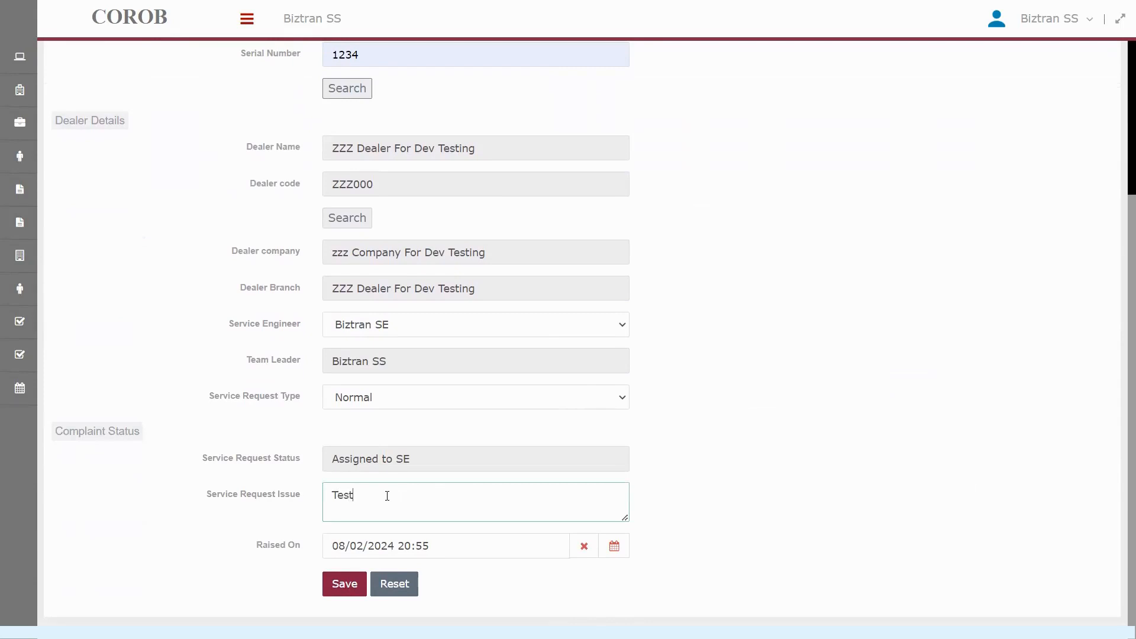
{"action": "type", "text": "ing testin"}
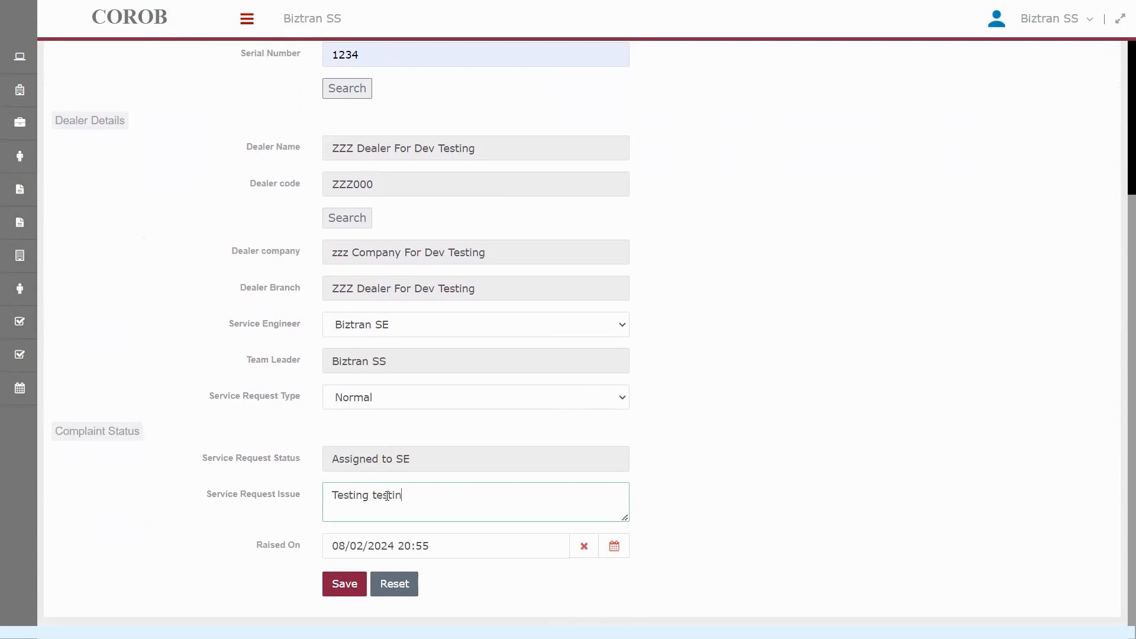
{"action": "type", "text": "g"}
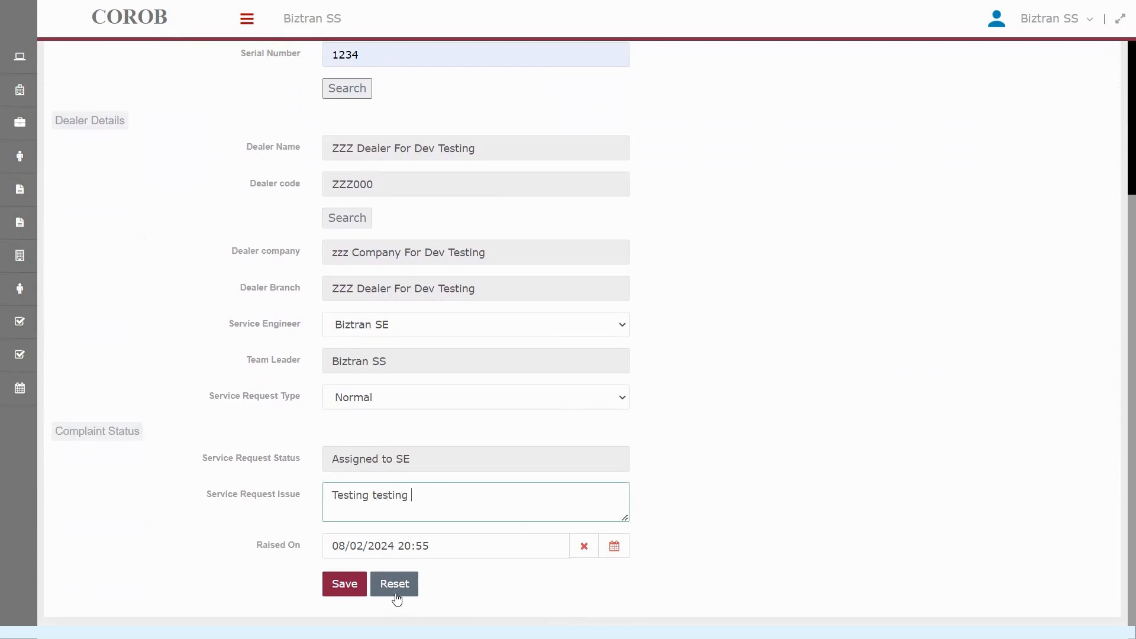
- Keep 8 February 2024 as the raised-on date and save the request
{"action": "left_click", "coordinate": [613, 546]}
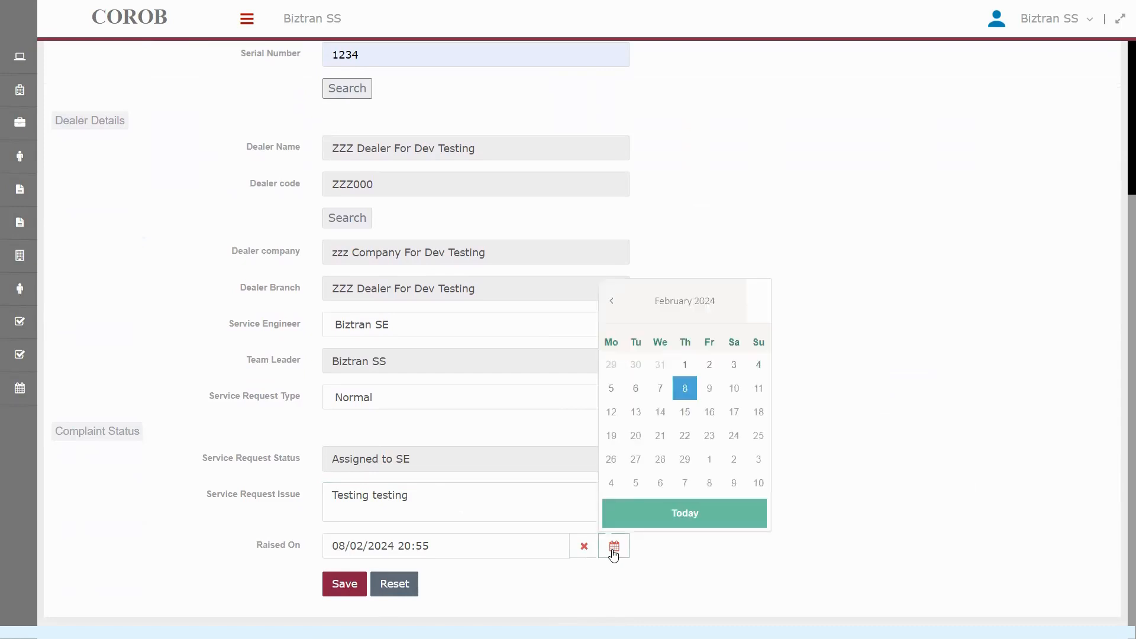
{"action": "mouse_move", "coordinate": [680, 401]}
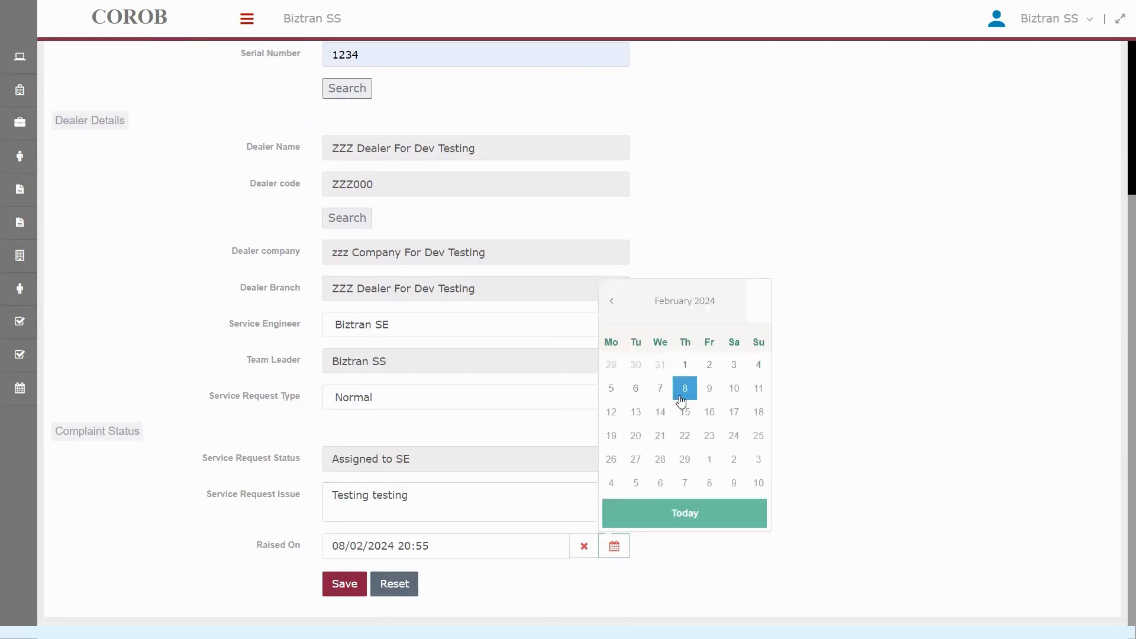
{"action": "left_click", "coordinate": [572, 612]}
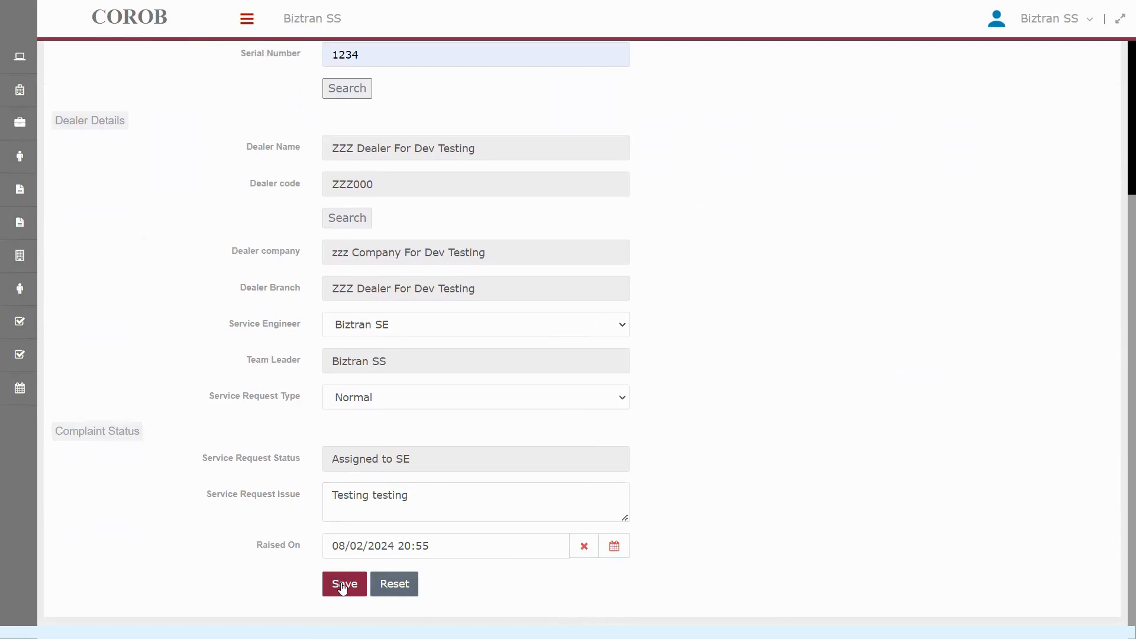
{"action": "left_click", "coordinate": [345, 584]}
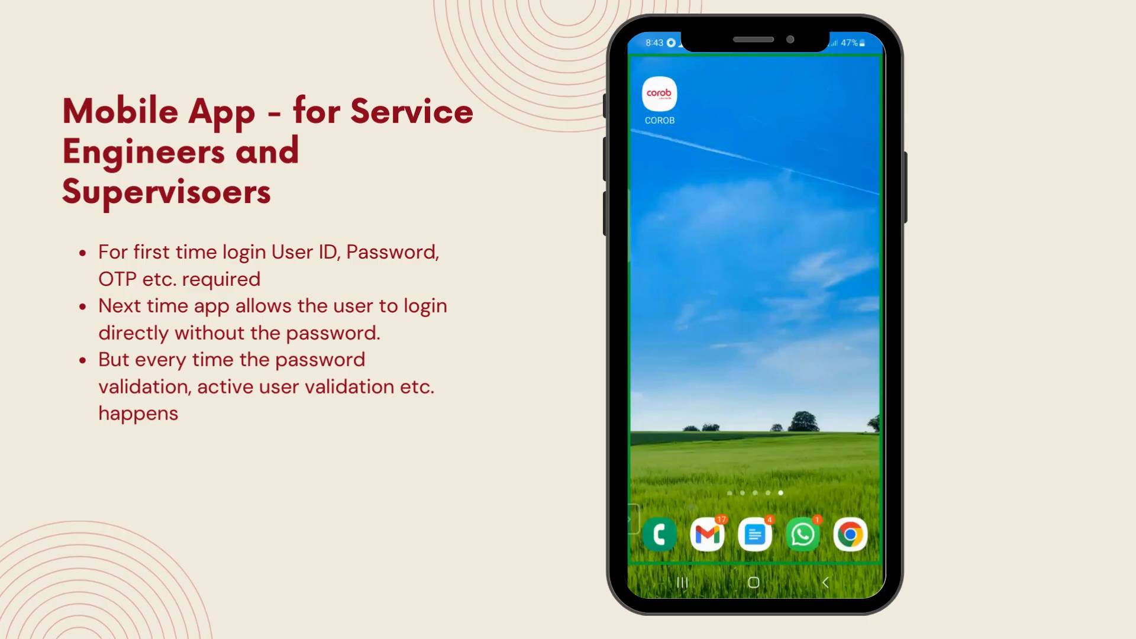
- Launch the COROB mobile app, enter the engineer's password and log in
{"action": "left_click", "coordinate": [658, 96]}
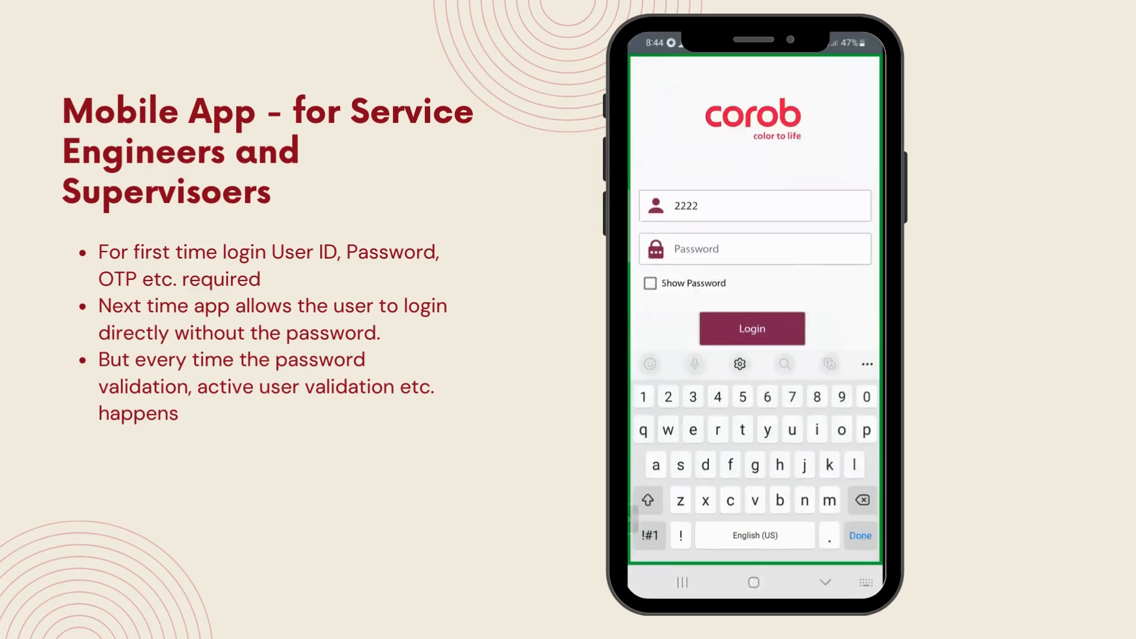
{"action": "left_click", "coordinate": [643, 397]}
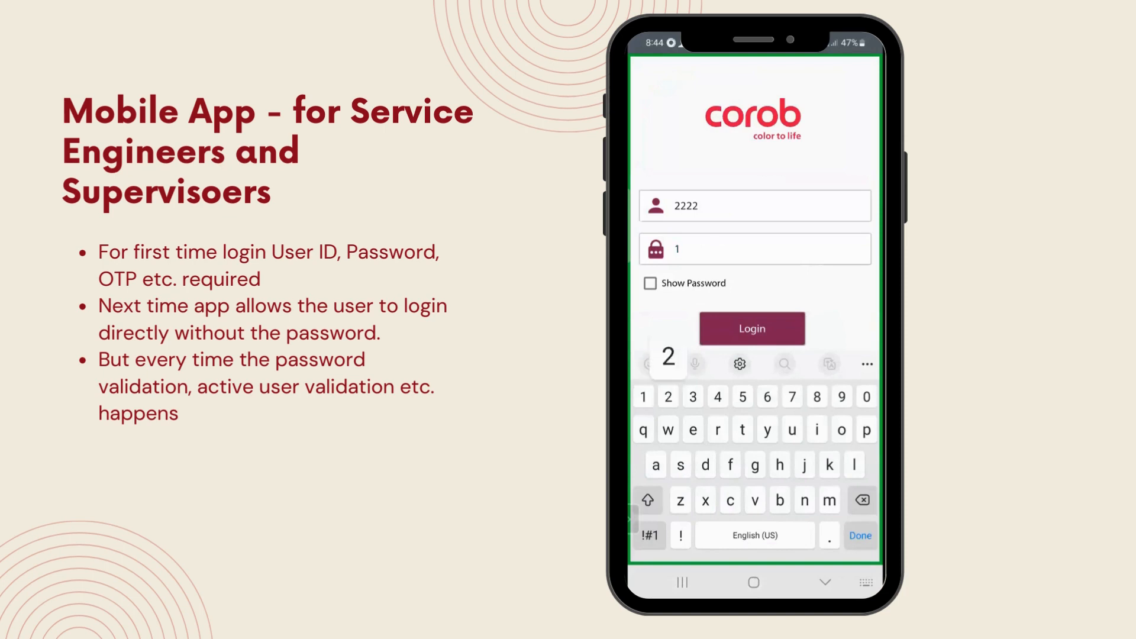
{"action": "left_click", "coordinate": [743, 396]}
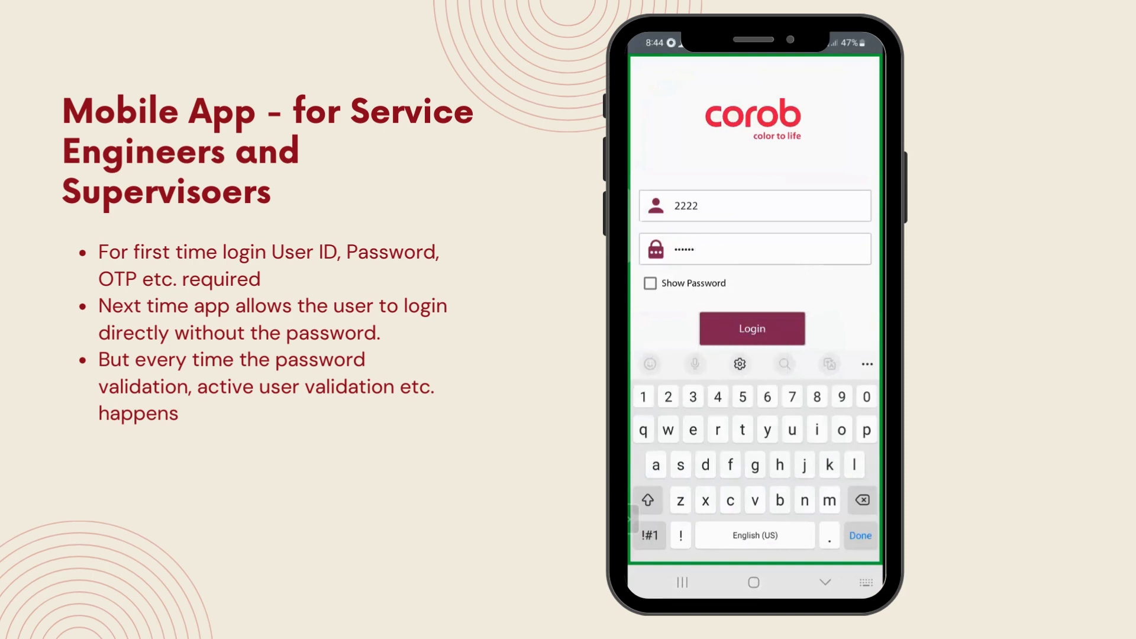
{"action": "left_click", "coordinate": [752, 328]}
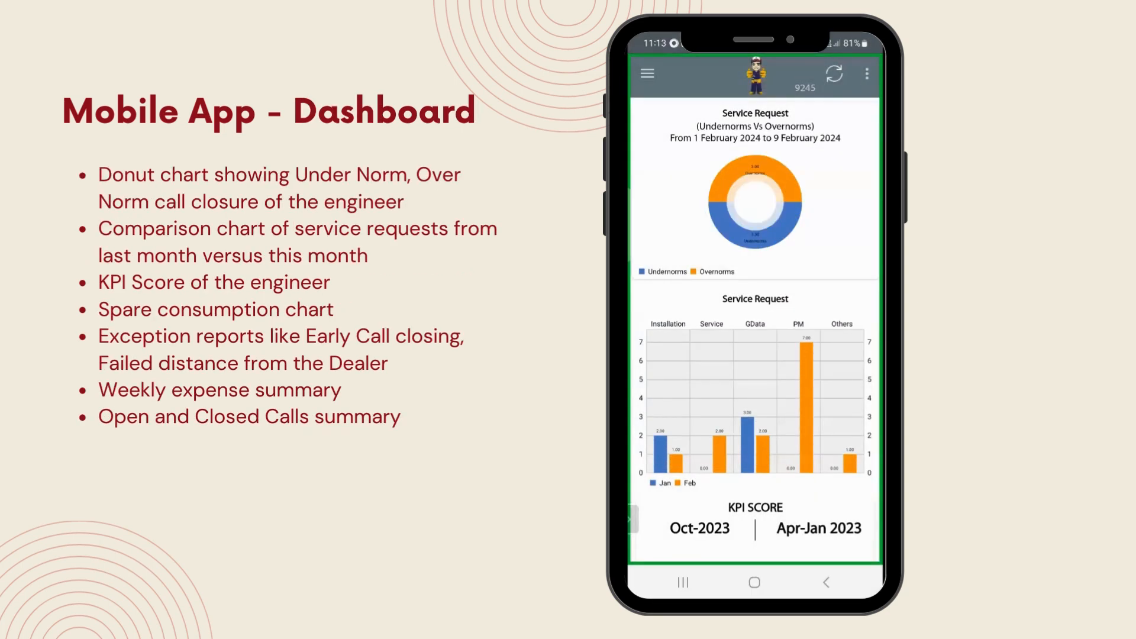
- Scroll the mobile dashboard past charts, KPI score and expenses to the Open/Closed summary
{"action": "scroll", "scroll_direction": "down", "scroll_amount": 3}
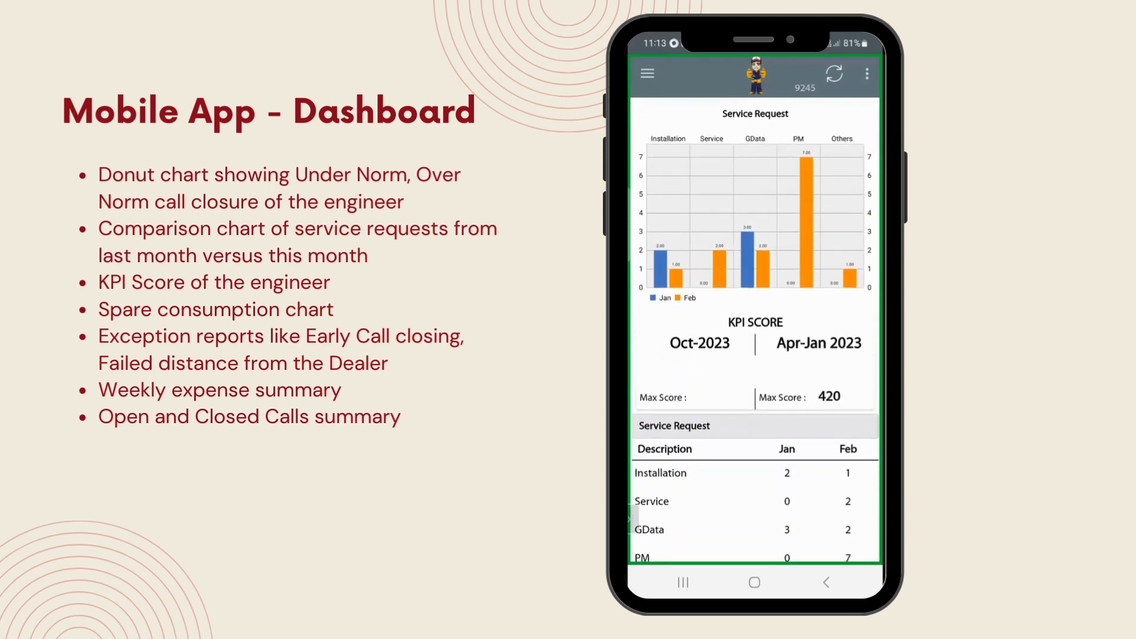
{"action": "scroll", "scroll_direction": "down", "scroll_amount": 3}
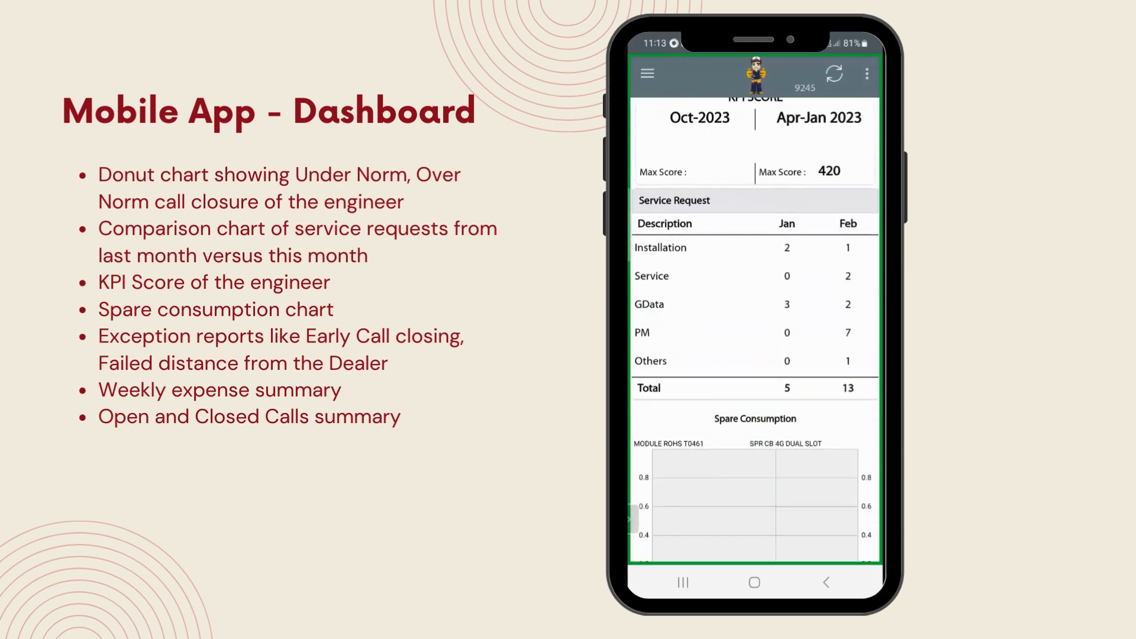
{"action": "scroll", "scroll_direction": "down", "scroll_amount": 3}
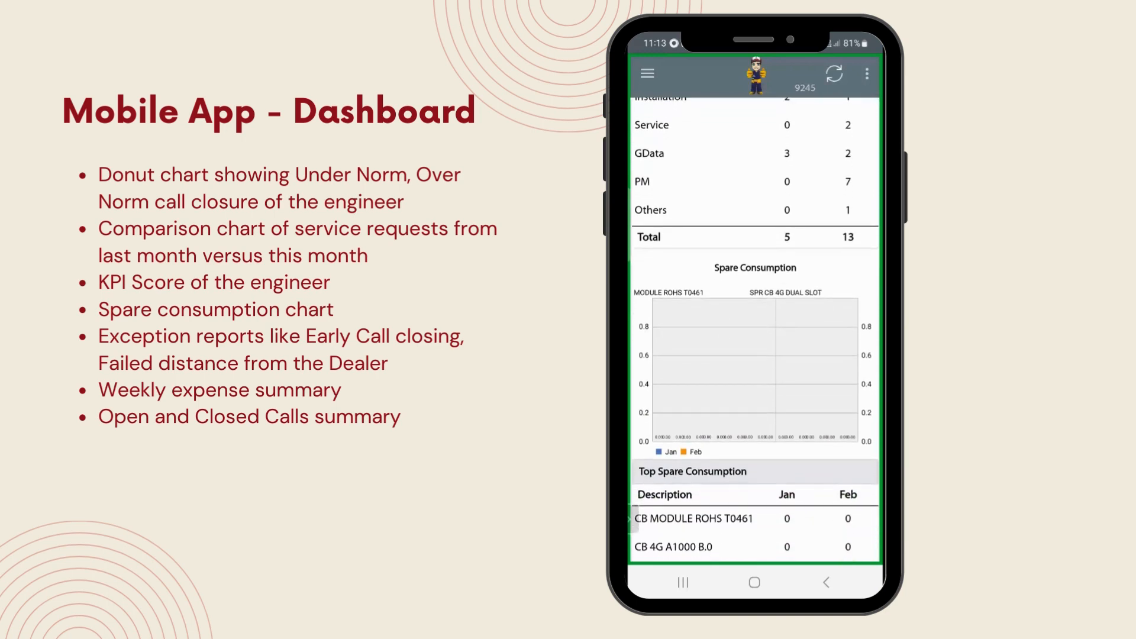
{"action": "scroll", "scroll_direction": "down", "scroll_amount": 3}
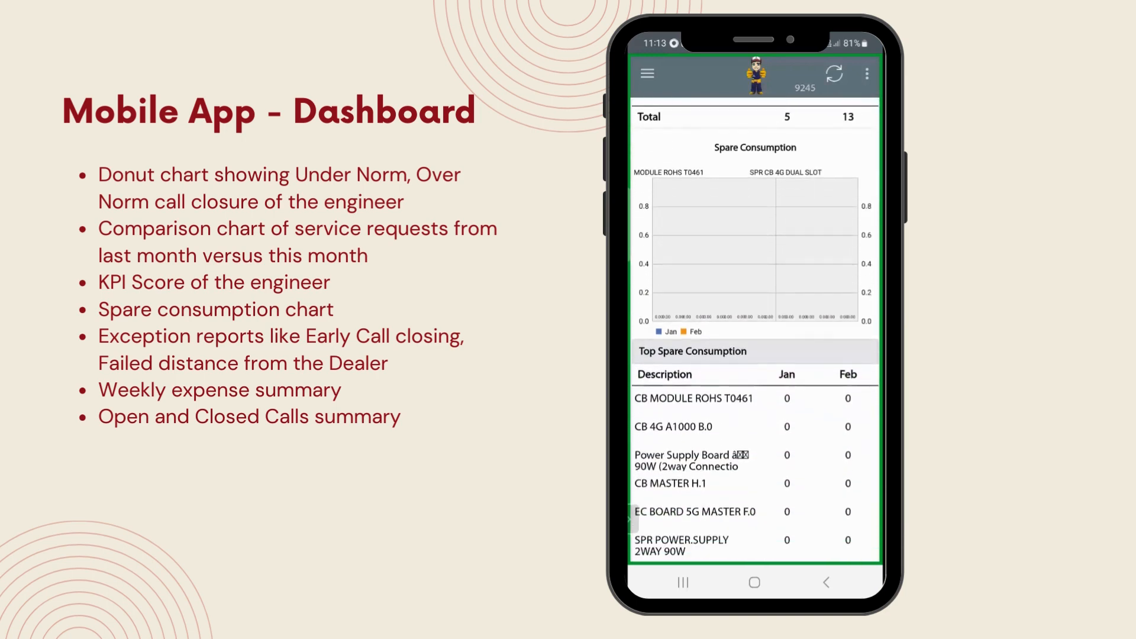
{"action": "scroll", "scroll_direction": "down", "scroll_amount": 3}
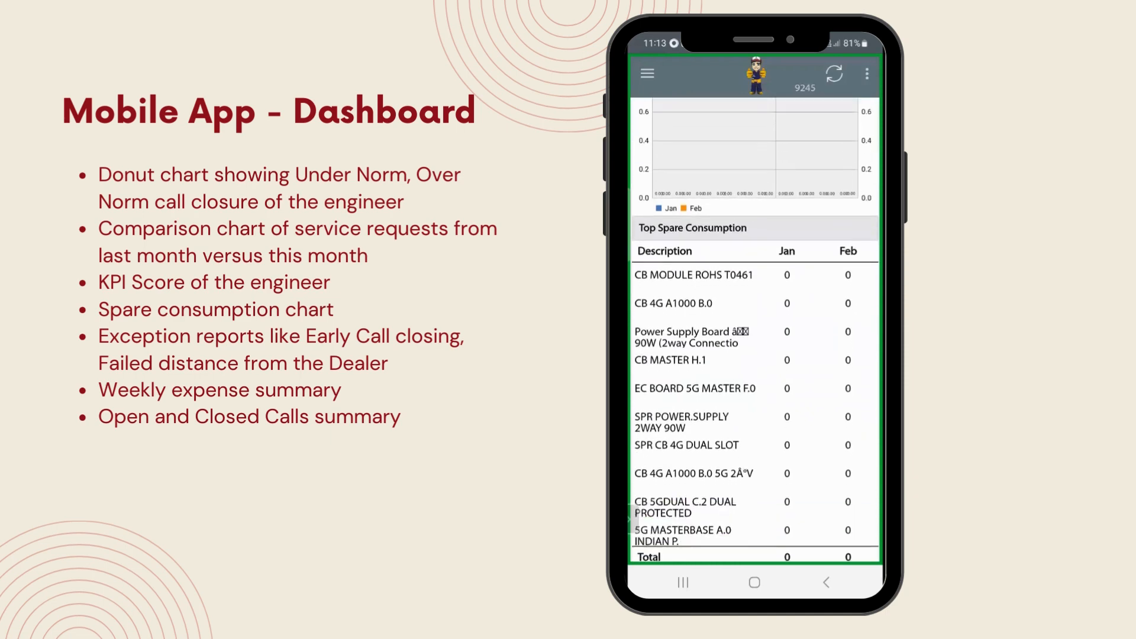
{"action": "scroll", "scroll_direction": "down", "scroll_amount": 3}
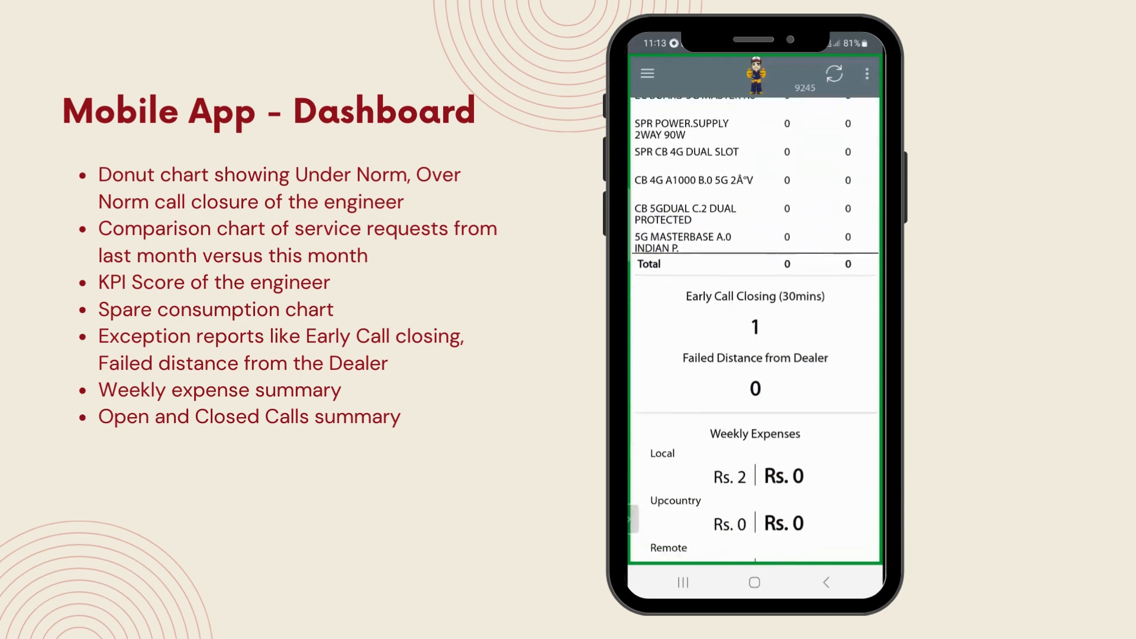
{"action": "scroll", "scroll_direction": "down", "scroll_amount": 3}
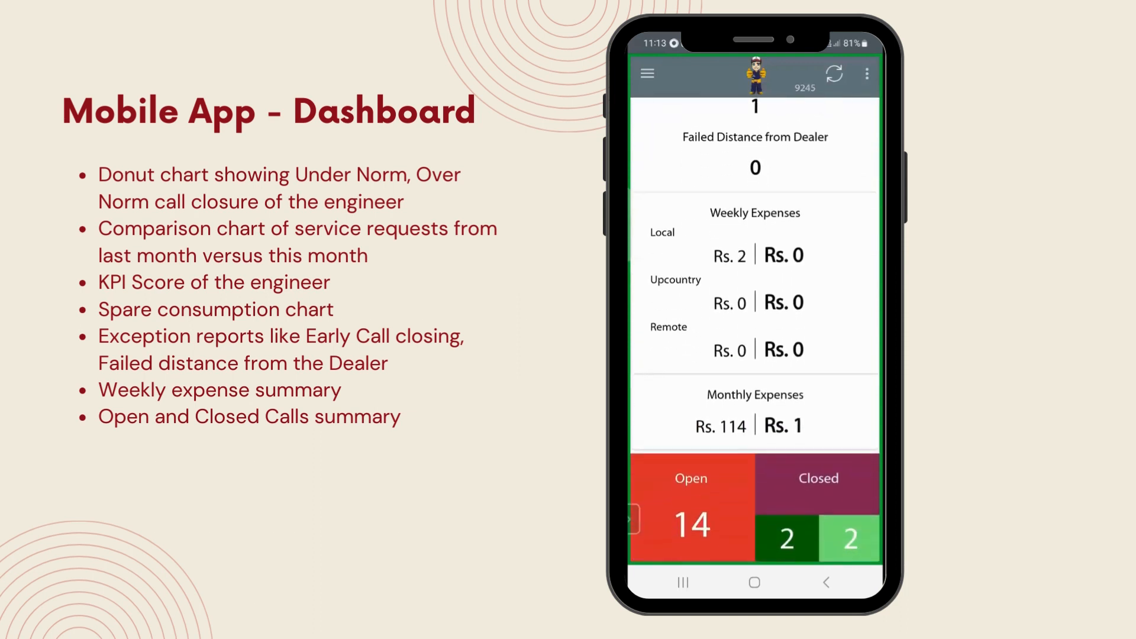
{"action": "scroll", "scroll_direction": "down", "scroll_amount": 3}
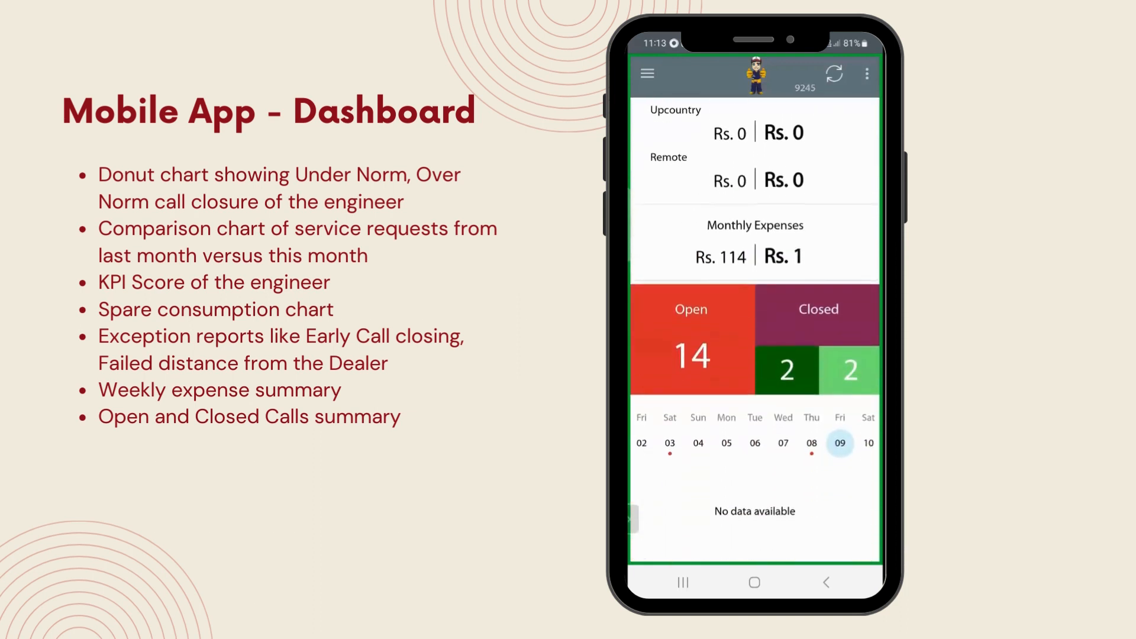
{"action": "scroll", "scroll_direction": "left", "scroll_amount": 3}
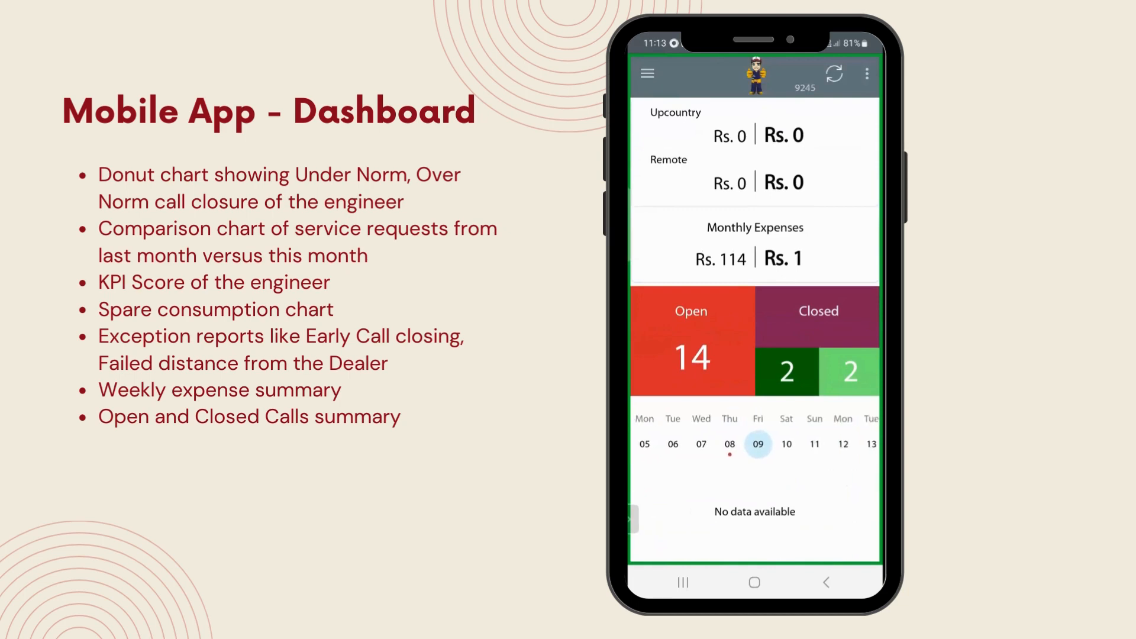
{"action": "left_click", "coordinate": [645, 74]}
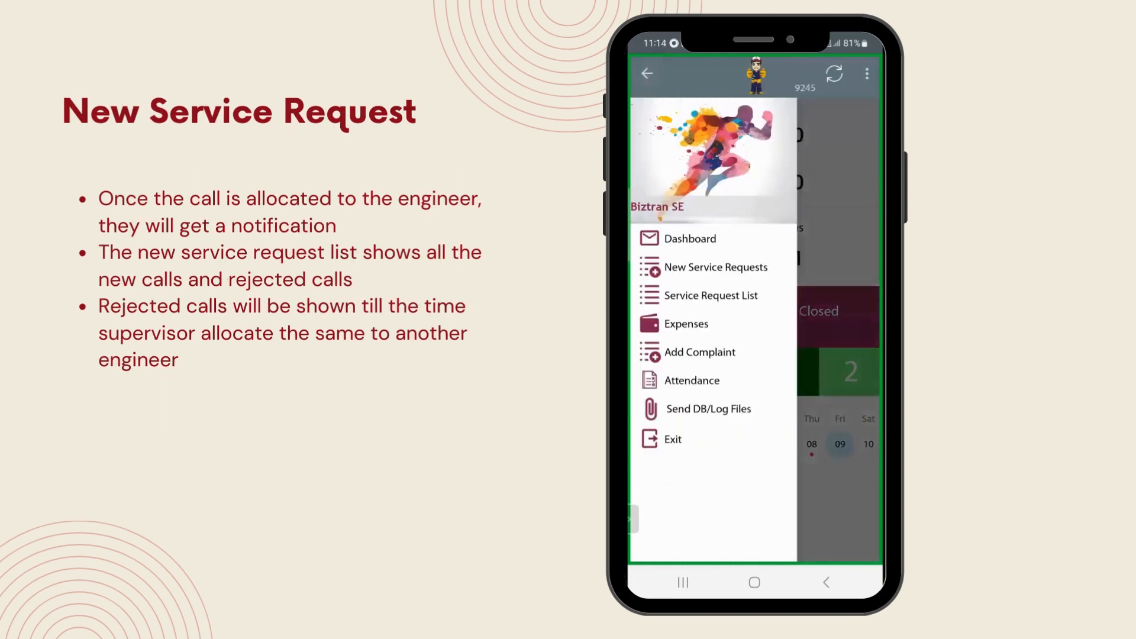
{"action": "left_click", "coordinate": [716, 267]}
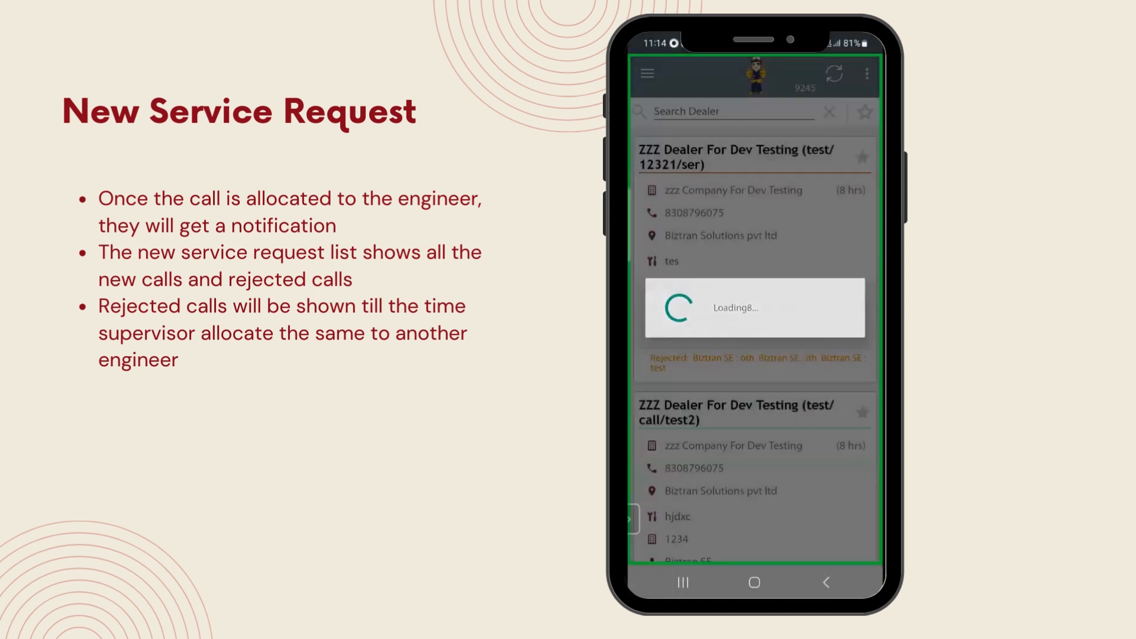
{"action": "scroll", "scroll_direction": "down", "scroll_amount": 3}
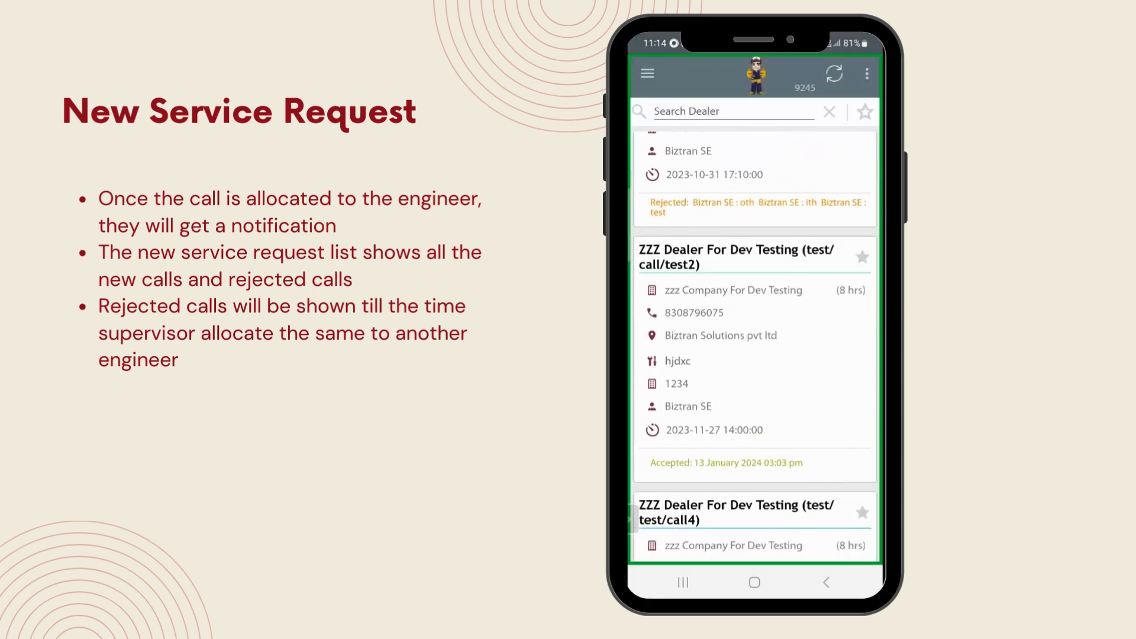
{"action": "scroll", "scroll_direction": "down", "scroll_amount": 3}
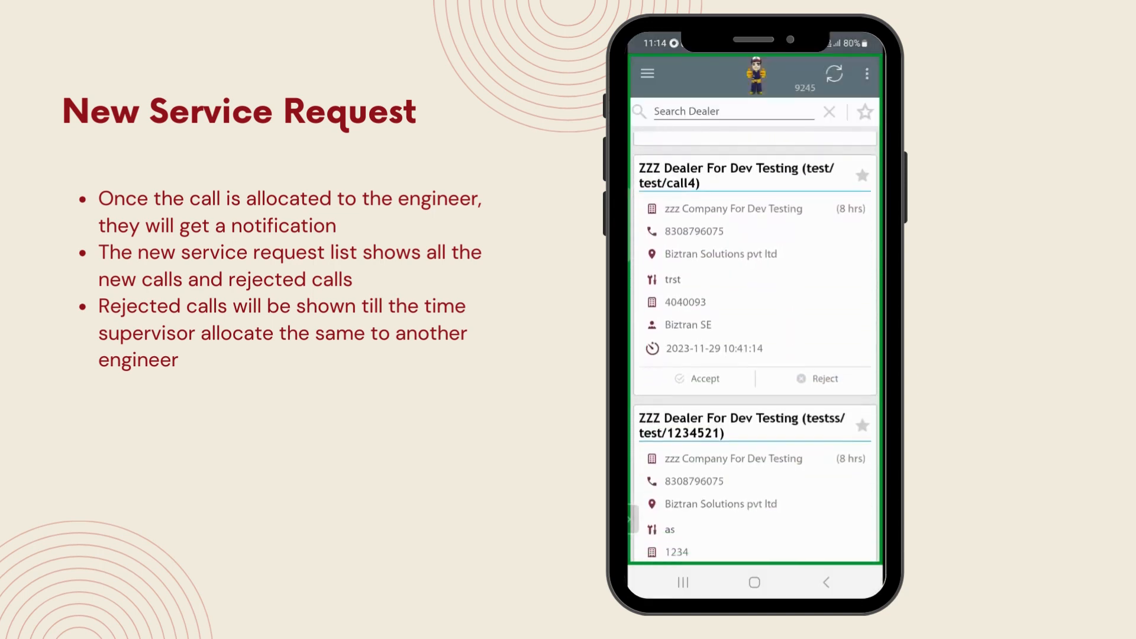
{"action": "scroll", "scroll_direction": "up", "scroll_amount": 3}
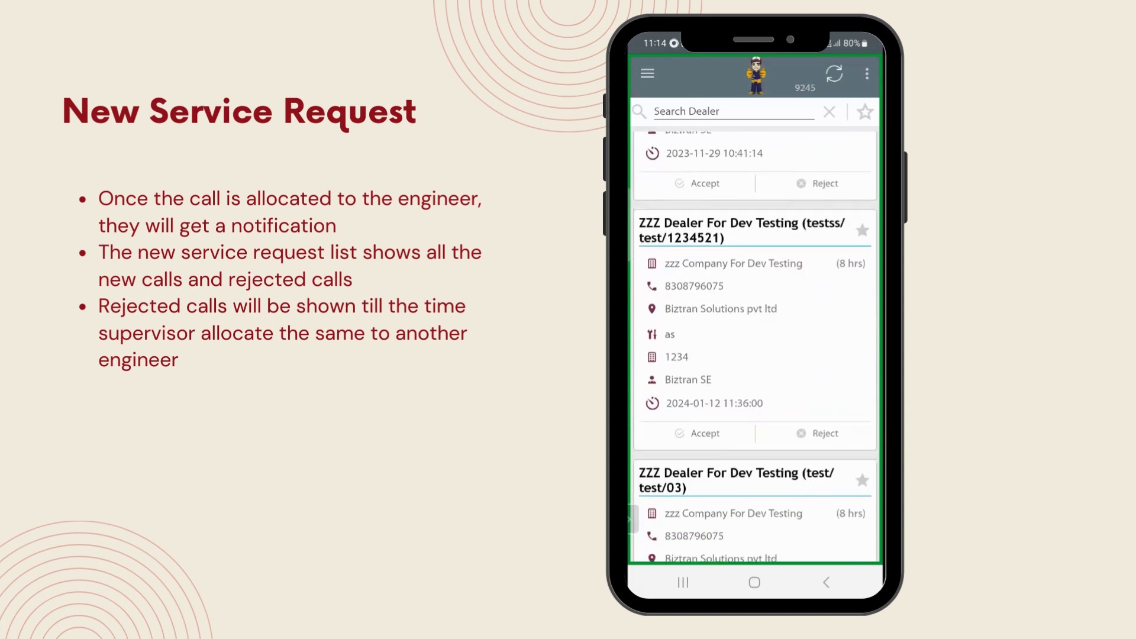
{"action": "scroll", "scroll_direction": "down", "scroll_amount": 3}
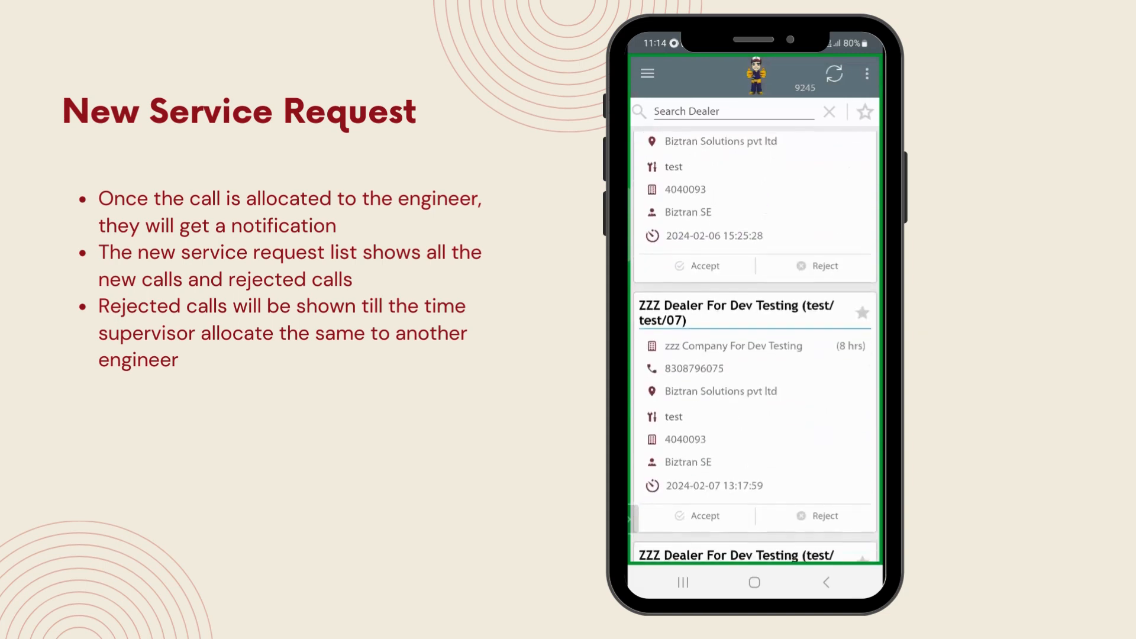
{"action": "scroll", "scroll_direction": "down", "scroll_amount": 3}
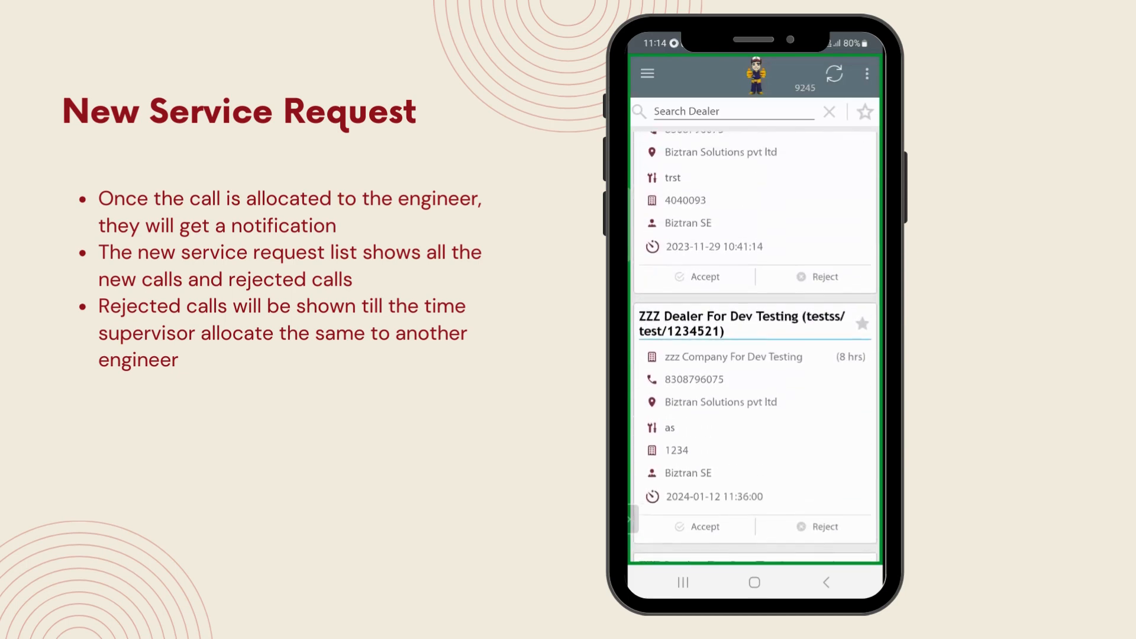
{"action": "scroll", "scroll_direction": "up", "scroll_amount": 3}
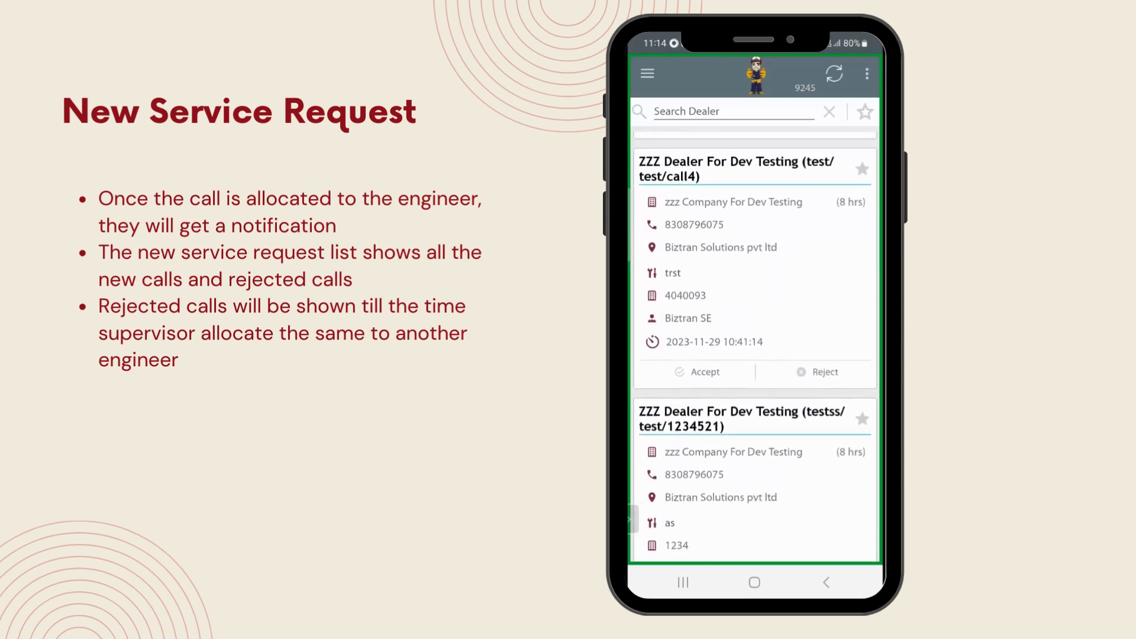
- Reject call test/test/call4 with the reason 'Existing call not closed'
{"action": "left_click", "coordinate": [822, 371]}
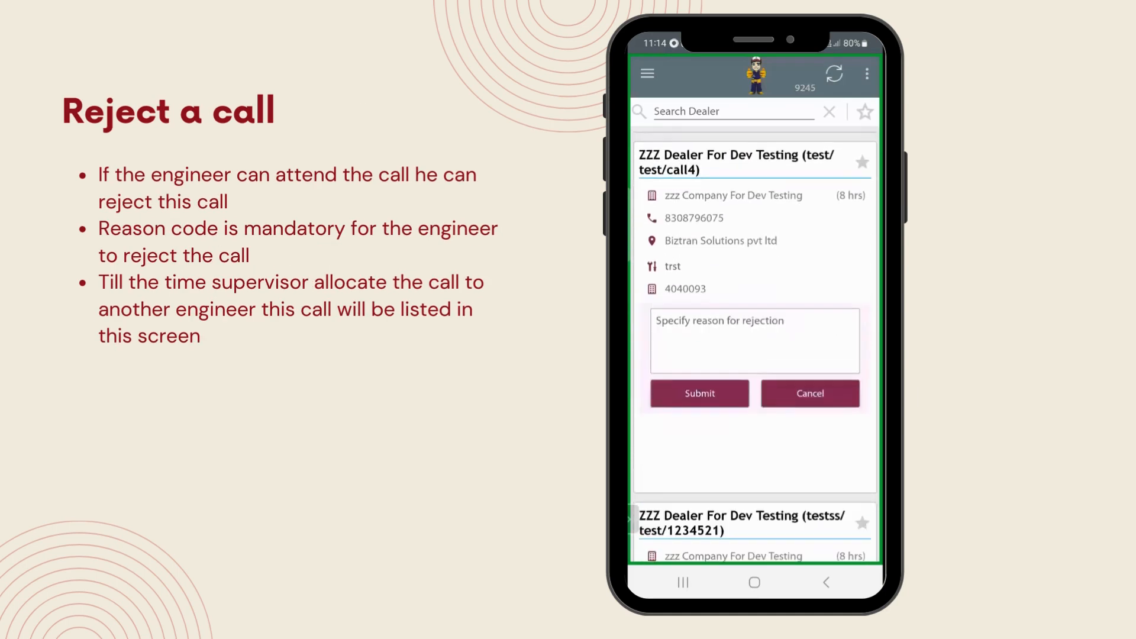
{"action": "left_click", "coordinate": [754, 341]}
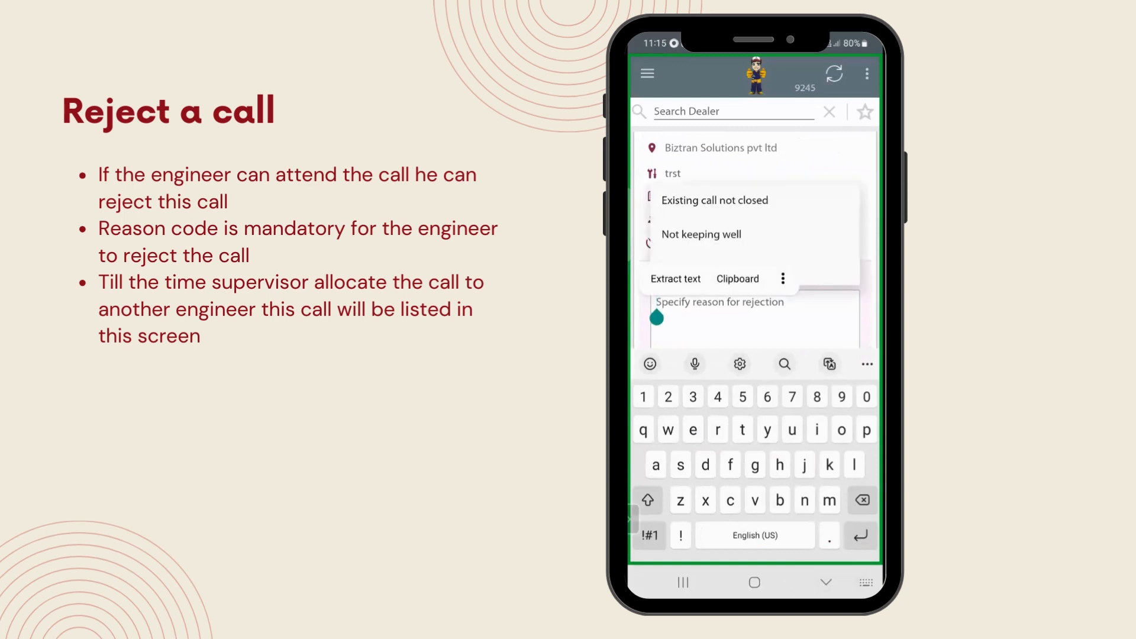
{"action": "left_click", "coordinate": [714, 200]}
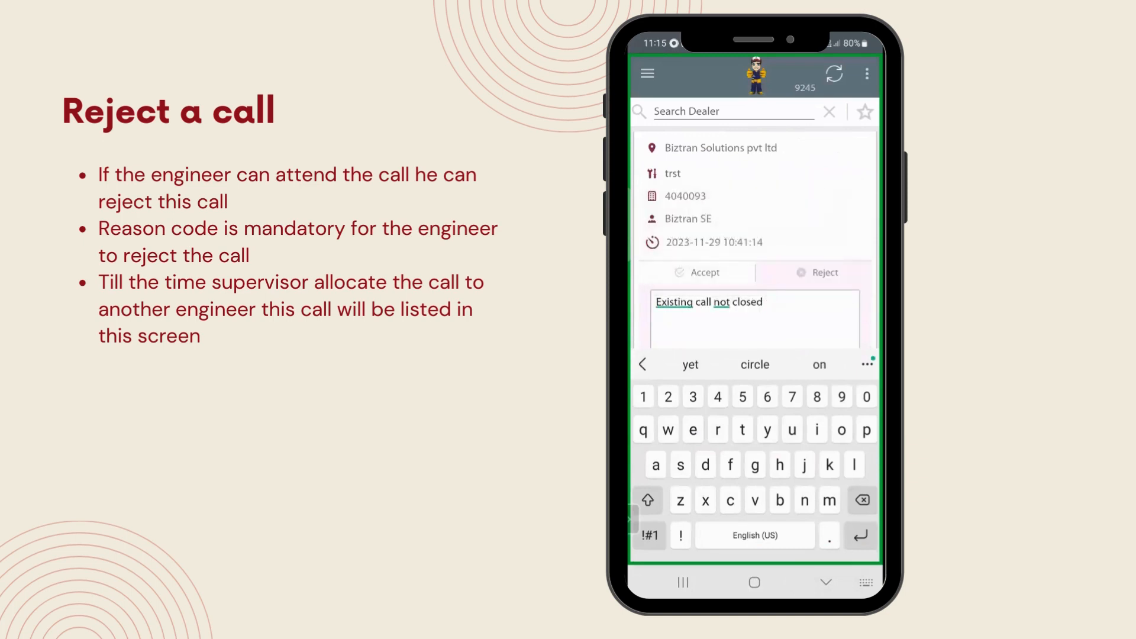
{"action": "type", "text": "test"}
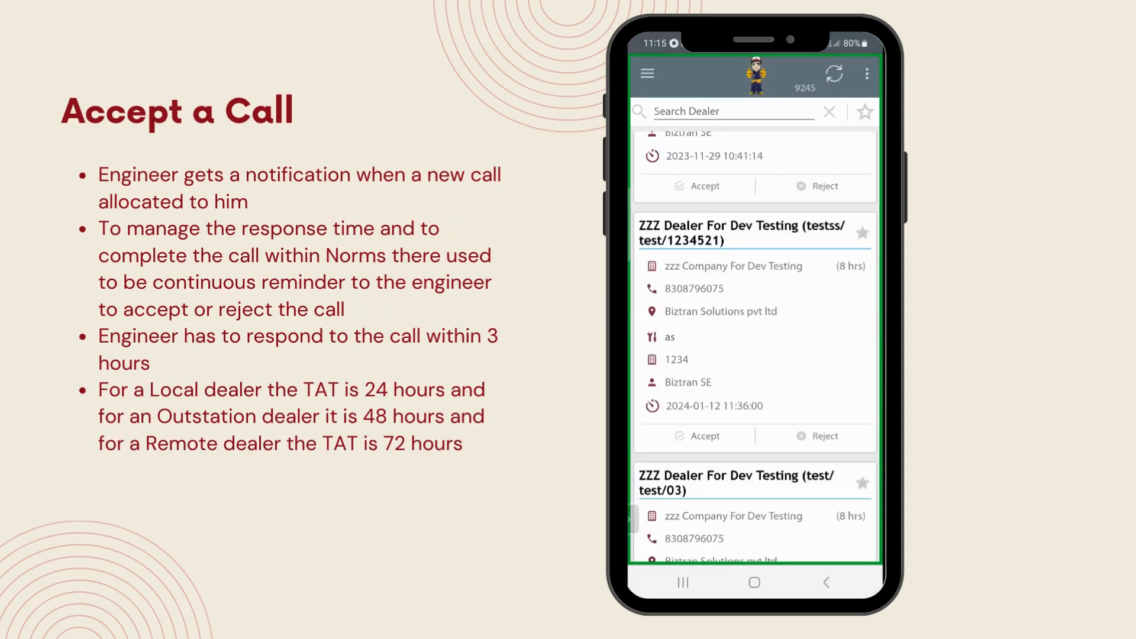
- Accept call testss/test/1234521 with response date 10-Feb-2024 and time 10:30
{"action": "left_click", "coordinate": [700, 436]}
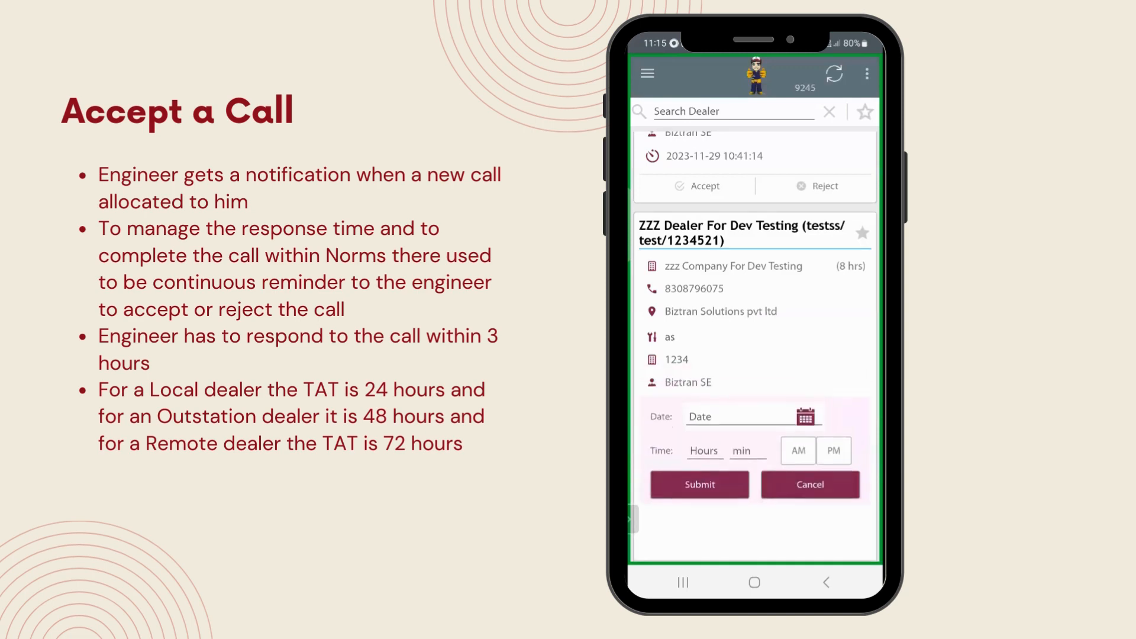
{"action": "left_click", "coordinate": [803, 416]}
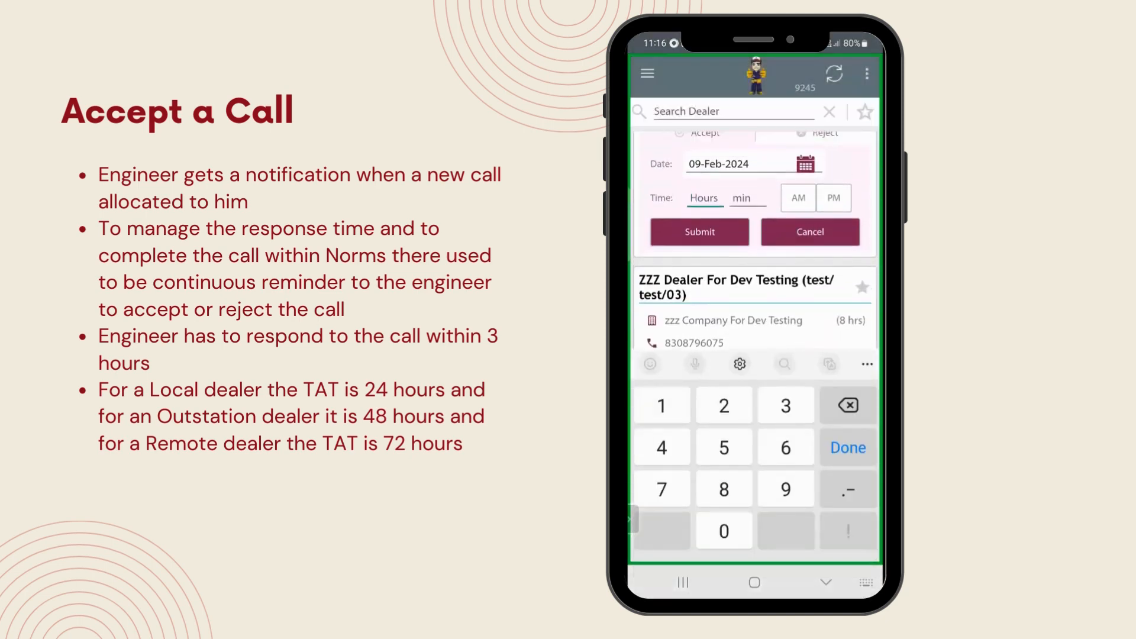
{"action": "left_click", "coordinate": [704, 198]}
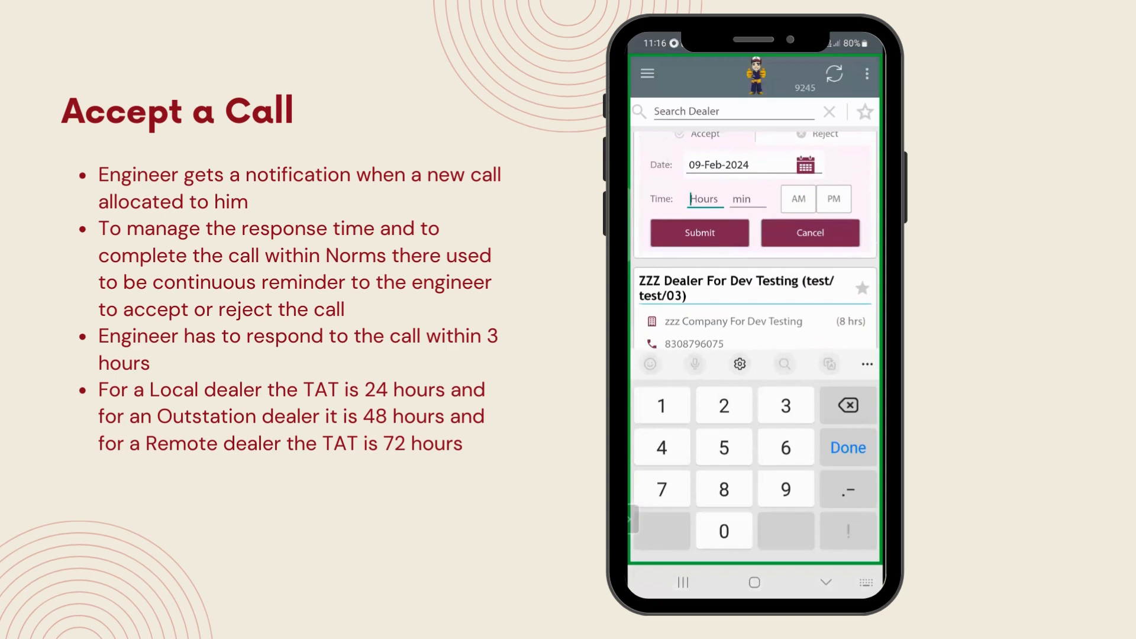
{"action": "left_click", "coordinate": [804, 164]}
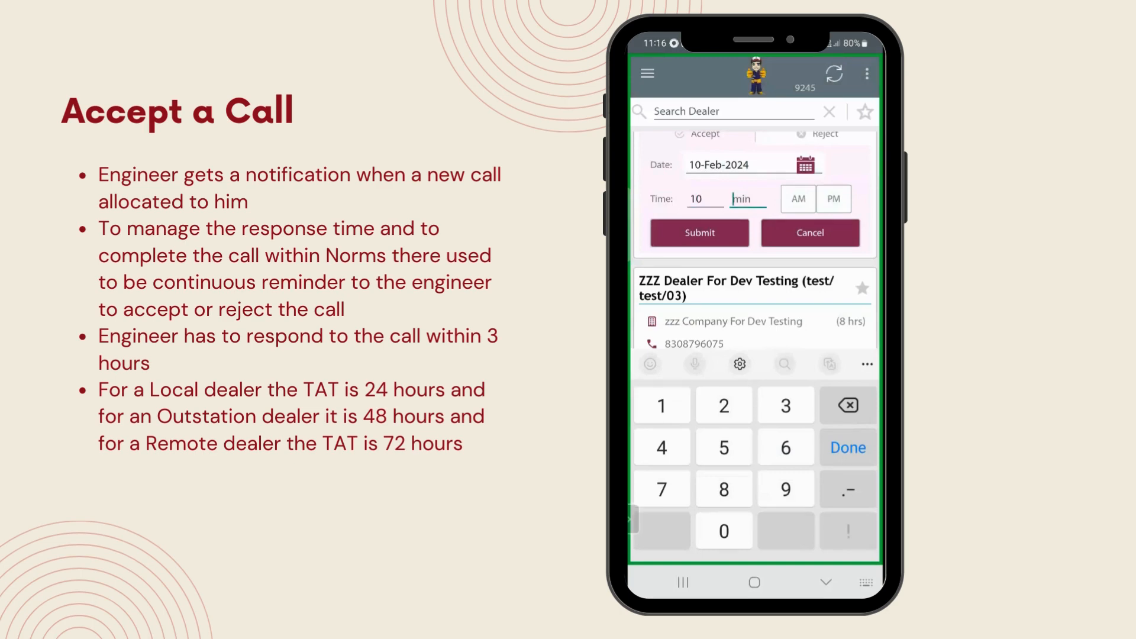
{"action": "type", "text": "30"}
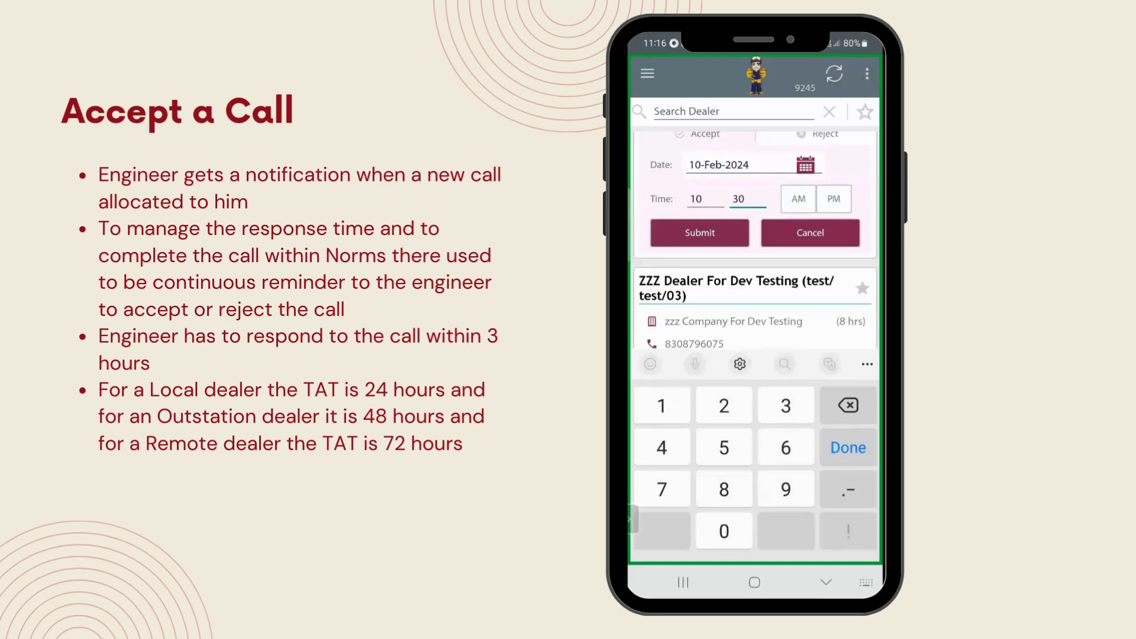
{"action": "left_click", "coordinate": [698, 233]}
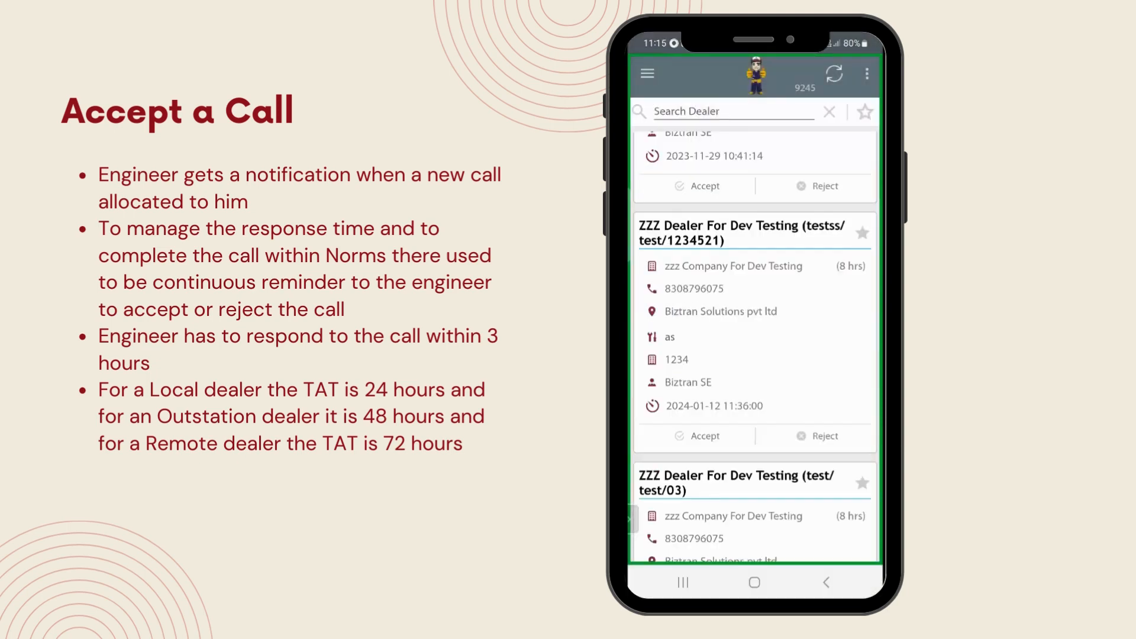
{"action": "left_click", "coordinate": [697, 436]}
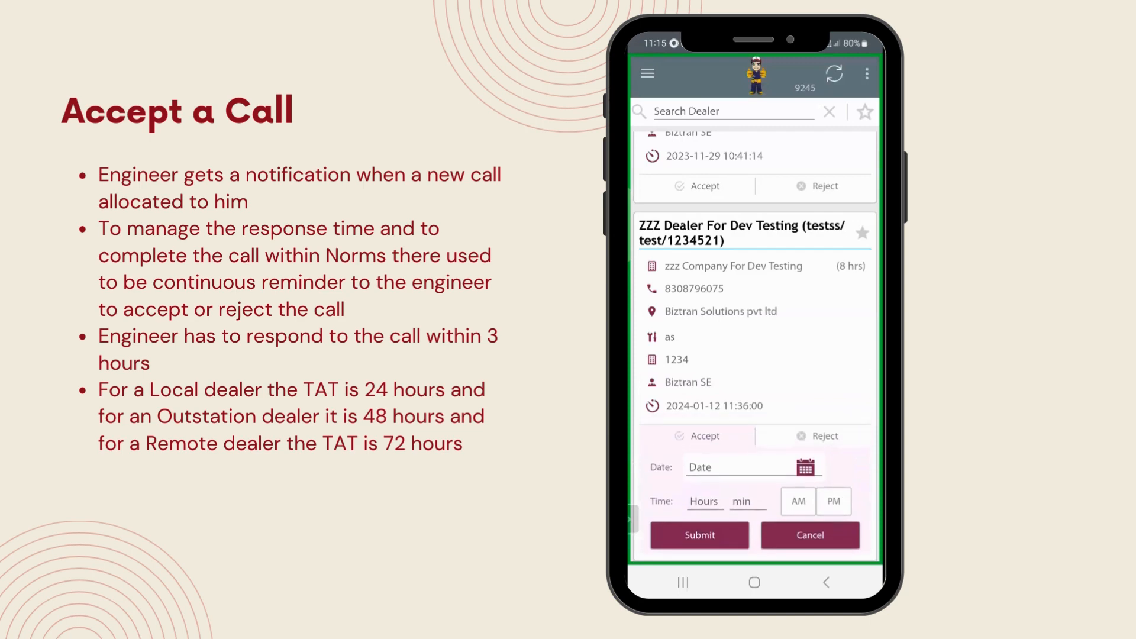
{"action": "left_click", "coordinate": [805, 466]}
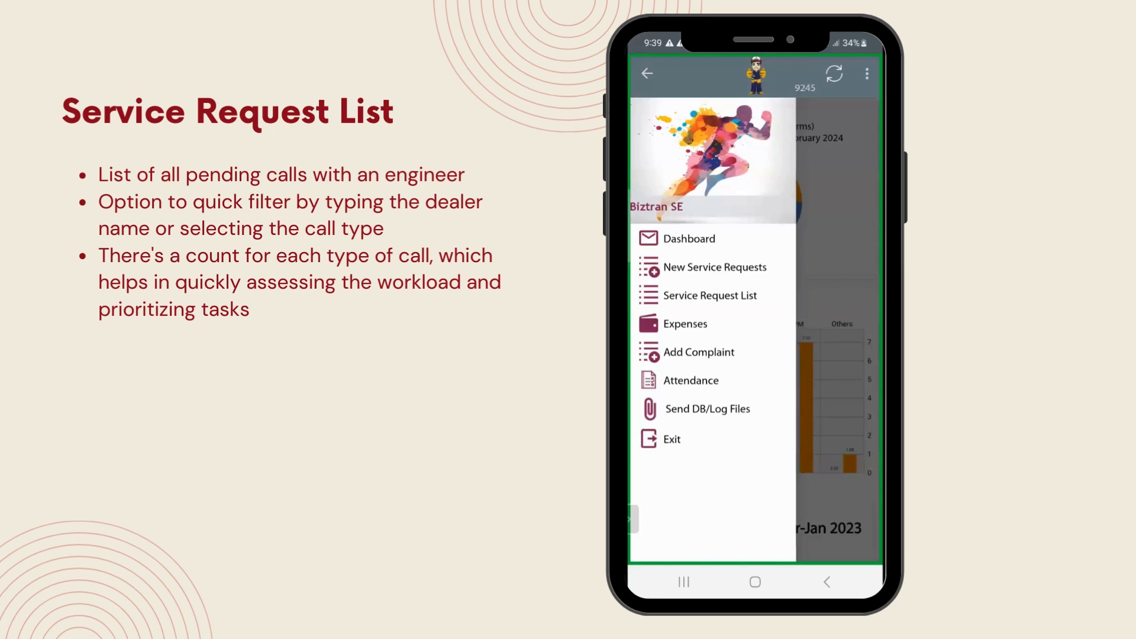
- Open the service request list and filter by Service, then Preventive maintenance
{"action": "left_click", "coordinate": [710, 295]}
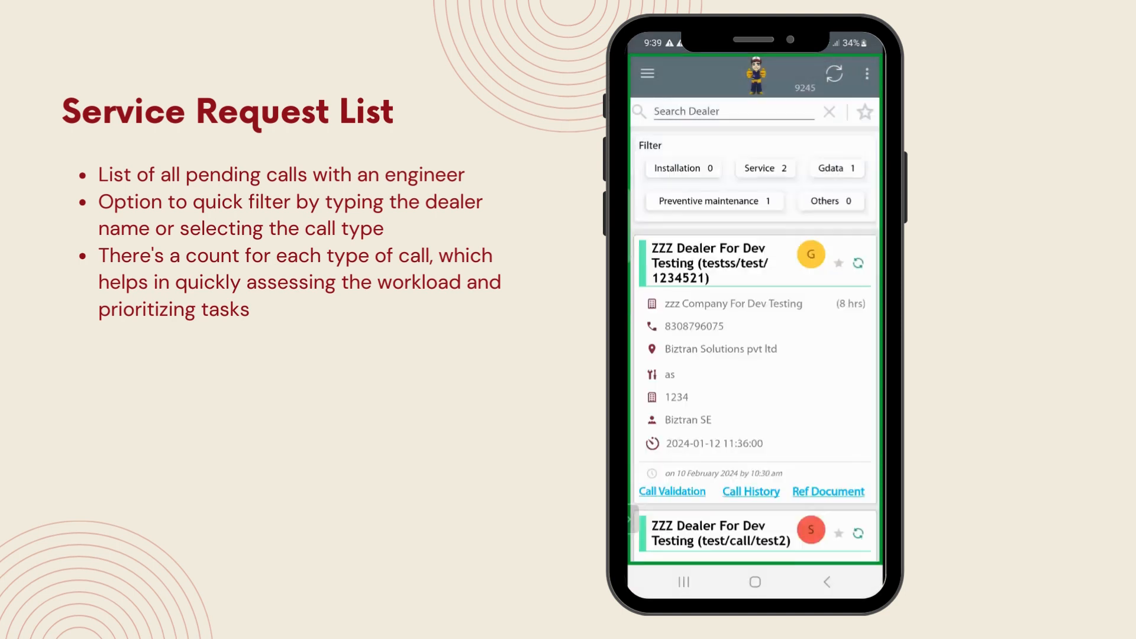
{"action": "scroll", "scroll_direction": "down", "scroll_amount": 3}
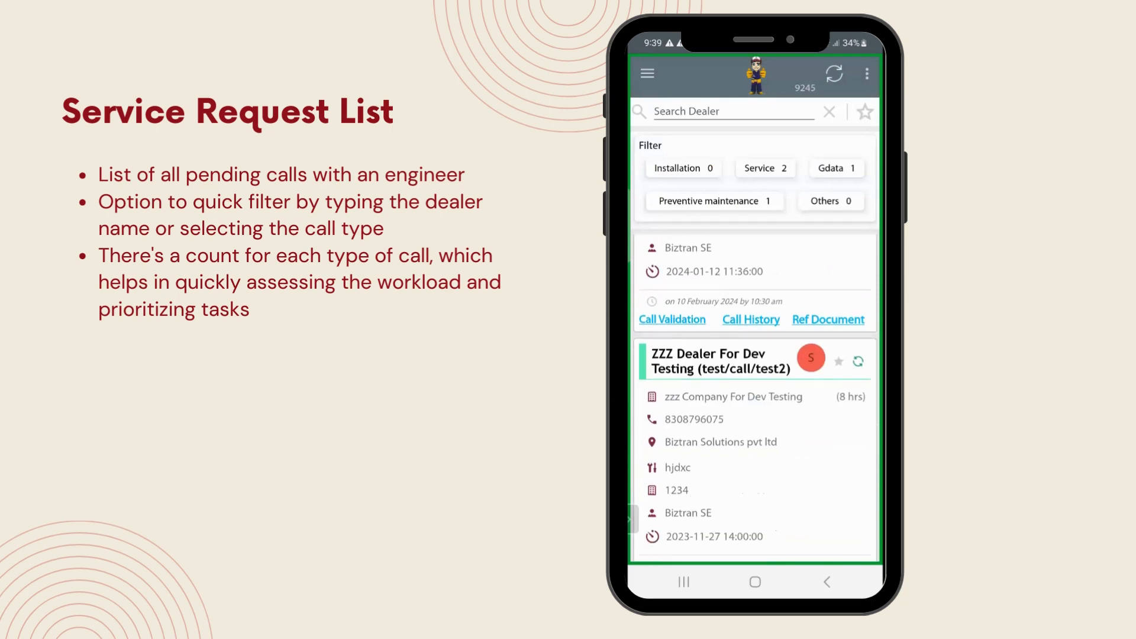
{"action": "scroll", "scroll_direction": "down", "scroll_amount": 3}
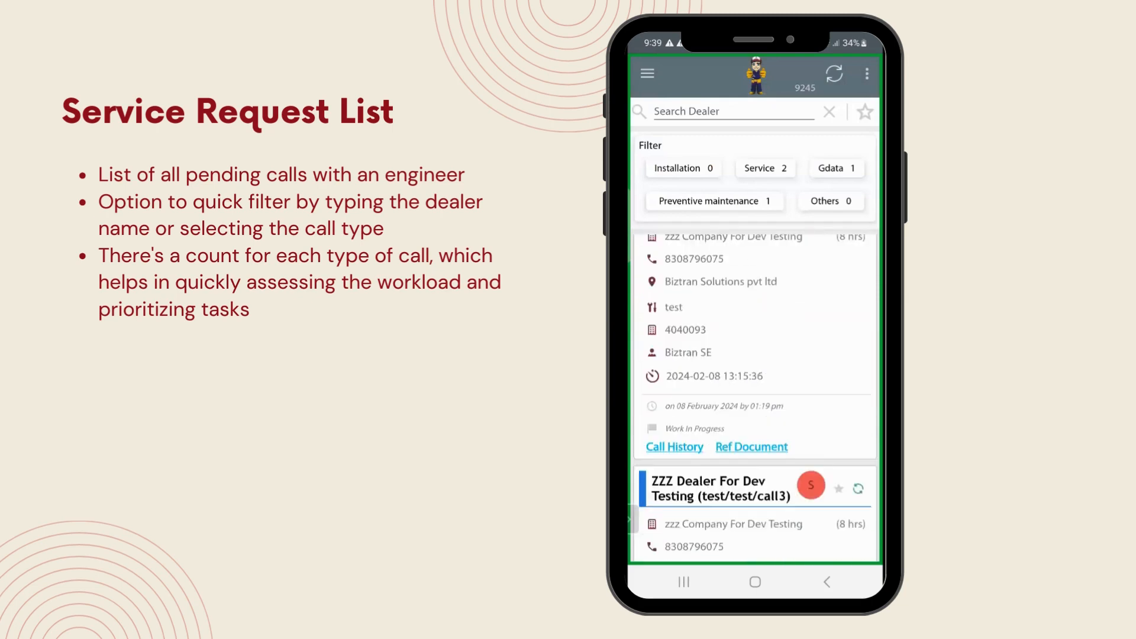
{"action": "scroll", "scroll_direction": "up", "scroll_amount": 3}
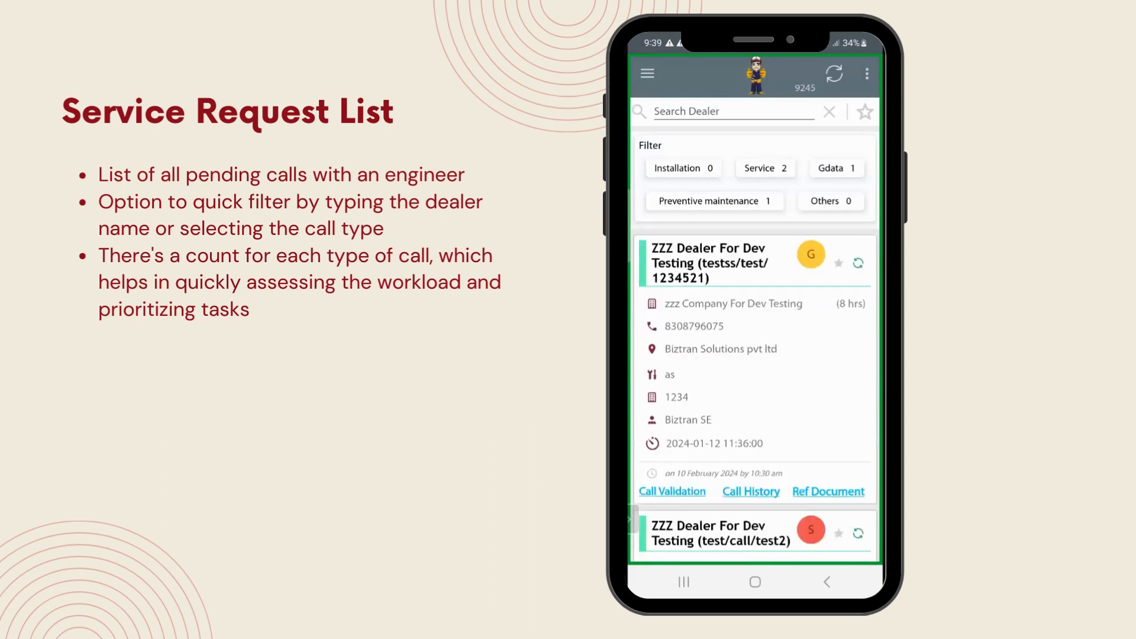
{"action": "left_click", "coordinate": [764, 168]}
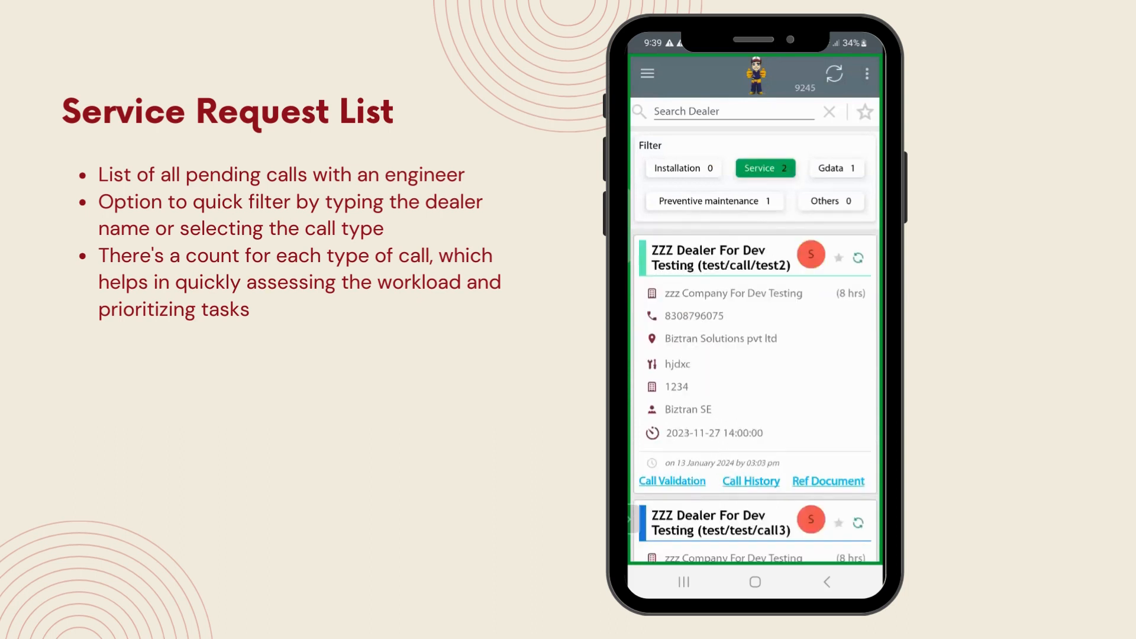
{"action": "left_click", "coordinate": [713, 201]}
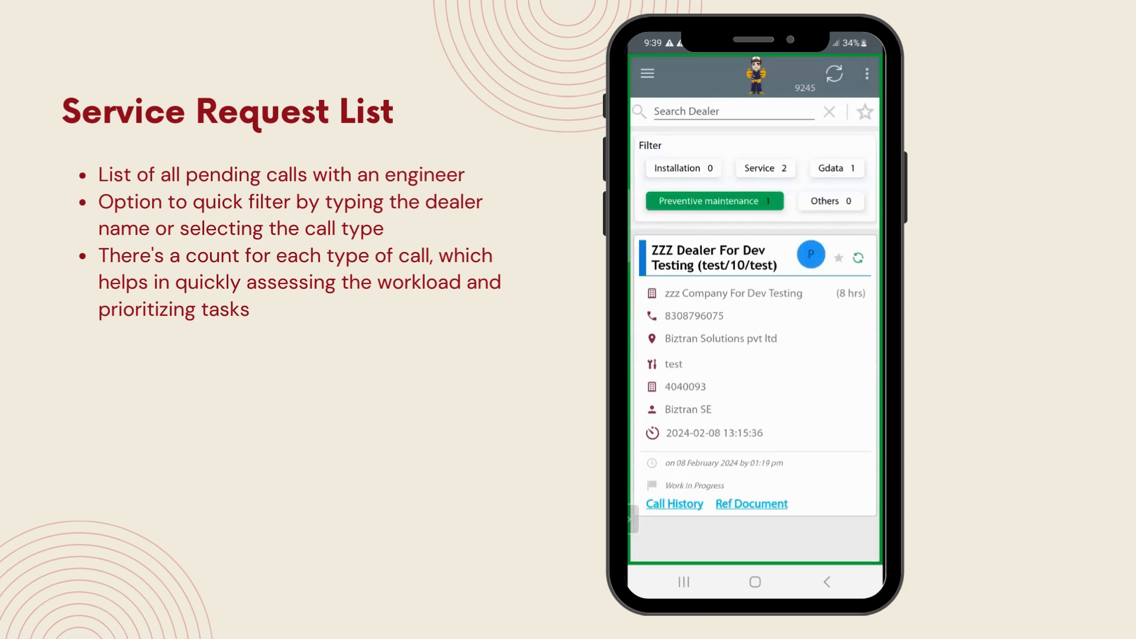
{"action": "scroll", "scroll_direction": "down", "scroll_amount": 3}
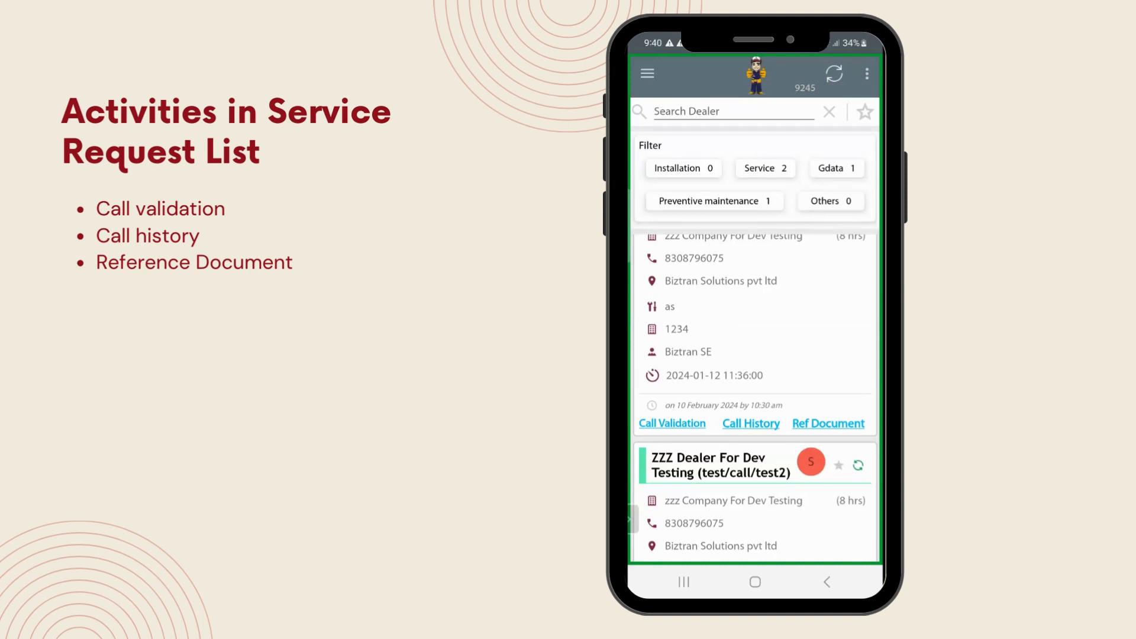
{"action": "left_click", "coordinate": [671, 423]}
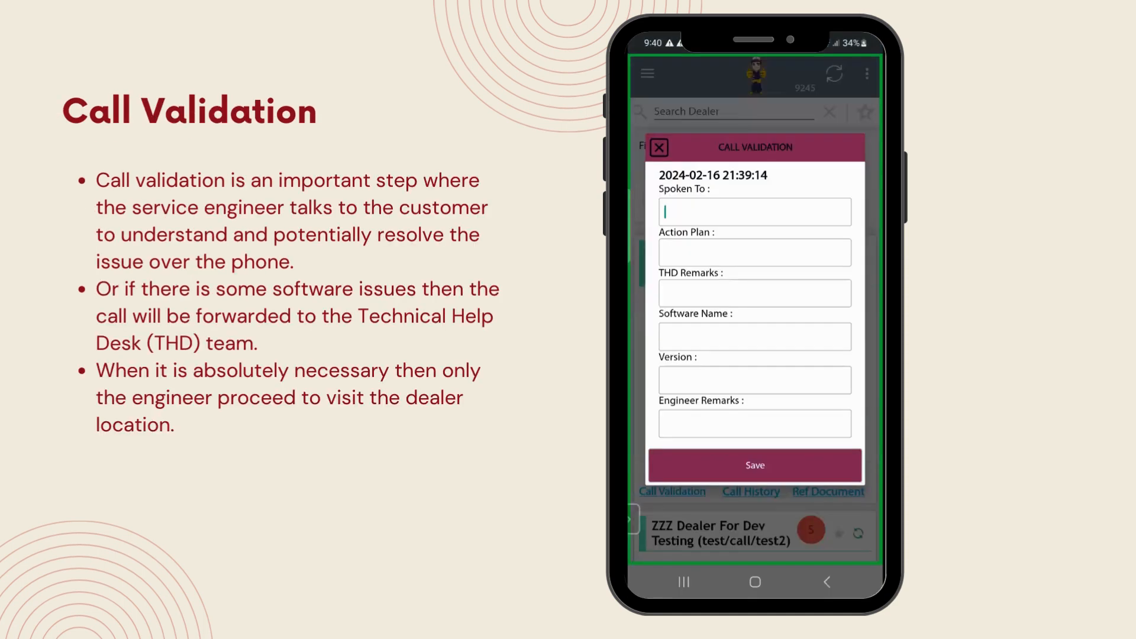
{"action": "left_click", "coordinate": [754, 212]}
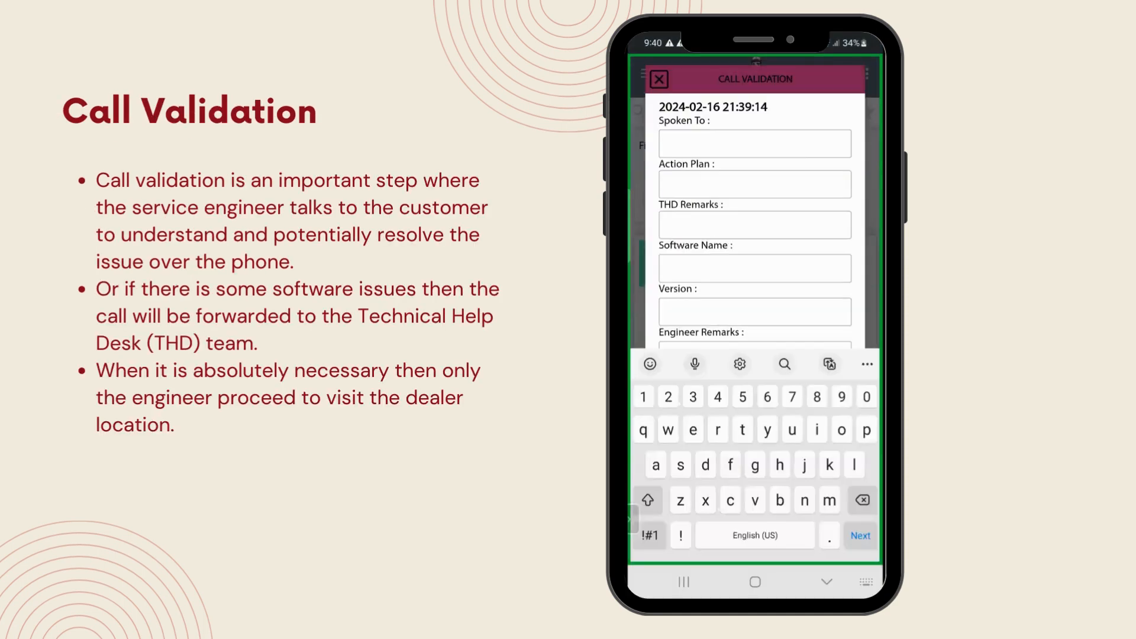
{"action": "type", "text": "Ajay"}
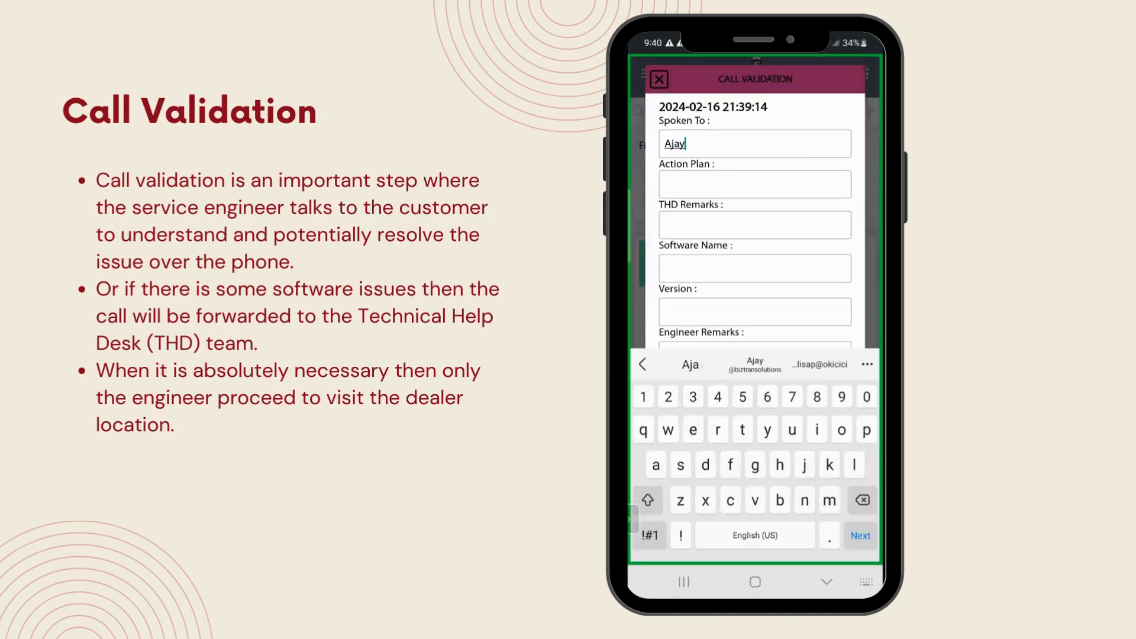
{"action": "type", "text": "J"}
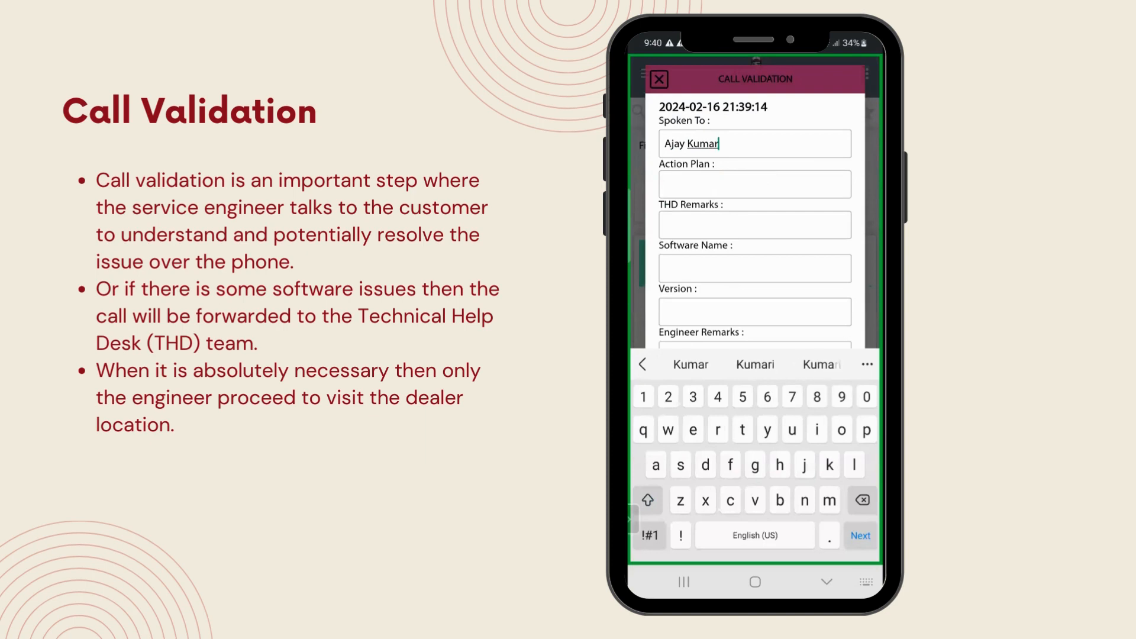
- Set action plan to Visit Required, add remark 'some issues', and save the validation
{"action": "left_click", "coordinate": [755, 184]}
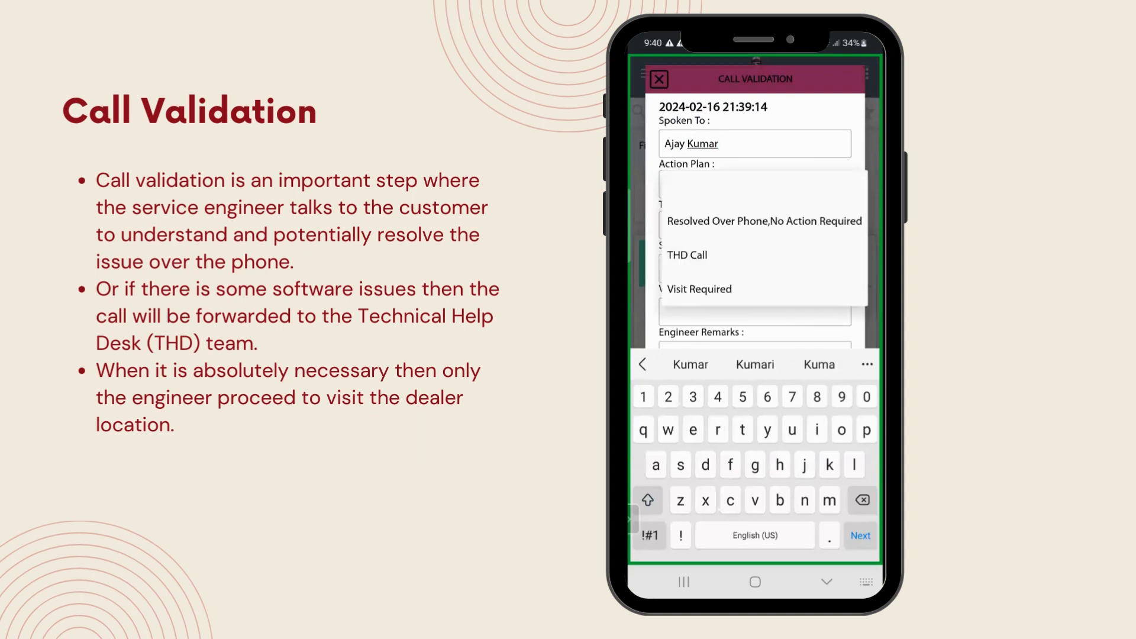
{"action": "left_click", "coordinate": [698, 288]}
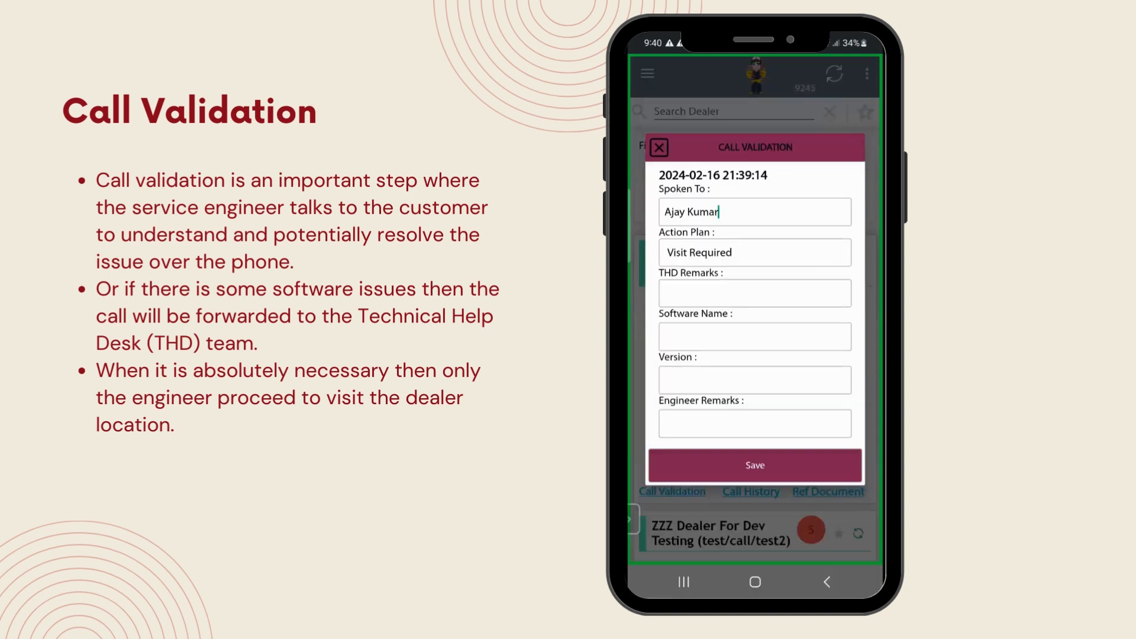
{"action": "left_click", "coordinate": [754, 423]}
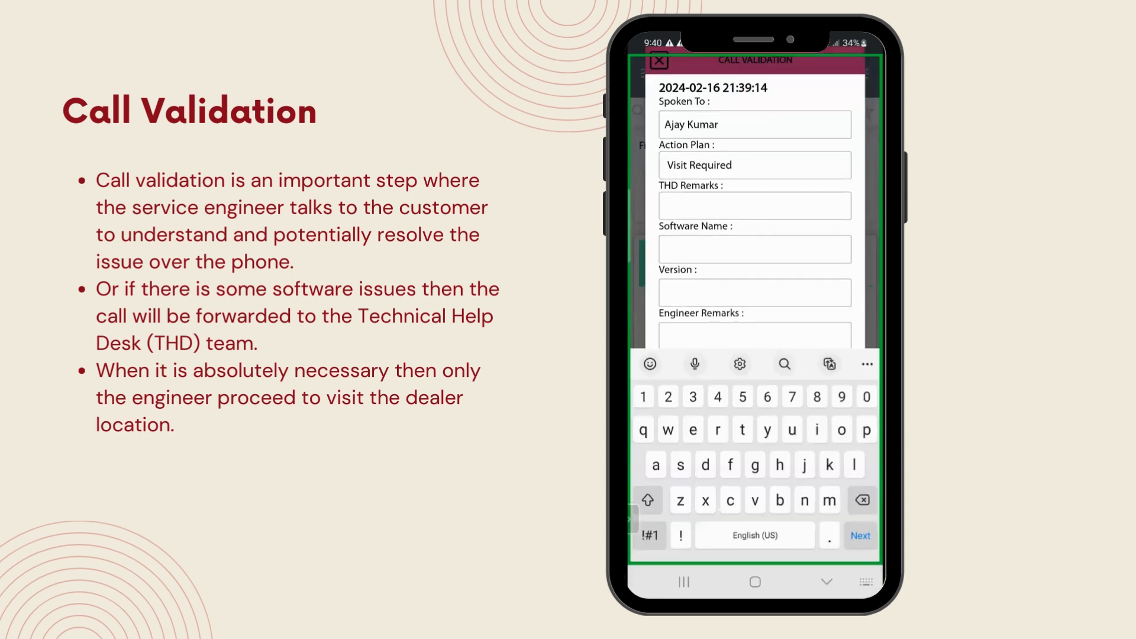
{"action": "left_click", "coordinate": [753, 335]}
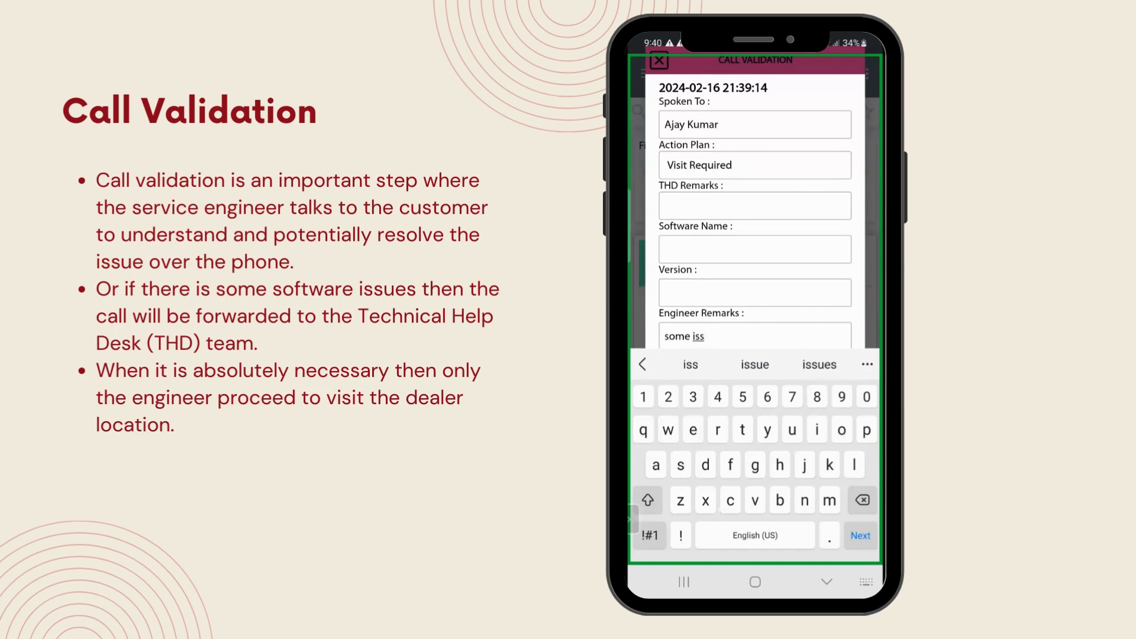
{"action": "left_click", "coordinate": [754, 364]}
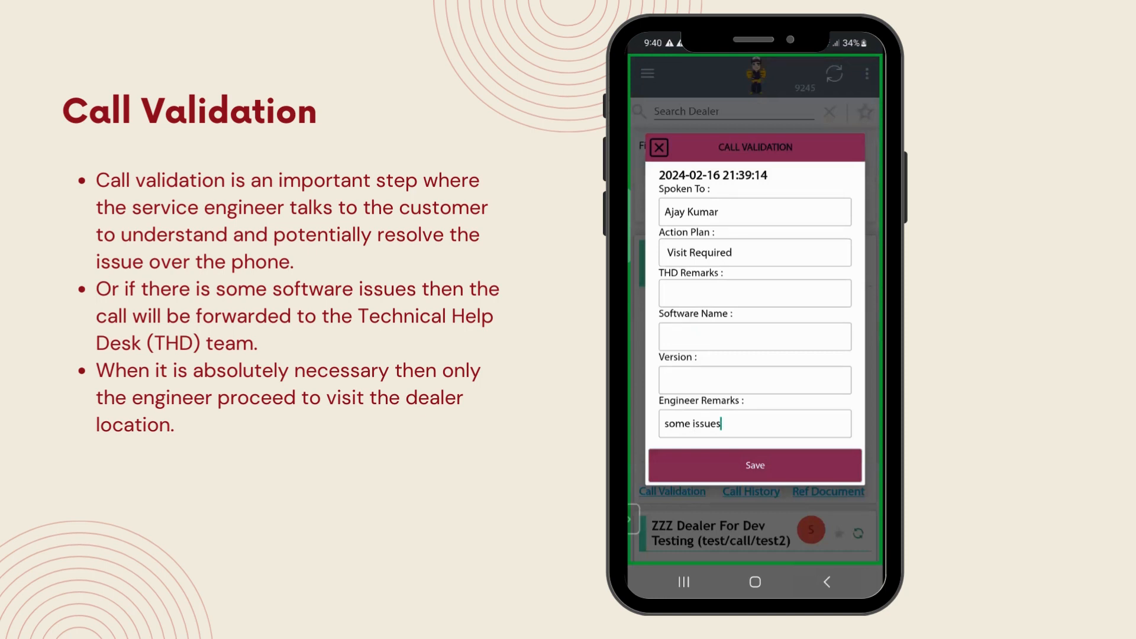
{"action": "left_click", "coordinate": [755, 465]}
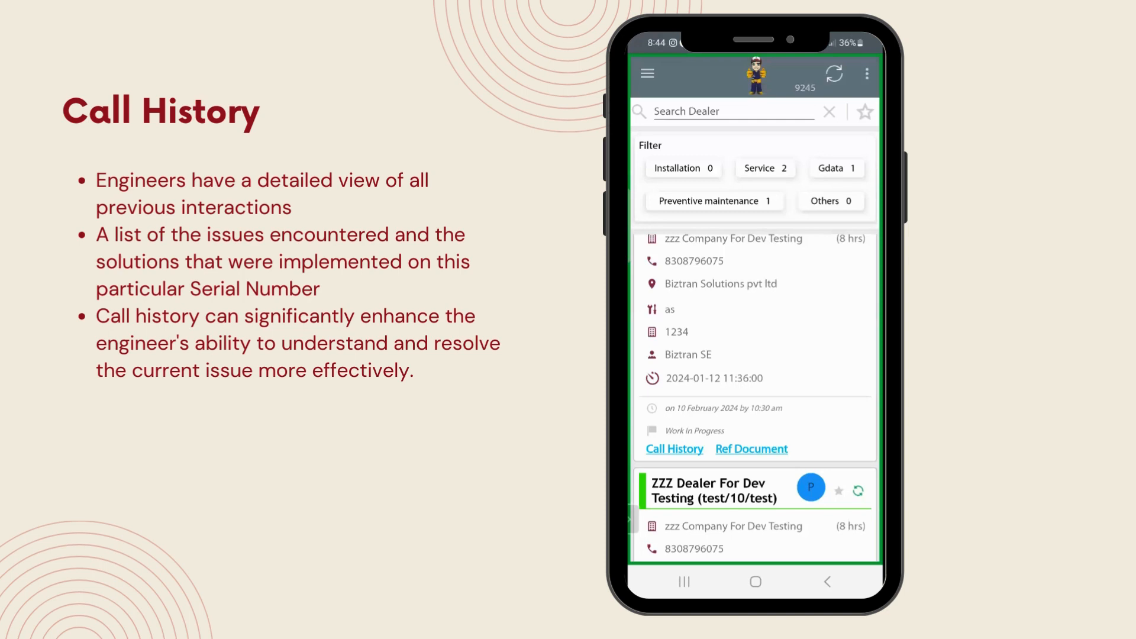
{"action": "left_click", "coordinate": [674, 448]}
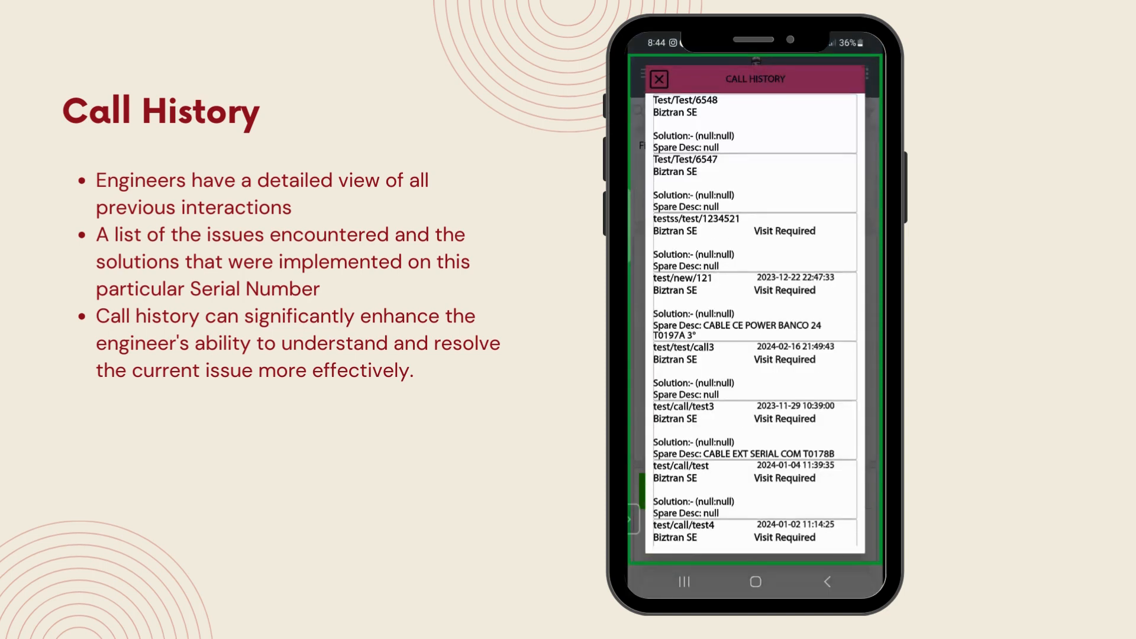
{"action": "scroll", "scroll_direction": "down", "scroll_amount": 3}
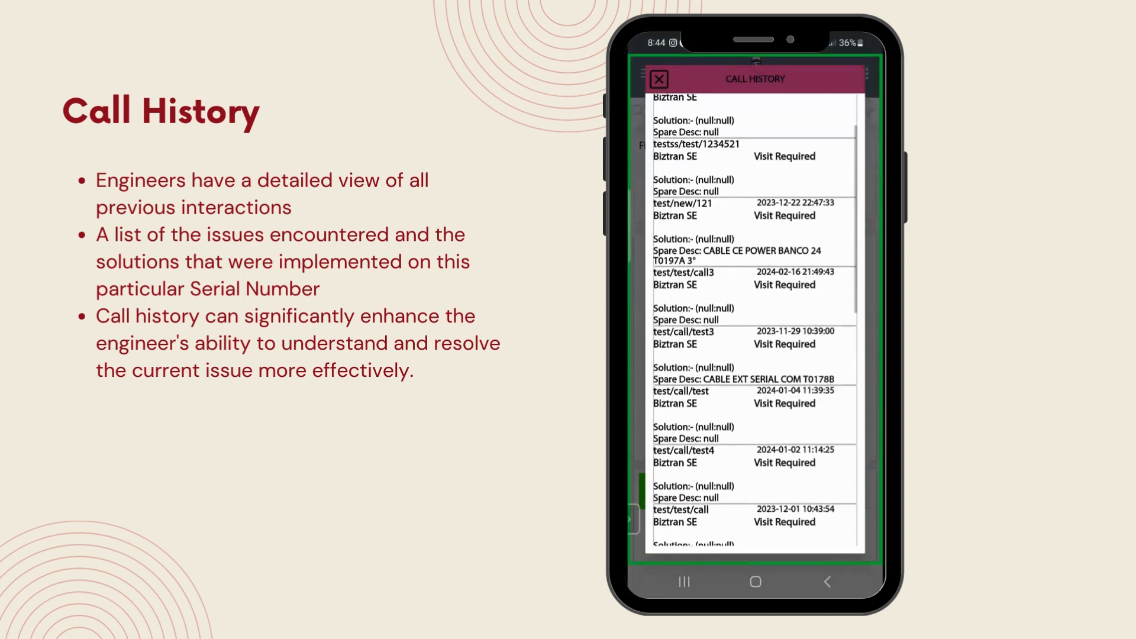
{"action": "scroll", "scroll_direction": "down", "scroll_amount": 3}
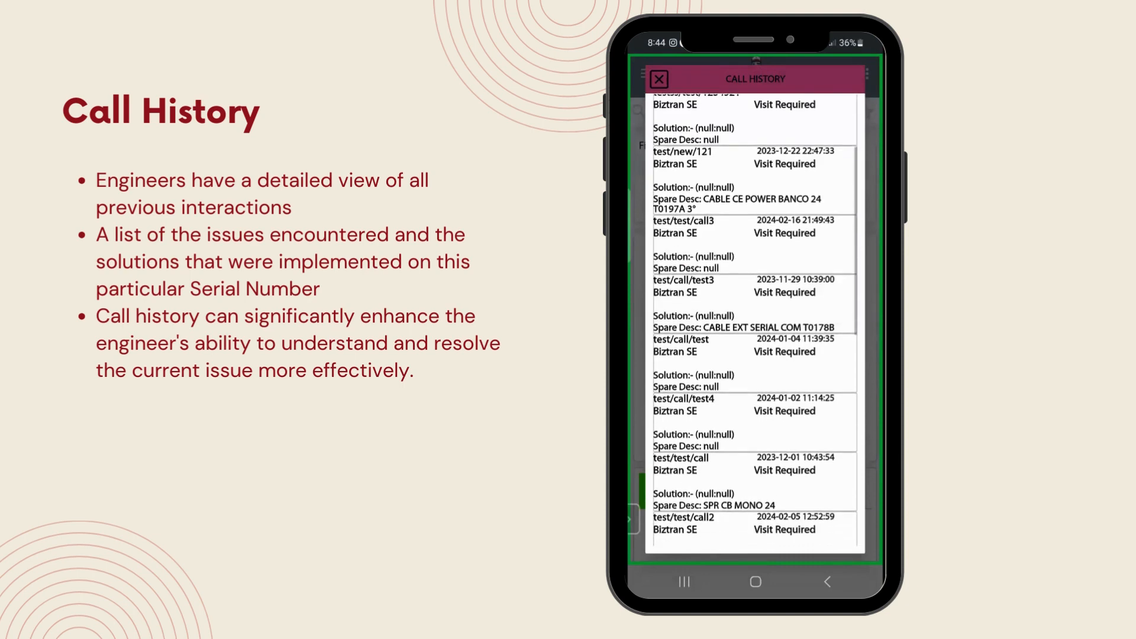
{"action": "scroll", "scroll_direction": "down", "scroll_amount": 3}
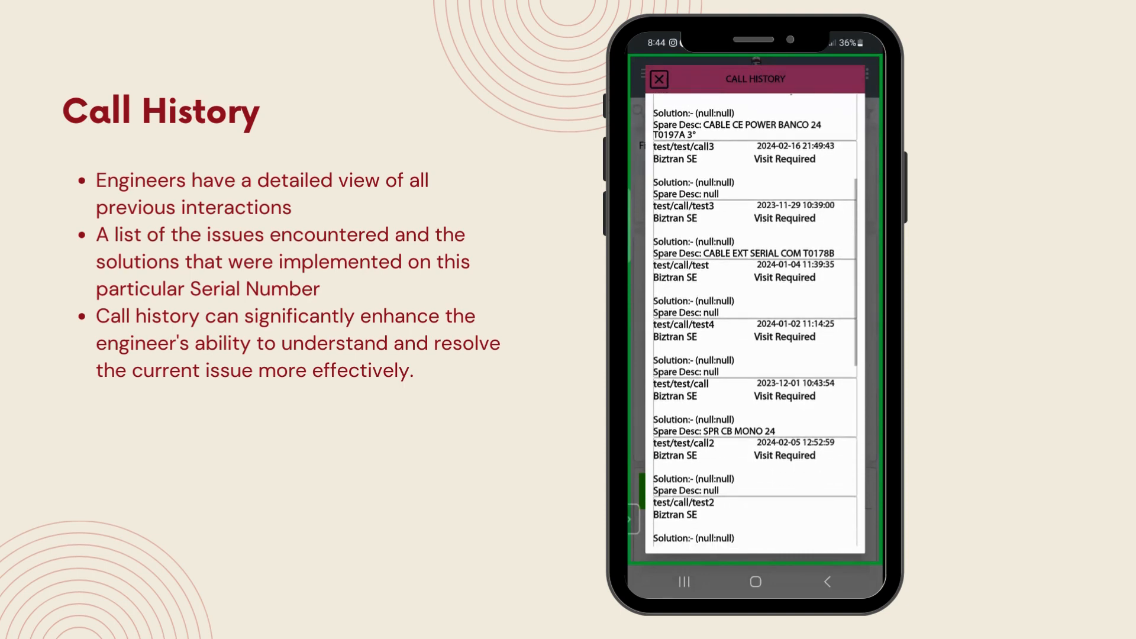
{"action": "scroll", "scroll_direction": "down", "scroll_amount": 3}
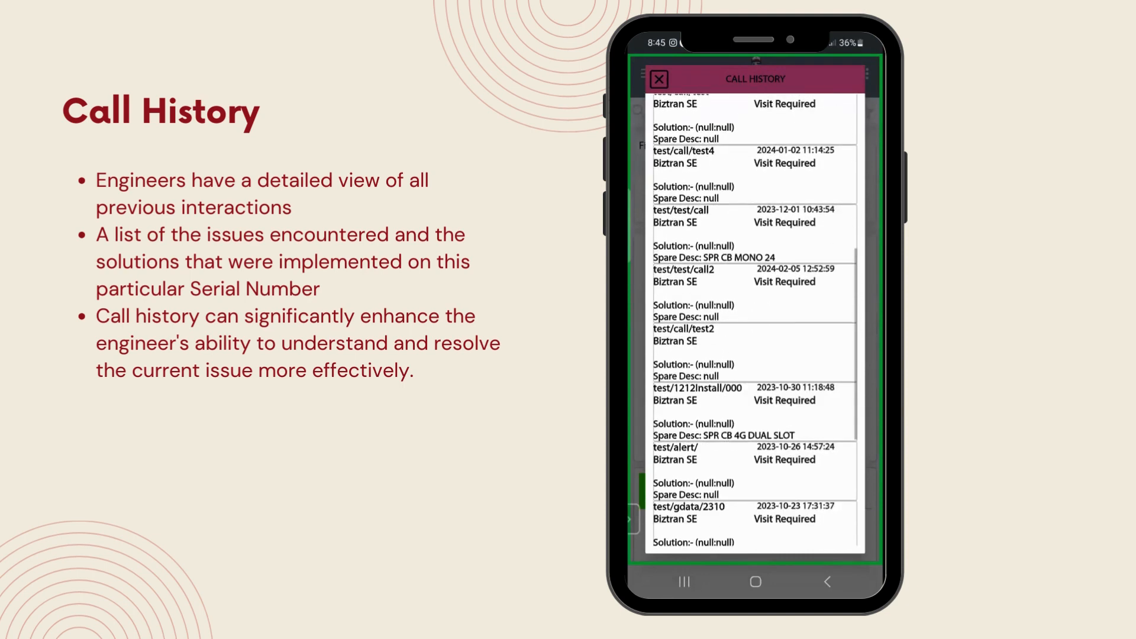
{"action": "scroll", "scroll_direction": "down", "scroll_amount": 3}
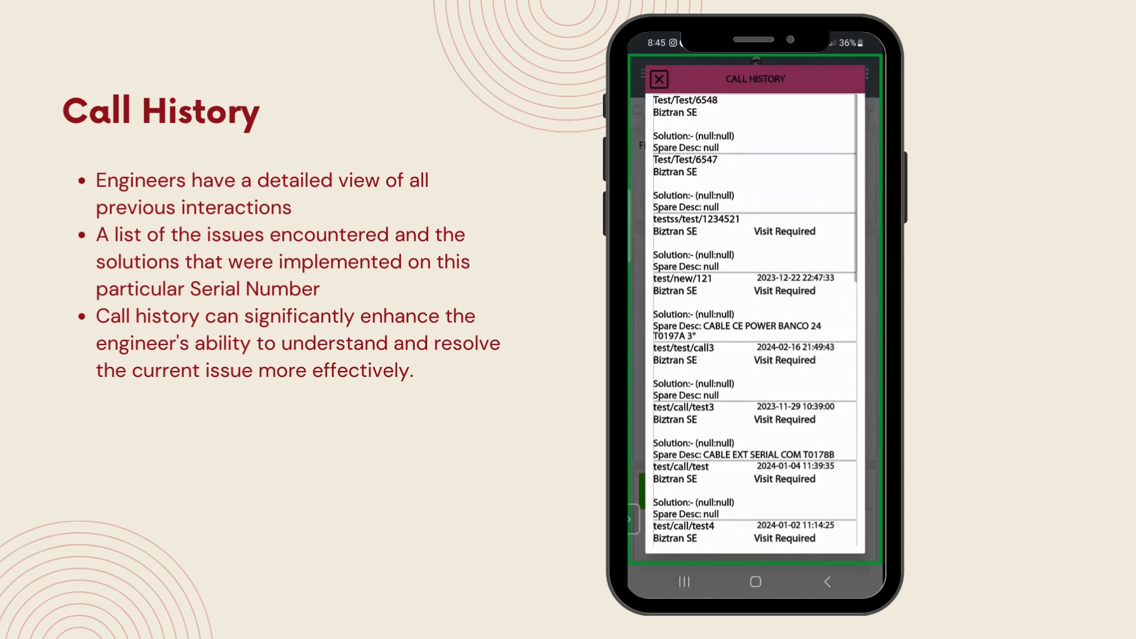
{"action": "left_click", "coordinate": [656, 78]}
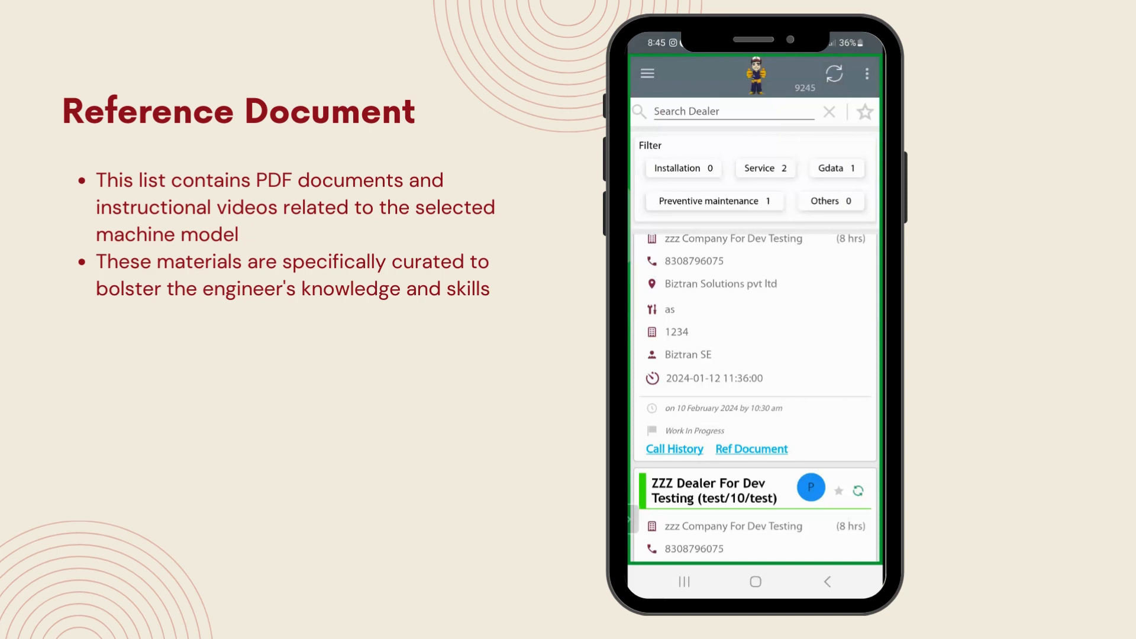
- View the reference documents for the call
{"action": "left_click", "coordinate": [751, 448]}
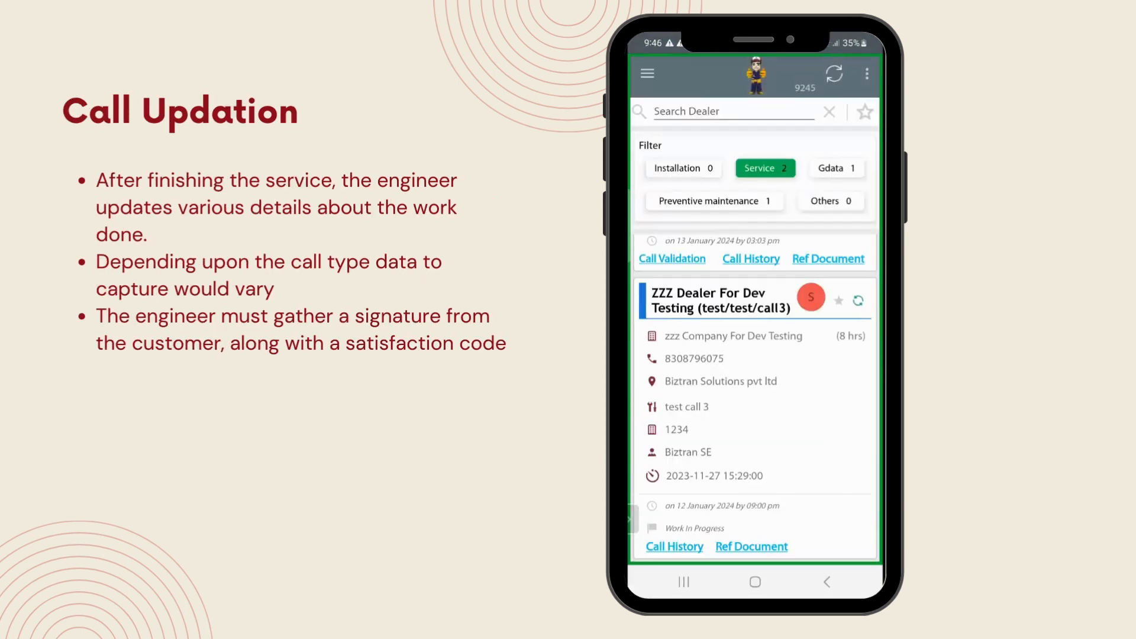
- Open call test/test/call3, review its details and status track, then view the installation report
{"action": "left_click", "coordinate": [725, 300]}
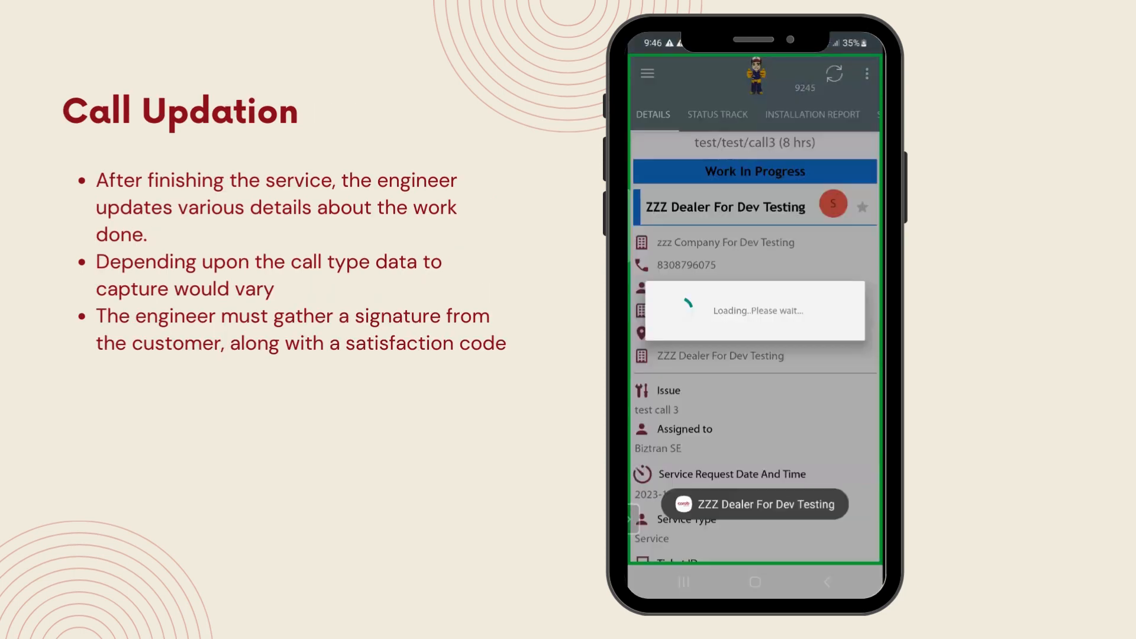
{"action": "scroll", "scroll_direction": "down", "scroll_amount": 3}
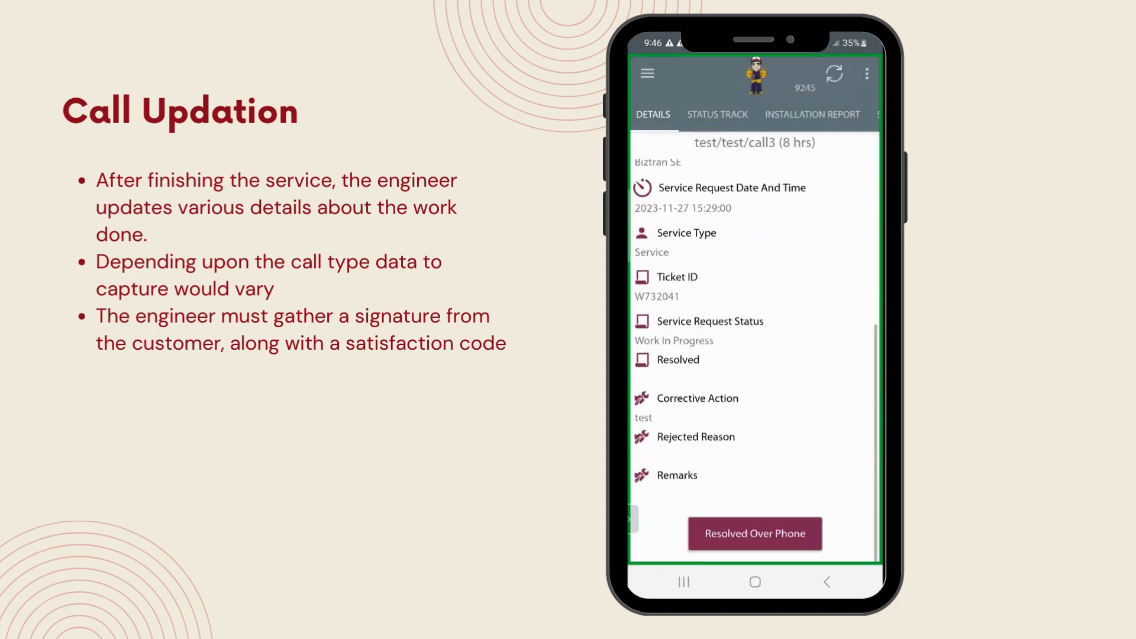
{"action": "scroll", "scroll_direction": "up", "scroll_amount": 3}
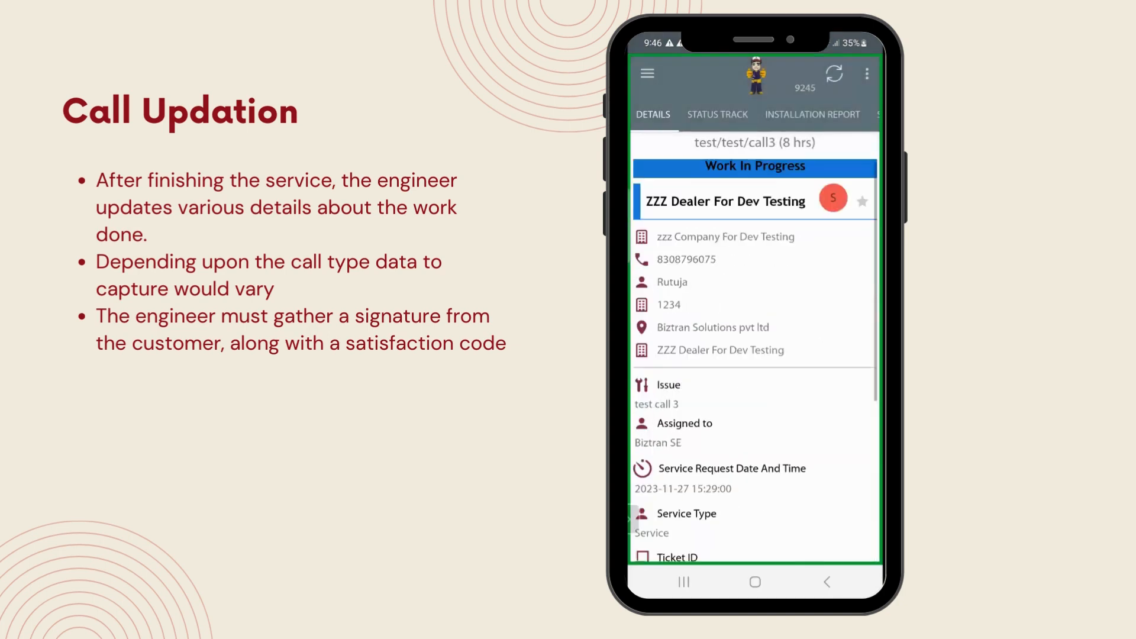
{"action": "left_click", "coordinate": [717, 114]}
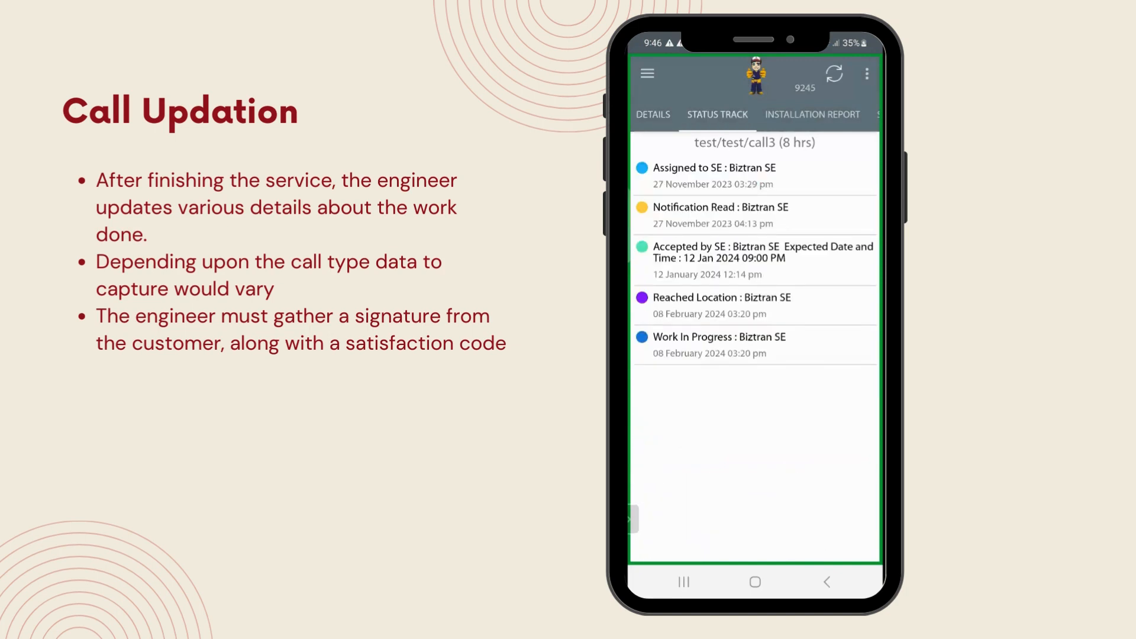
{"action": "left_click", "coordinate": [813, 114]}
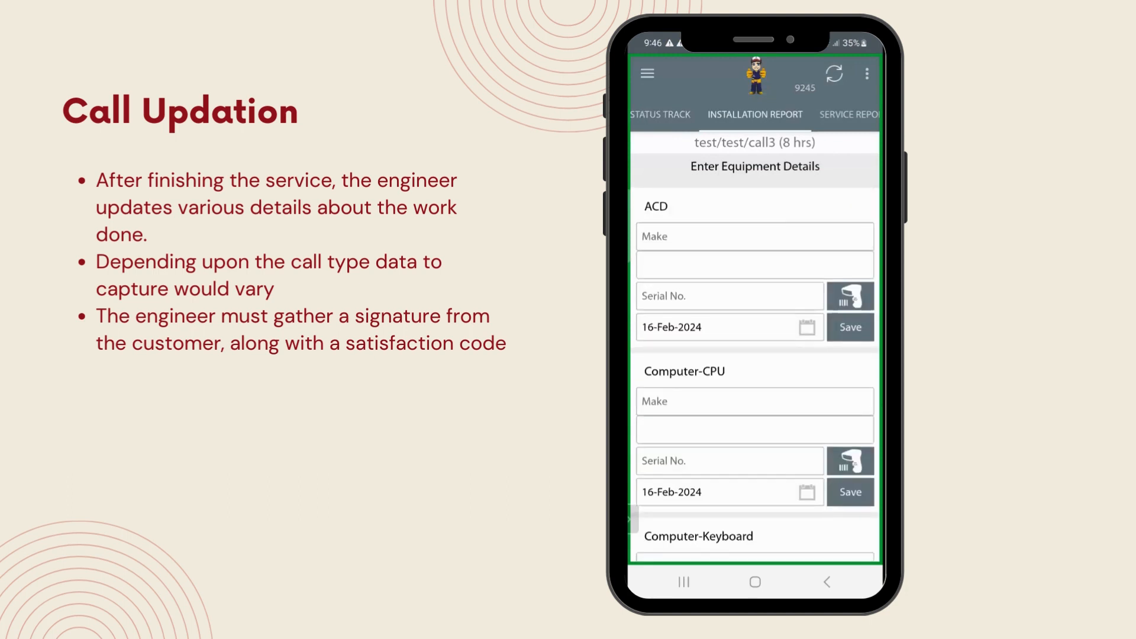
- Enter service report travel time of 0 days 2 hours, then move to Close Complaint
{"action": "left_click", "coordinate": [756, 114]}
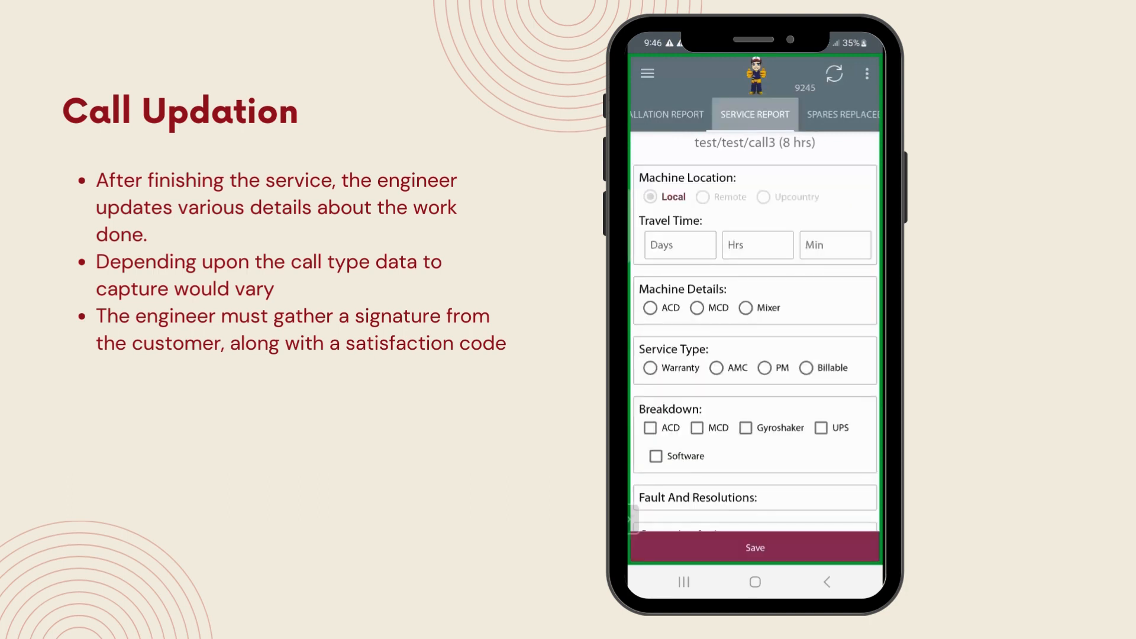
{"action": "left_click", "coordinate": [678, 244]}
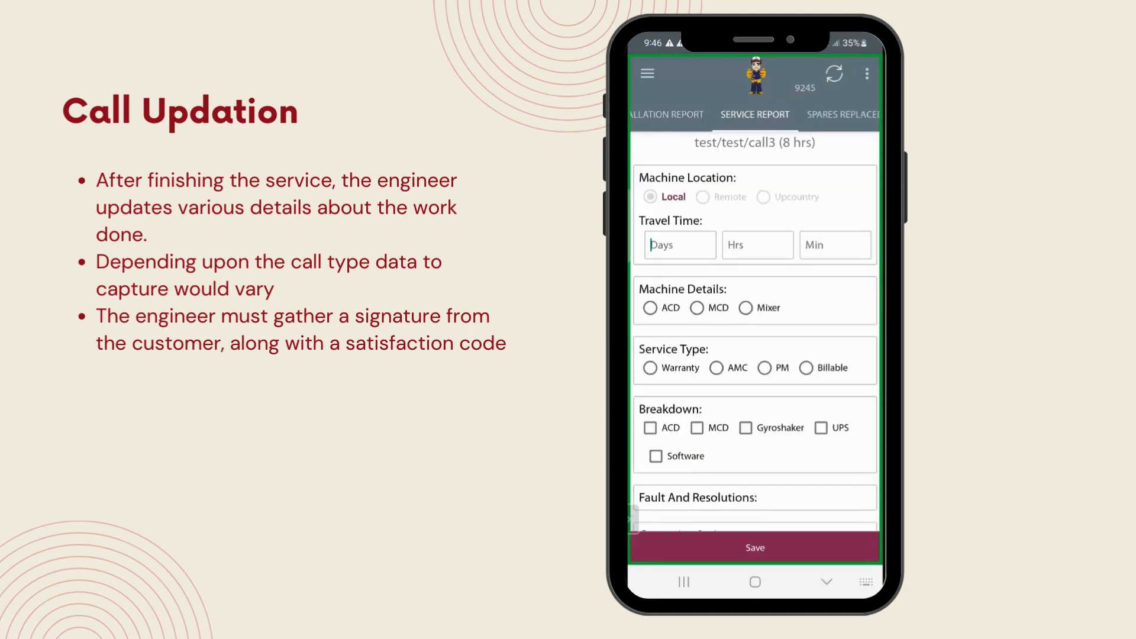
{"action": "left_click", "coordinate": [679, 245]}
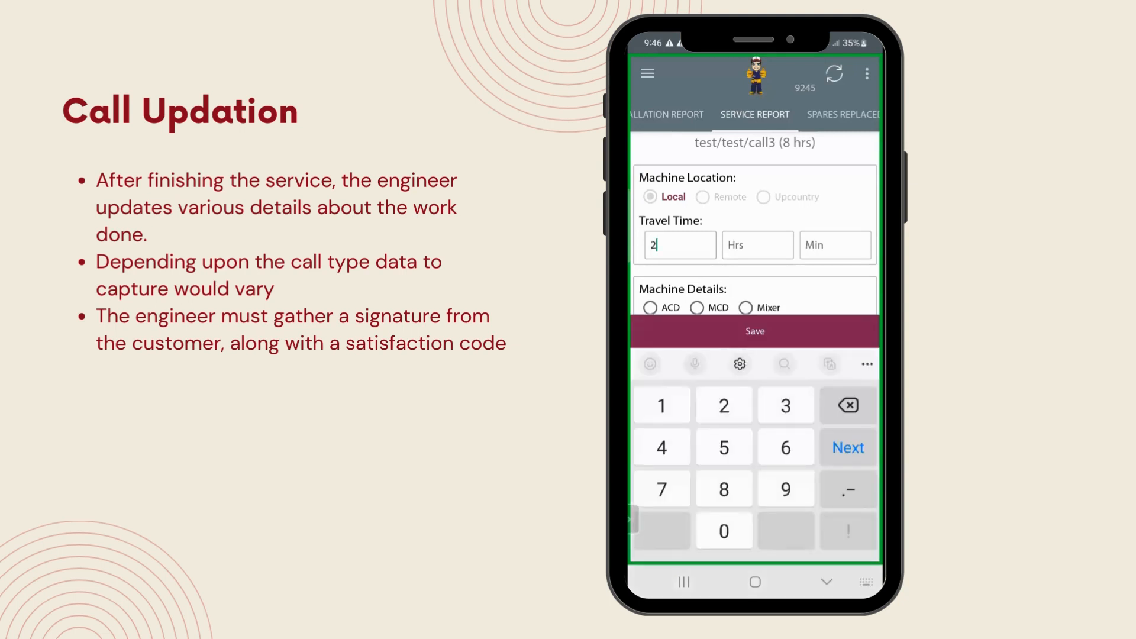
{"action": "left_click", "coordinate": [723, 530]}
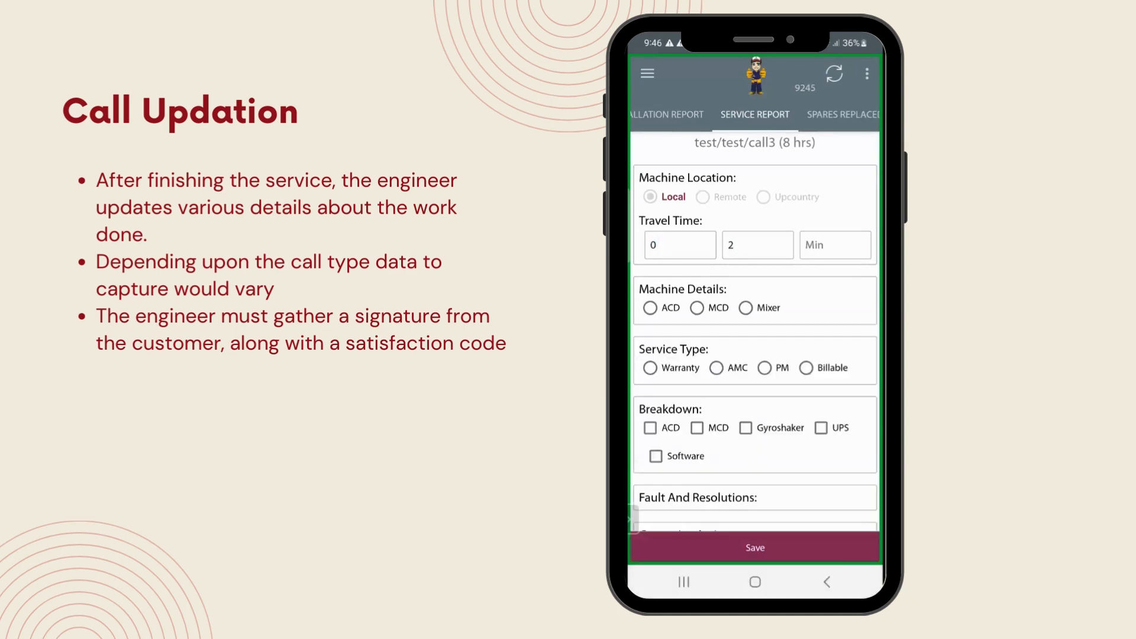
{"action": "left_click", "coordinate": [649, 307]}
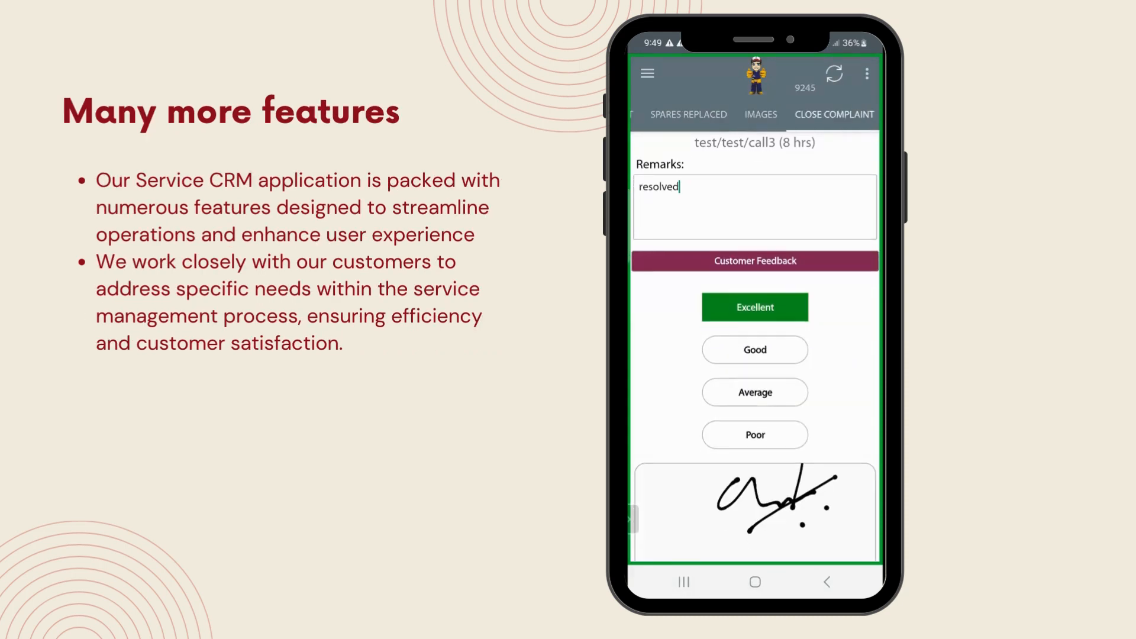
- Close complaint test/test/call3 and confirm YES in the confirmation dialog
{"action": "scroll", "scroll_direction": "down", "scroll_amount": 3}
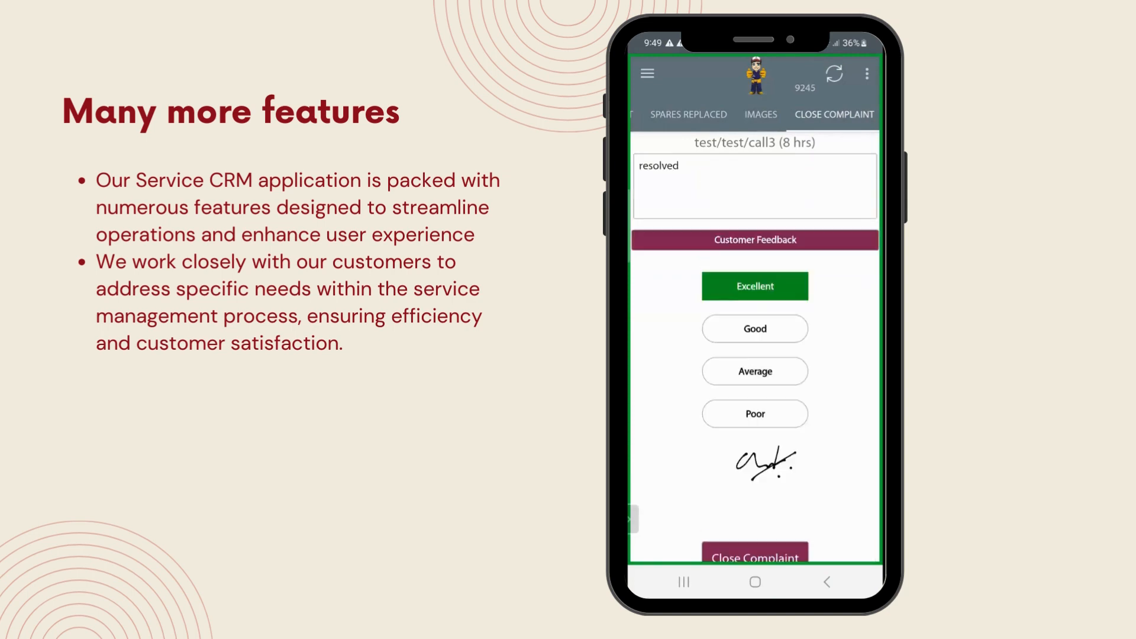
{"action": "scroll", "scroll_direction": "up", "scroll_amount": 3}
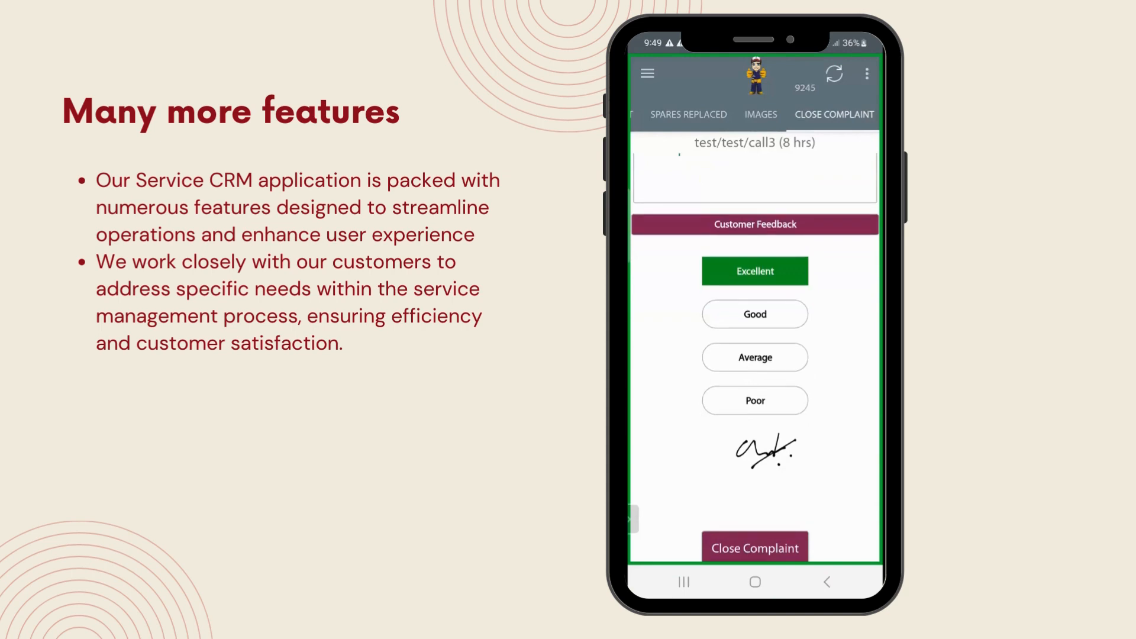
{"action": "left_click", "coordinate": [753, 547]}
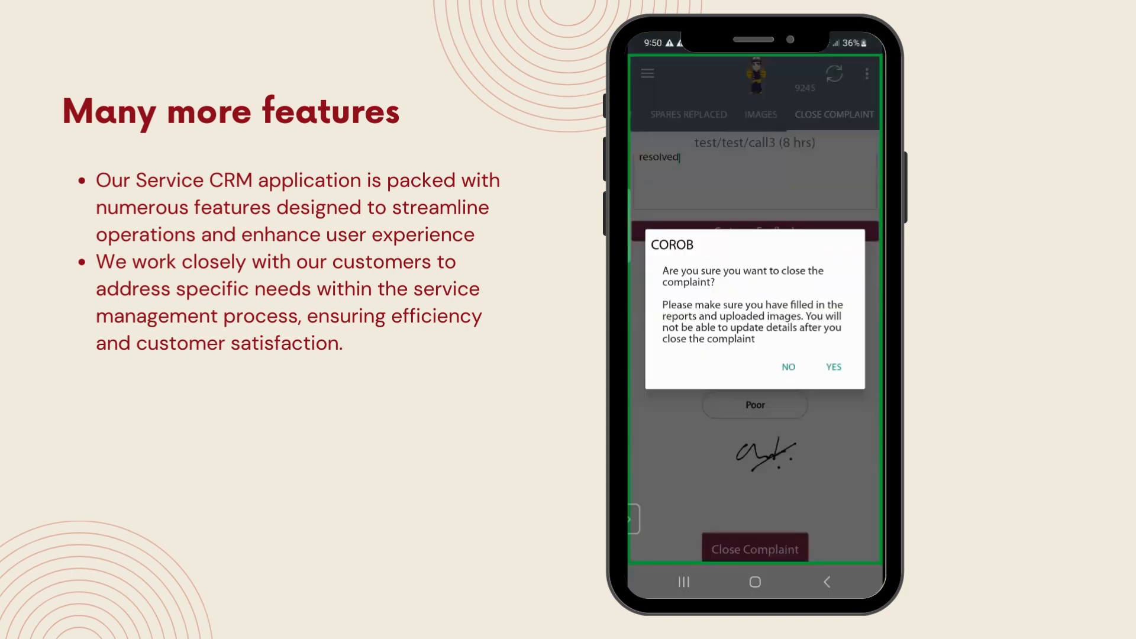
{"action": "left_click", "coordinate": [833, 367]}
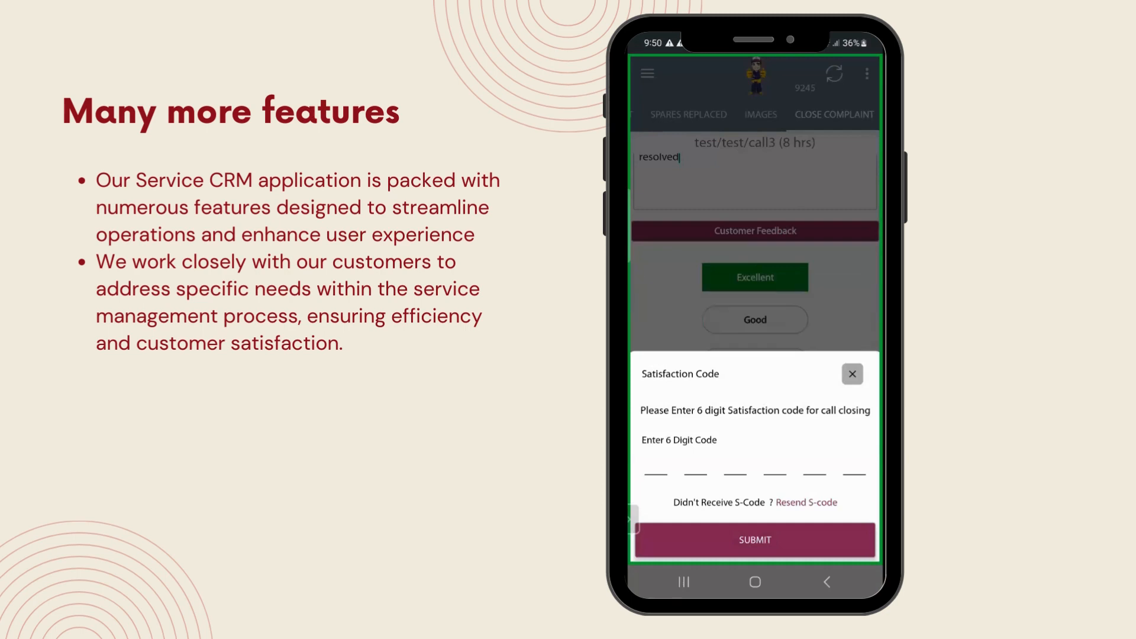
{"action": "left_click", "coordinate": [755, 476]}
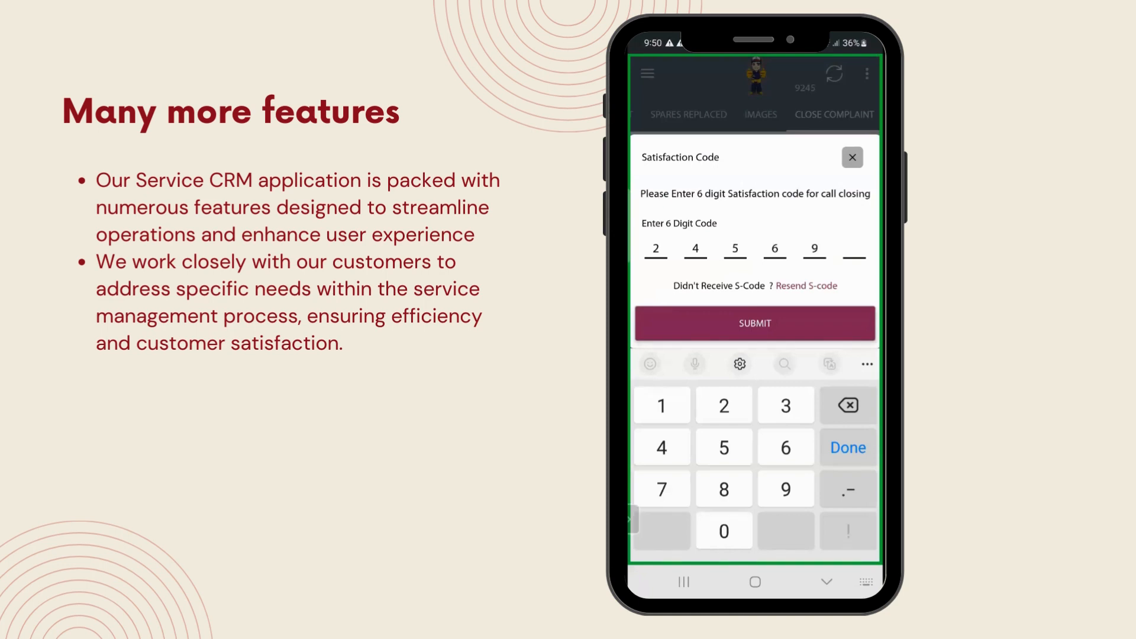
{"action": "left_click", "coordinate": [723, 404]}
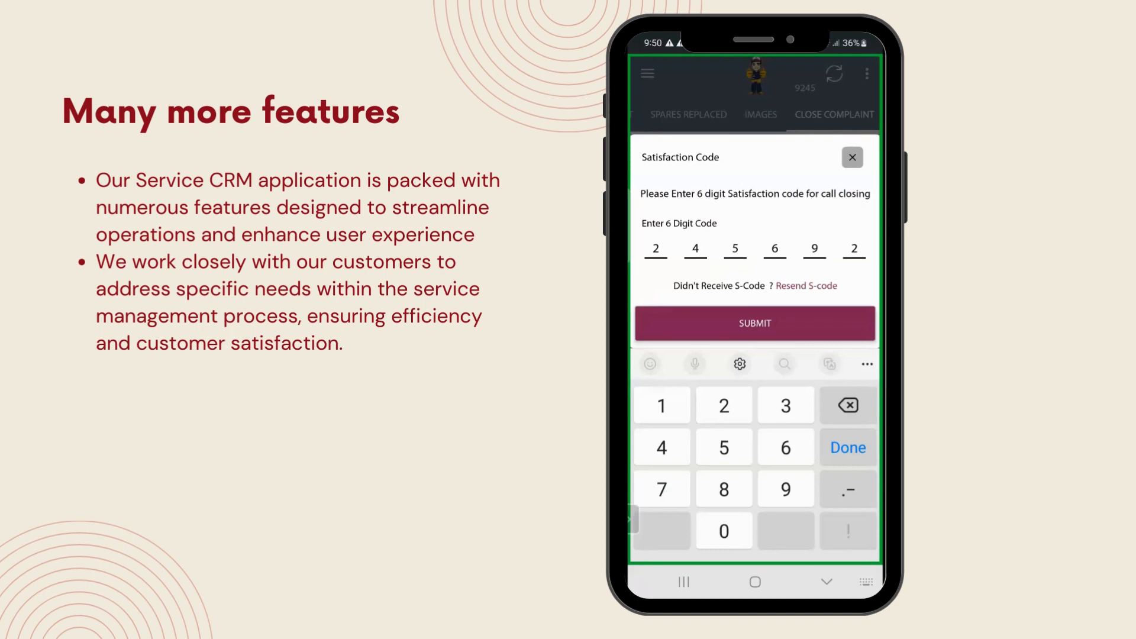
{"action": "left_click", "coordinate": [846, 448]}
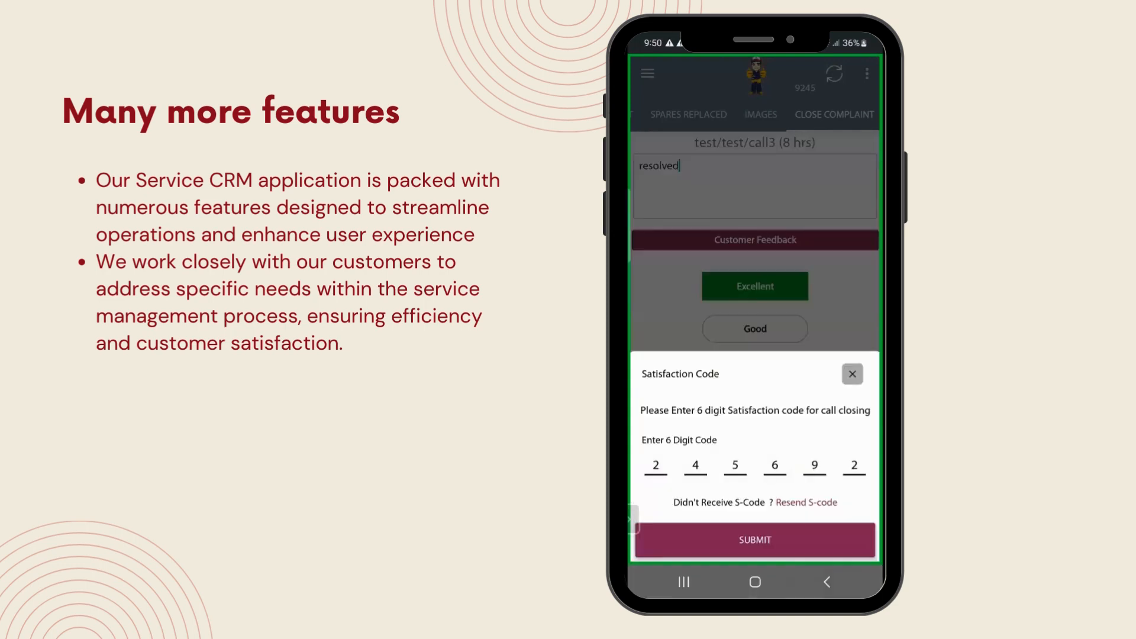